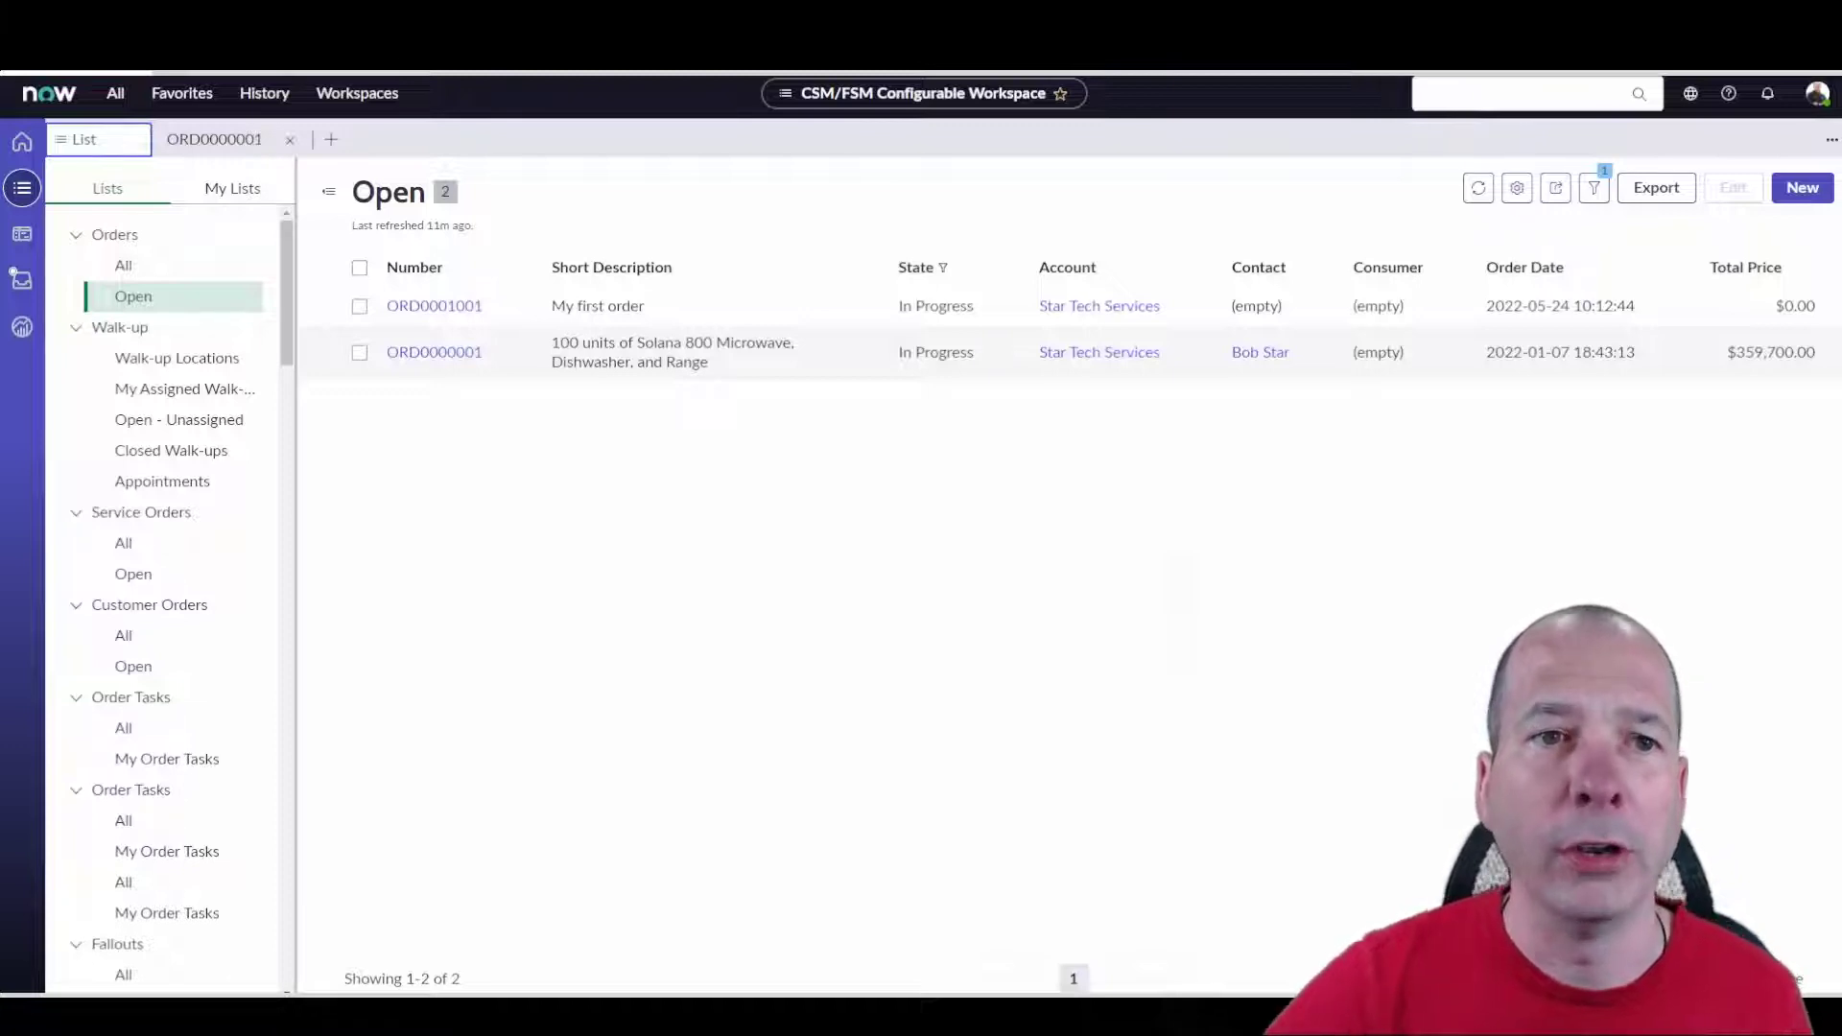
Open order ORD0000001 and review its Order Action and State choices.
{"action": "left_click", "coordinate": [433, 352]}
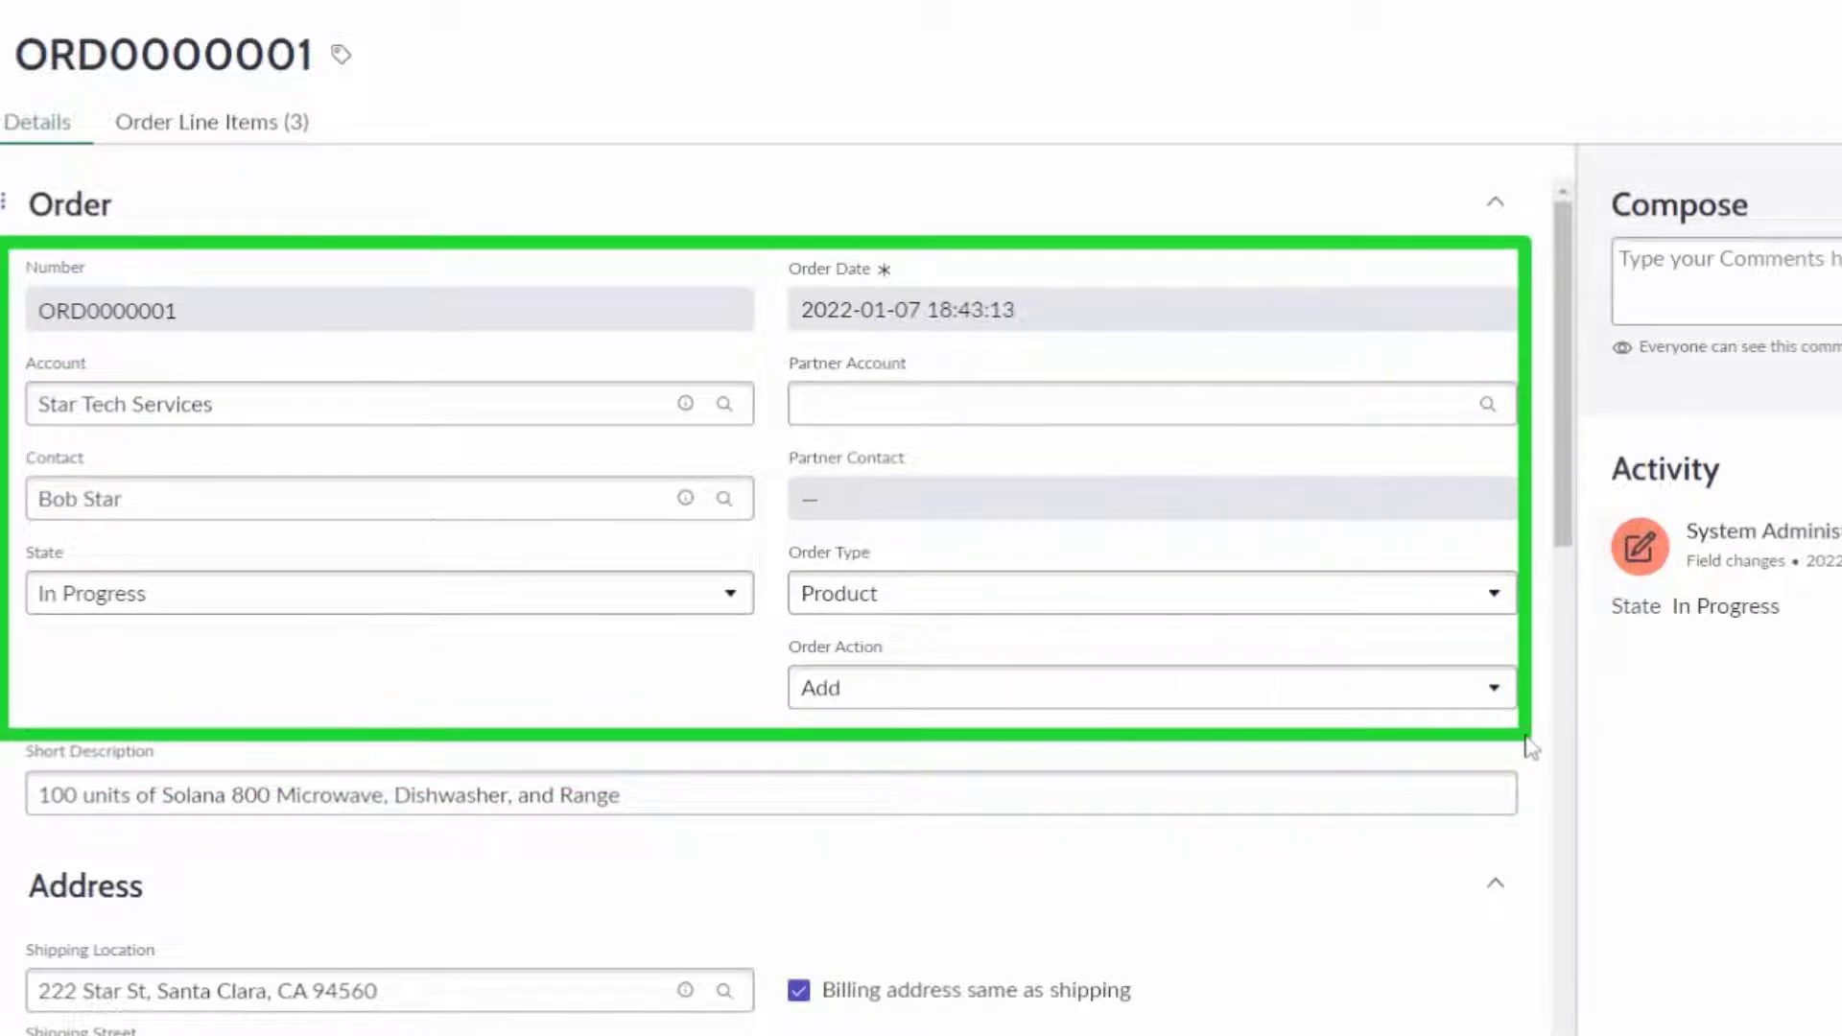
{"action": "left_click", "coordinate": [1150, 687]}
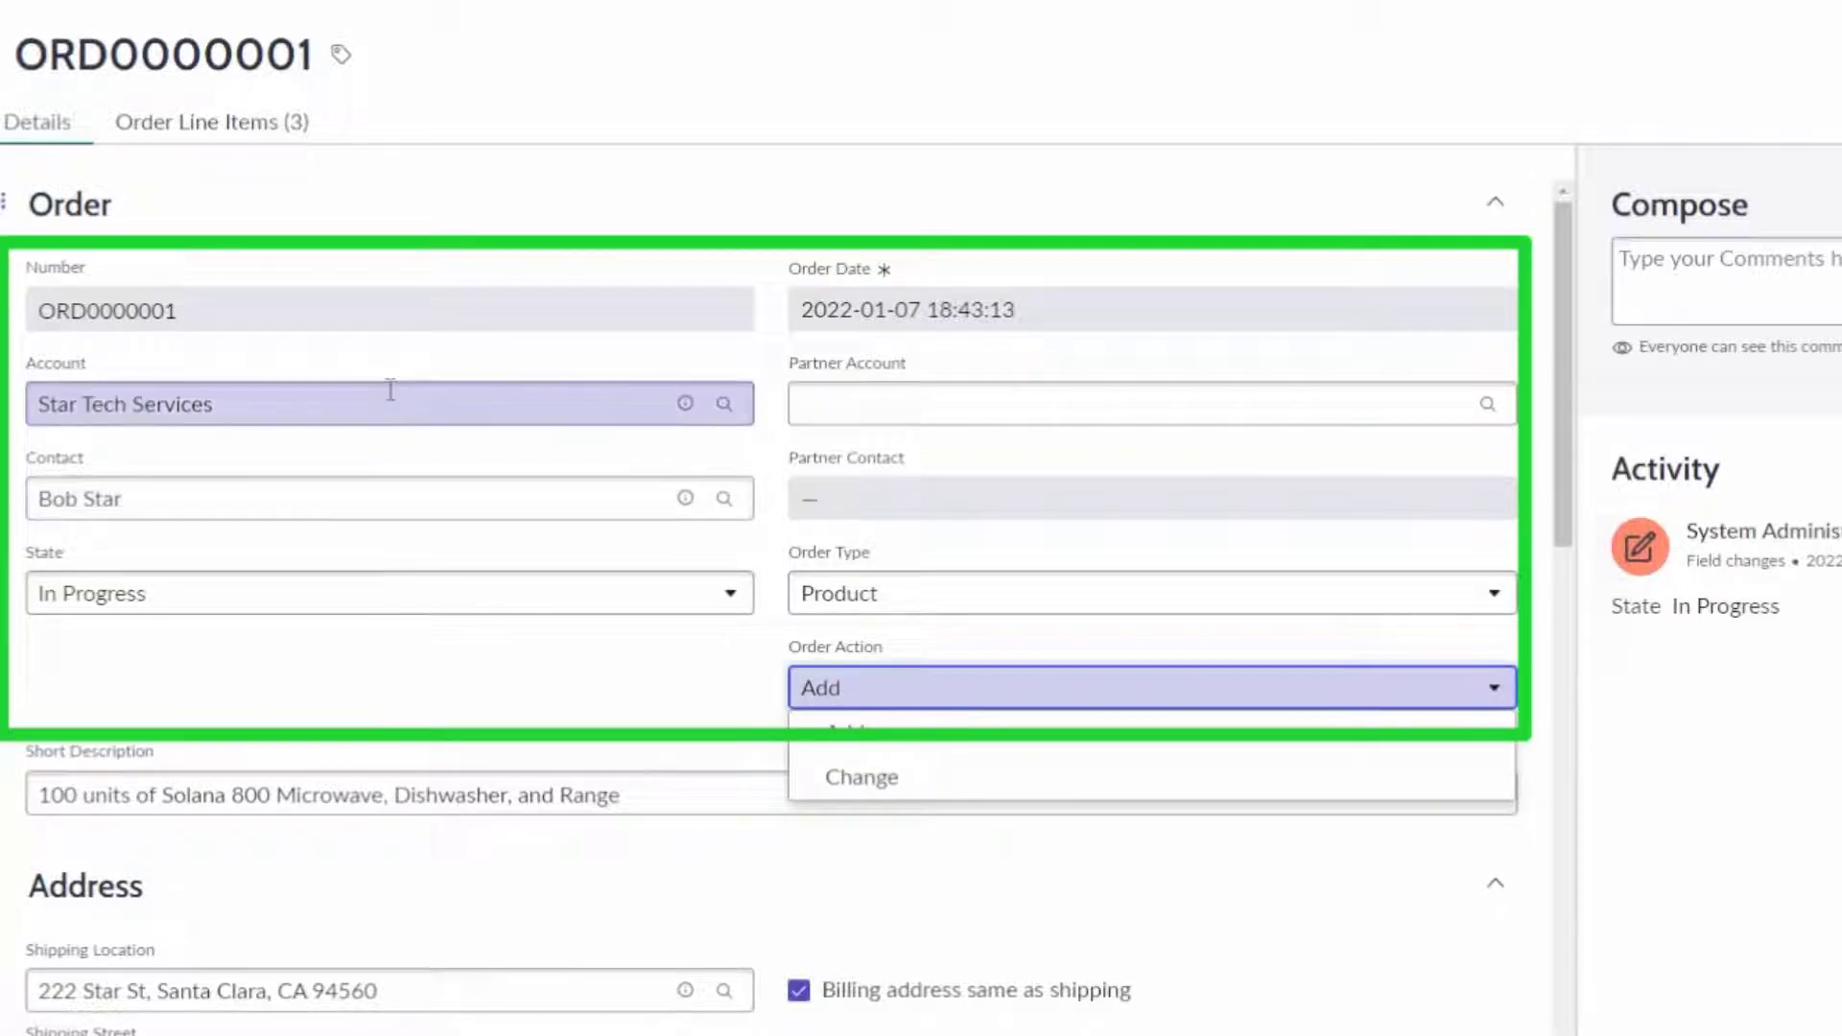
{"action": "left_click", "coordinate": [389, 593]}
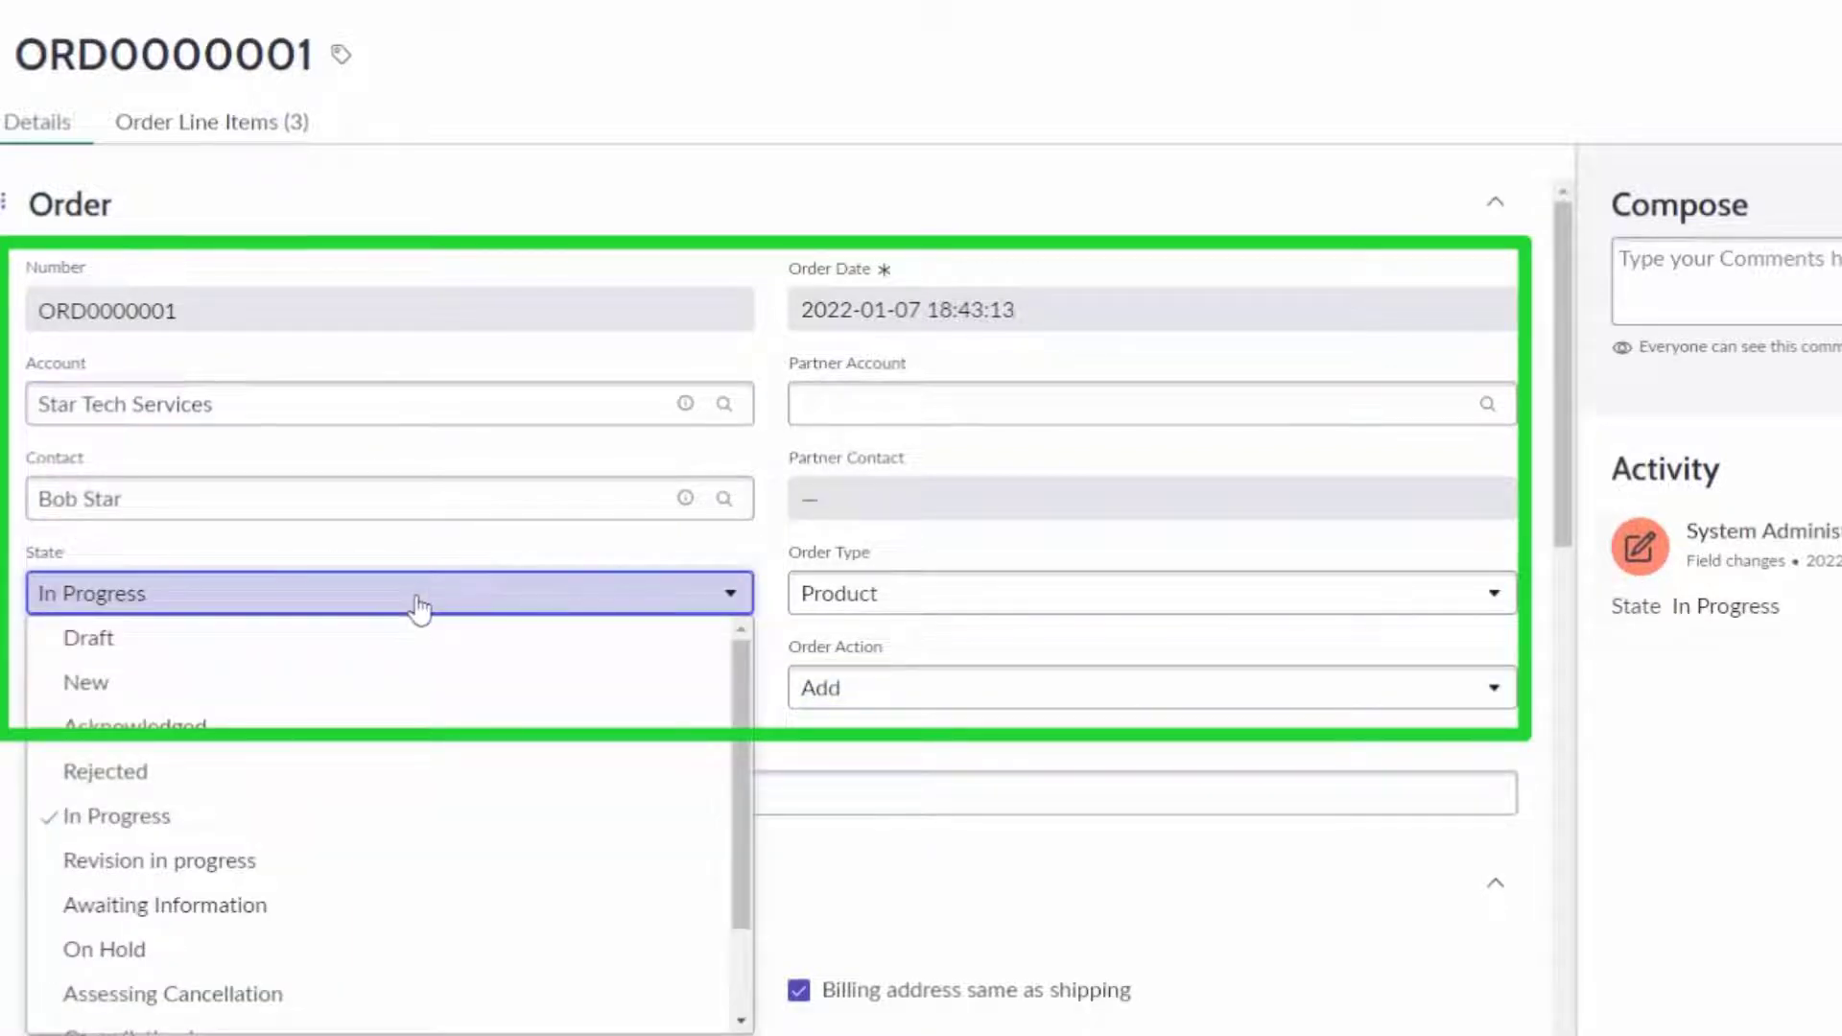
{"action": "scroll", "scroll_direction": "down", "scroll_amount": 3}
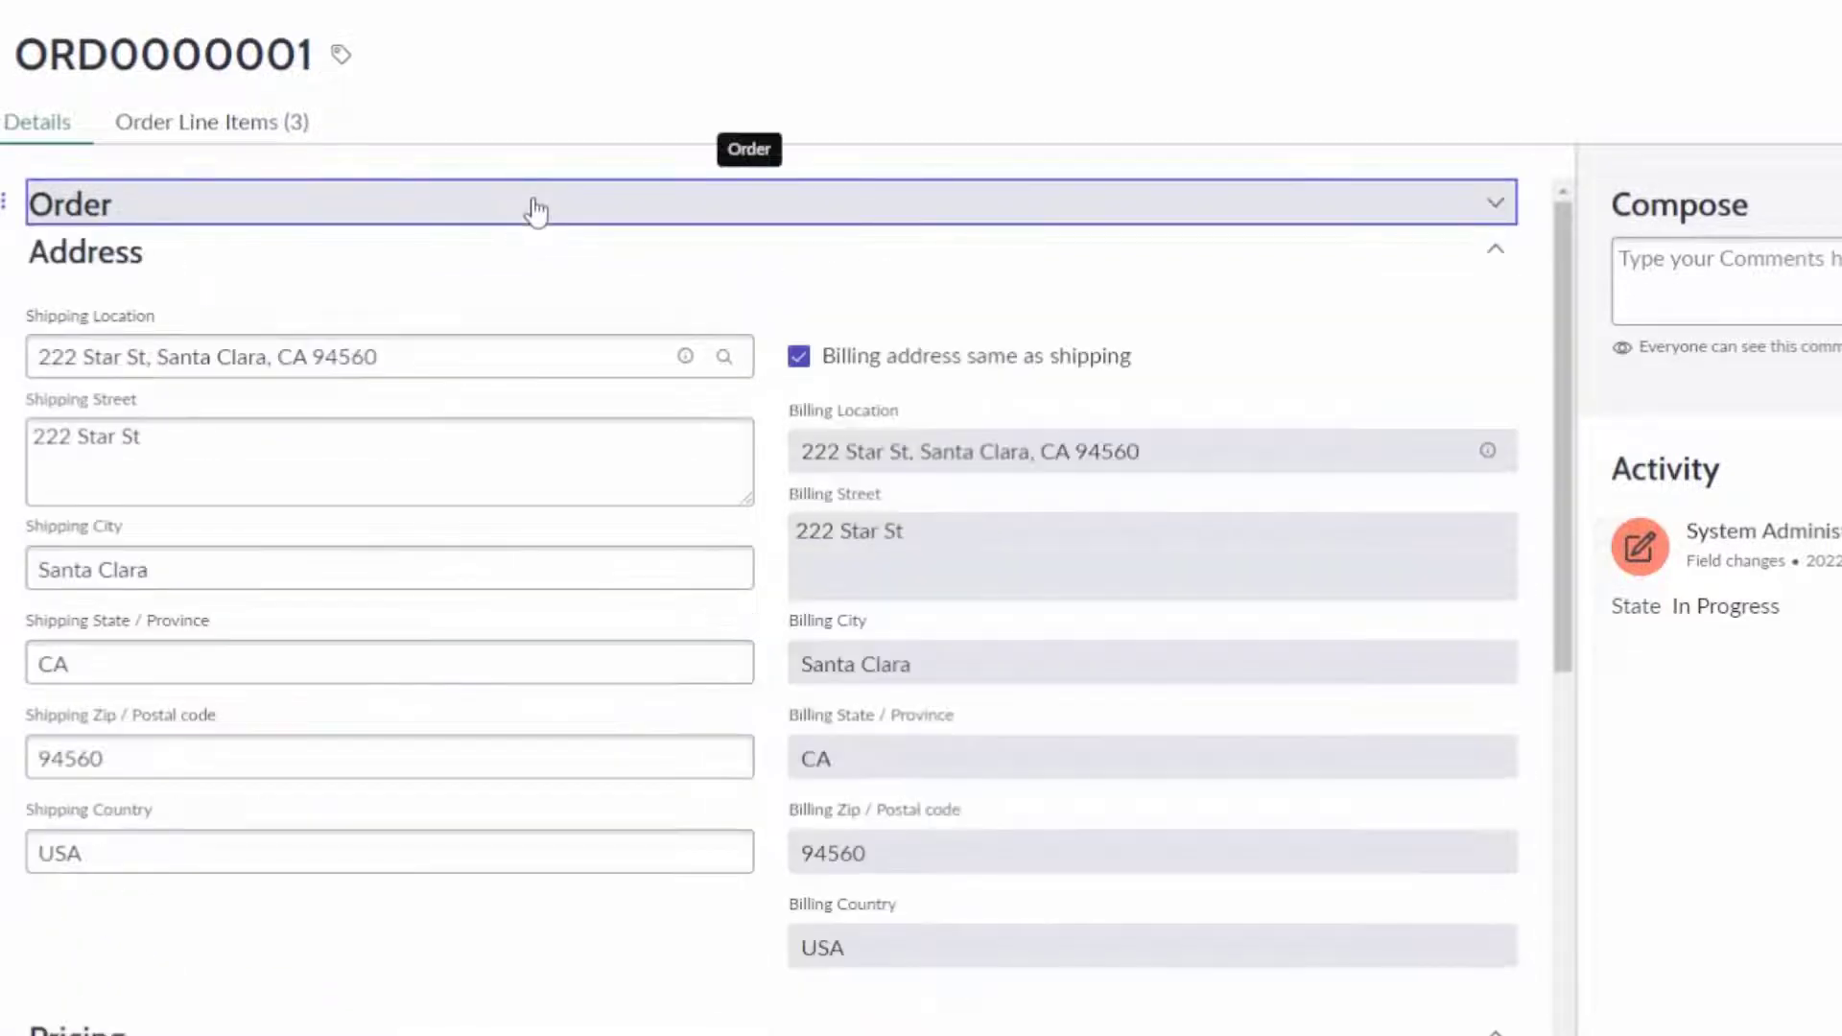
Collapse the Address and Pricing sections of ORD0000001 to expose Other details and Notes.
{"action": "triple_click", "coordinate": [387, 463]}
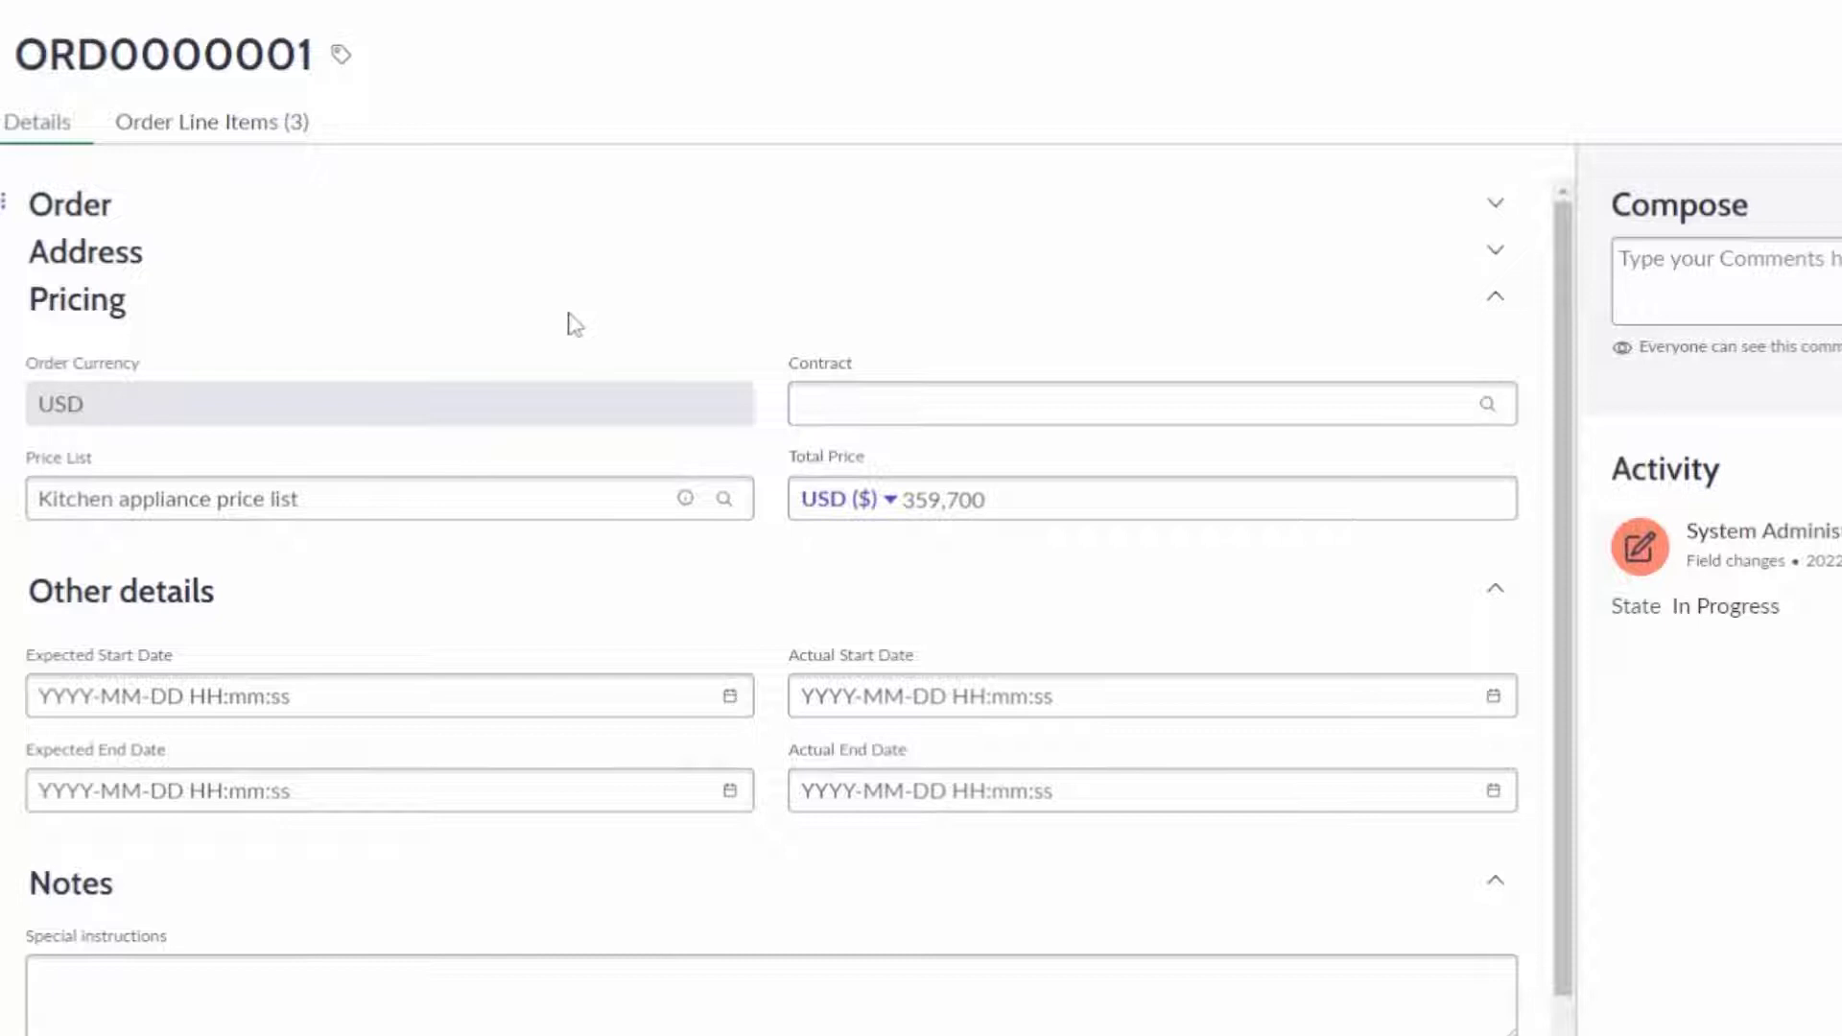
{"action": "left_click", "coordinate": [77, 299]}
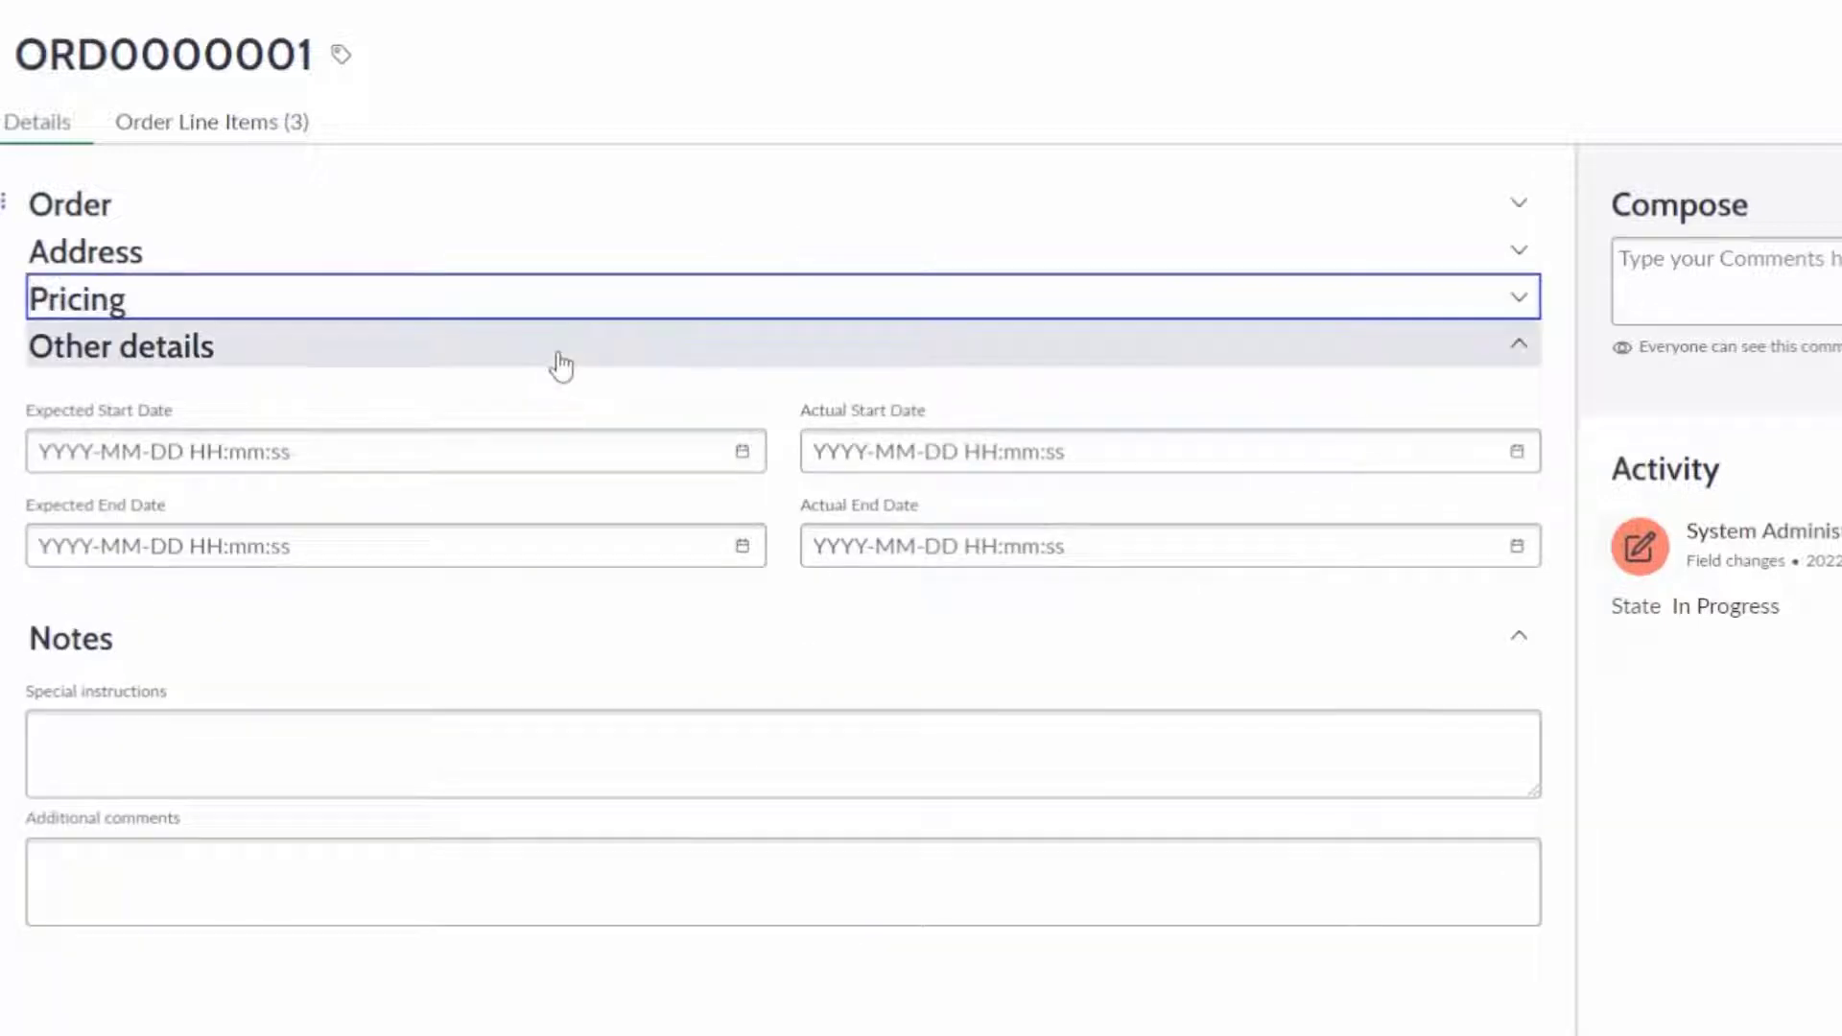
{"action": "mouse_move", "coordinate": [522, 378]}
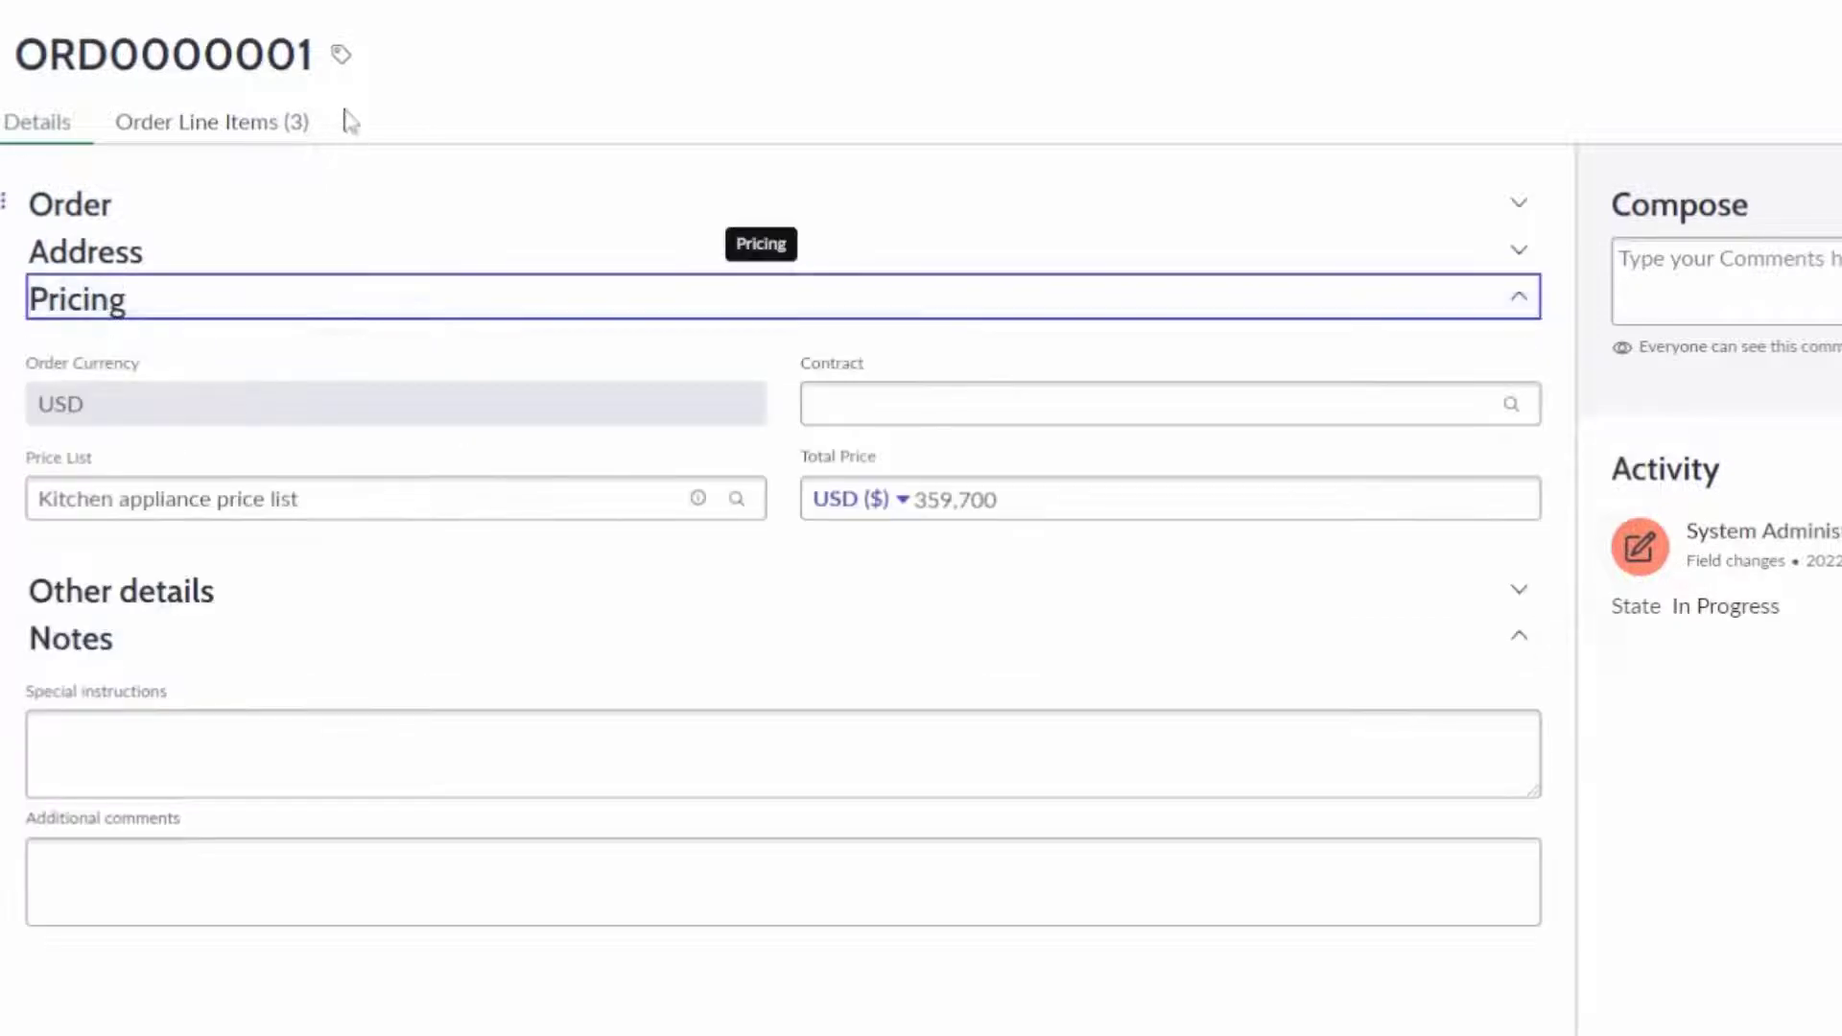
Review ORD0000001's three line items, then open its Kitchen appliance price list record.
{"action": "left_click", "coordinate": [211, 121]}
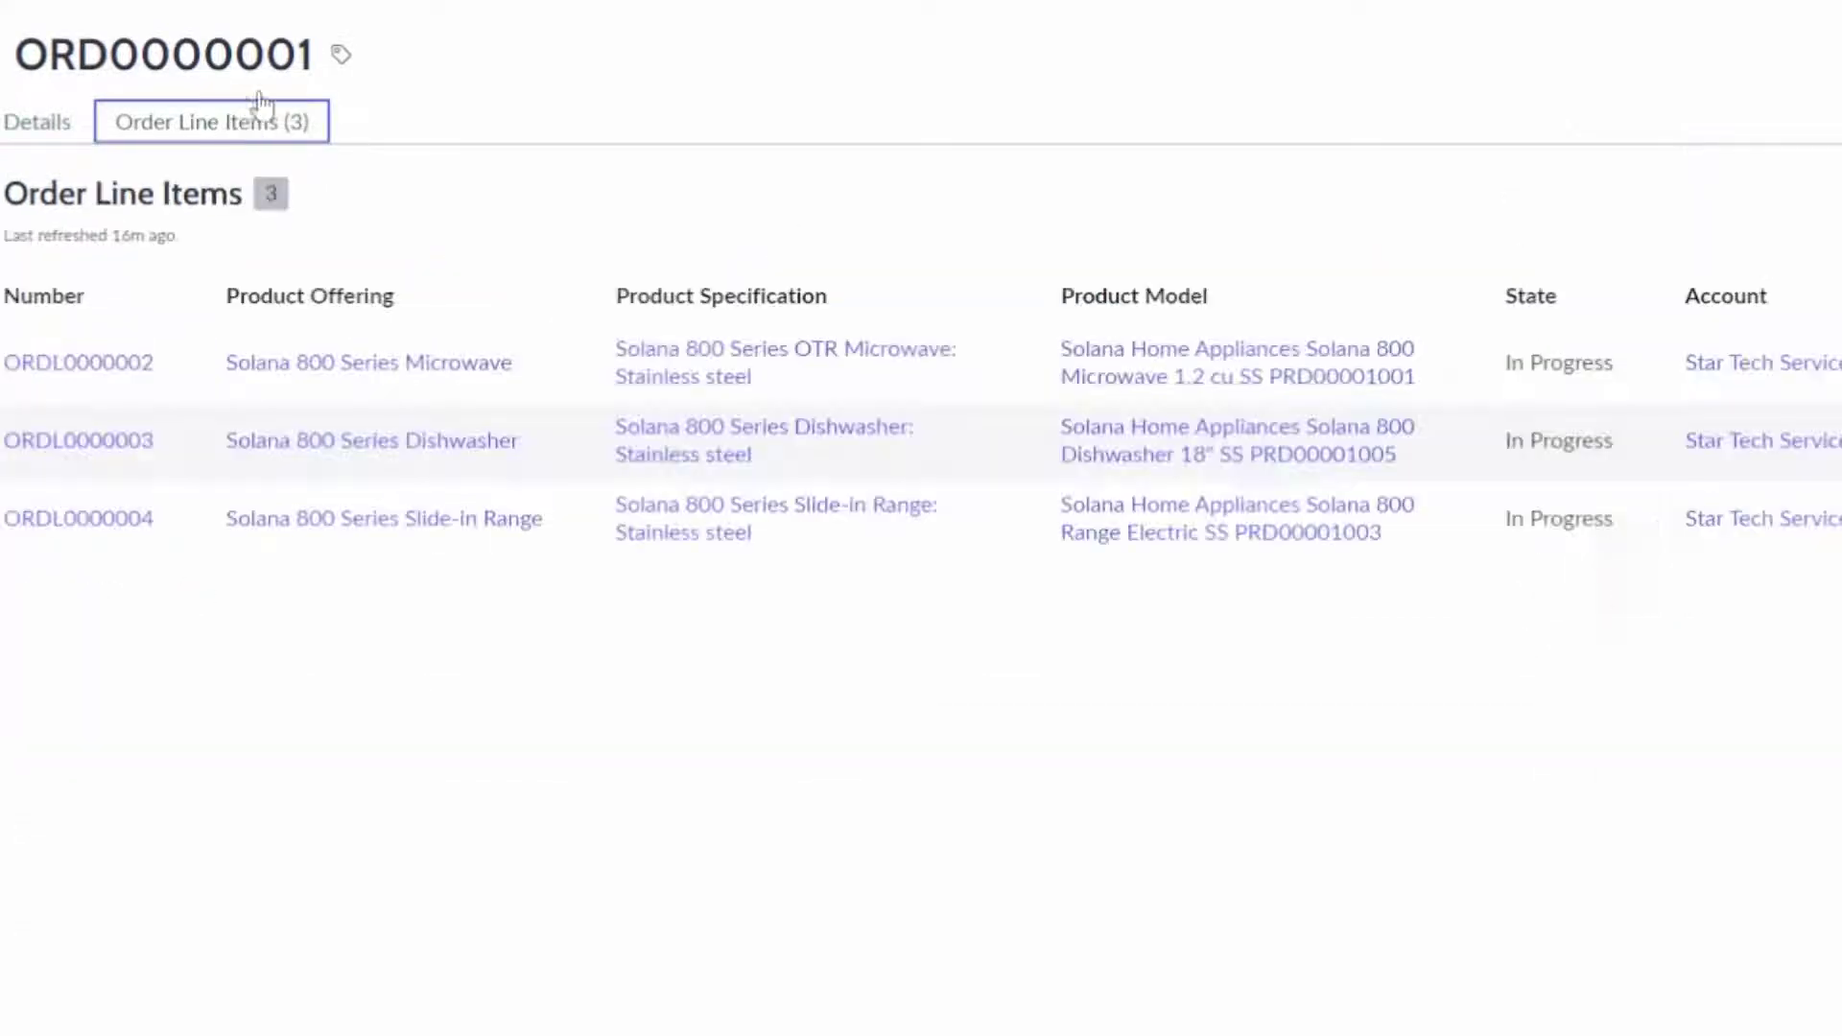
{"action": "mouse_move", "coordinate": [179, 350]}
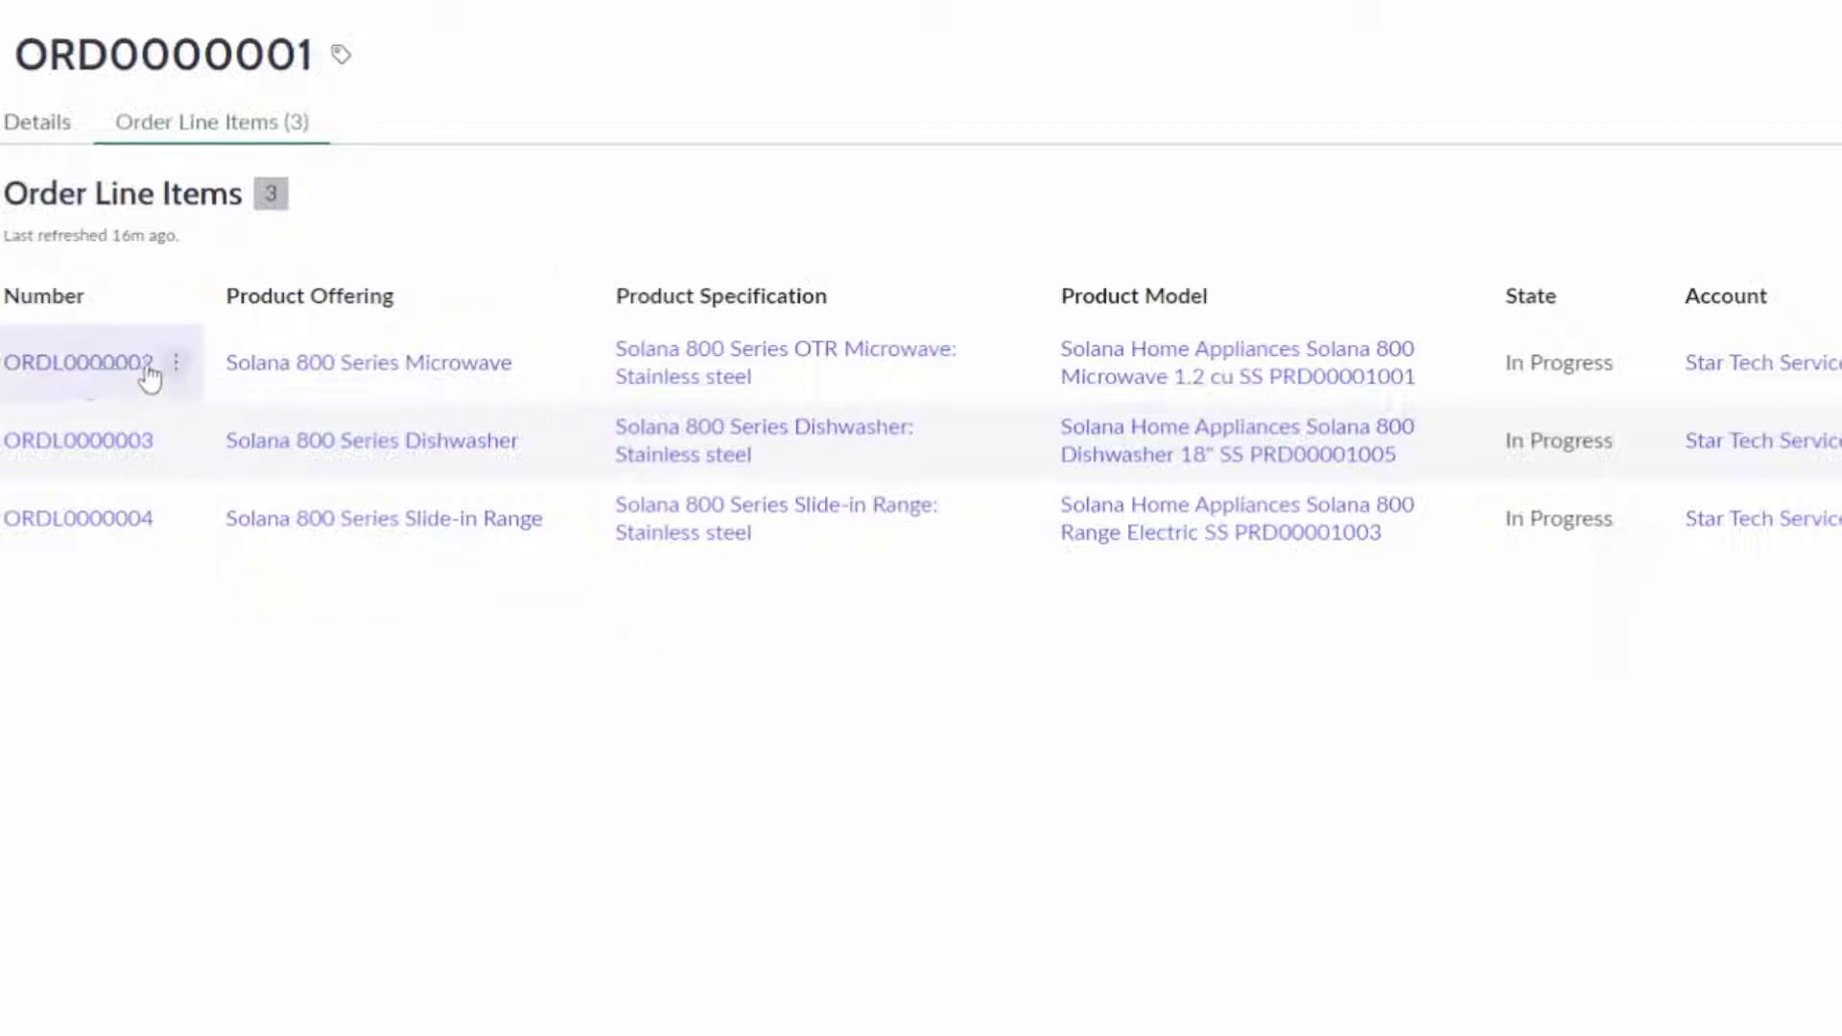
{"action": "left_click", "coordinate": [39, 123]}
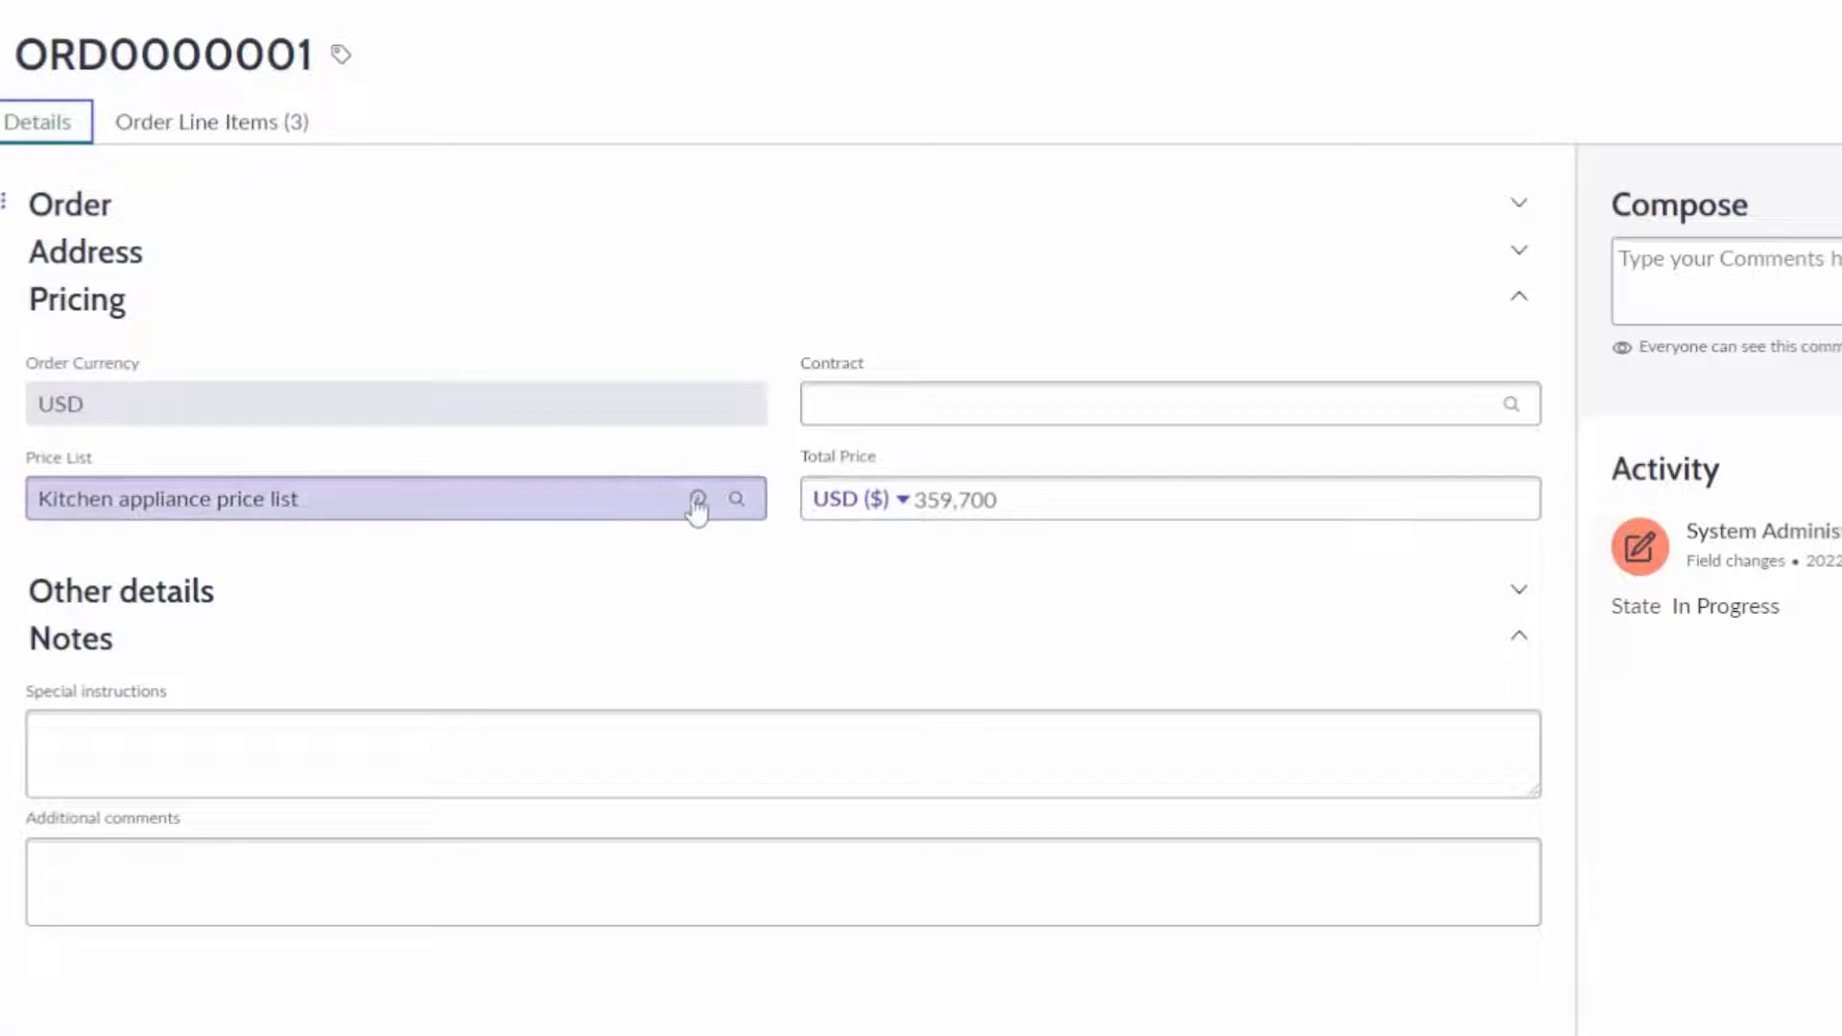
{"action": "left_click", "coordinate": [696, 499]}
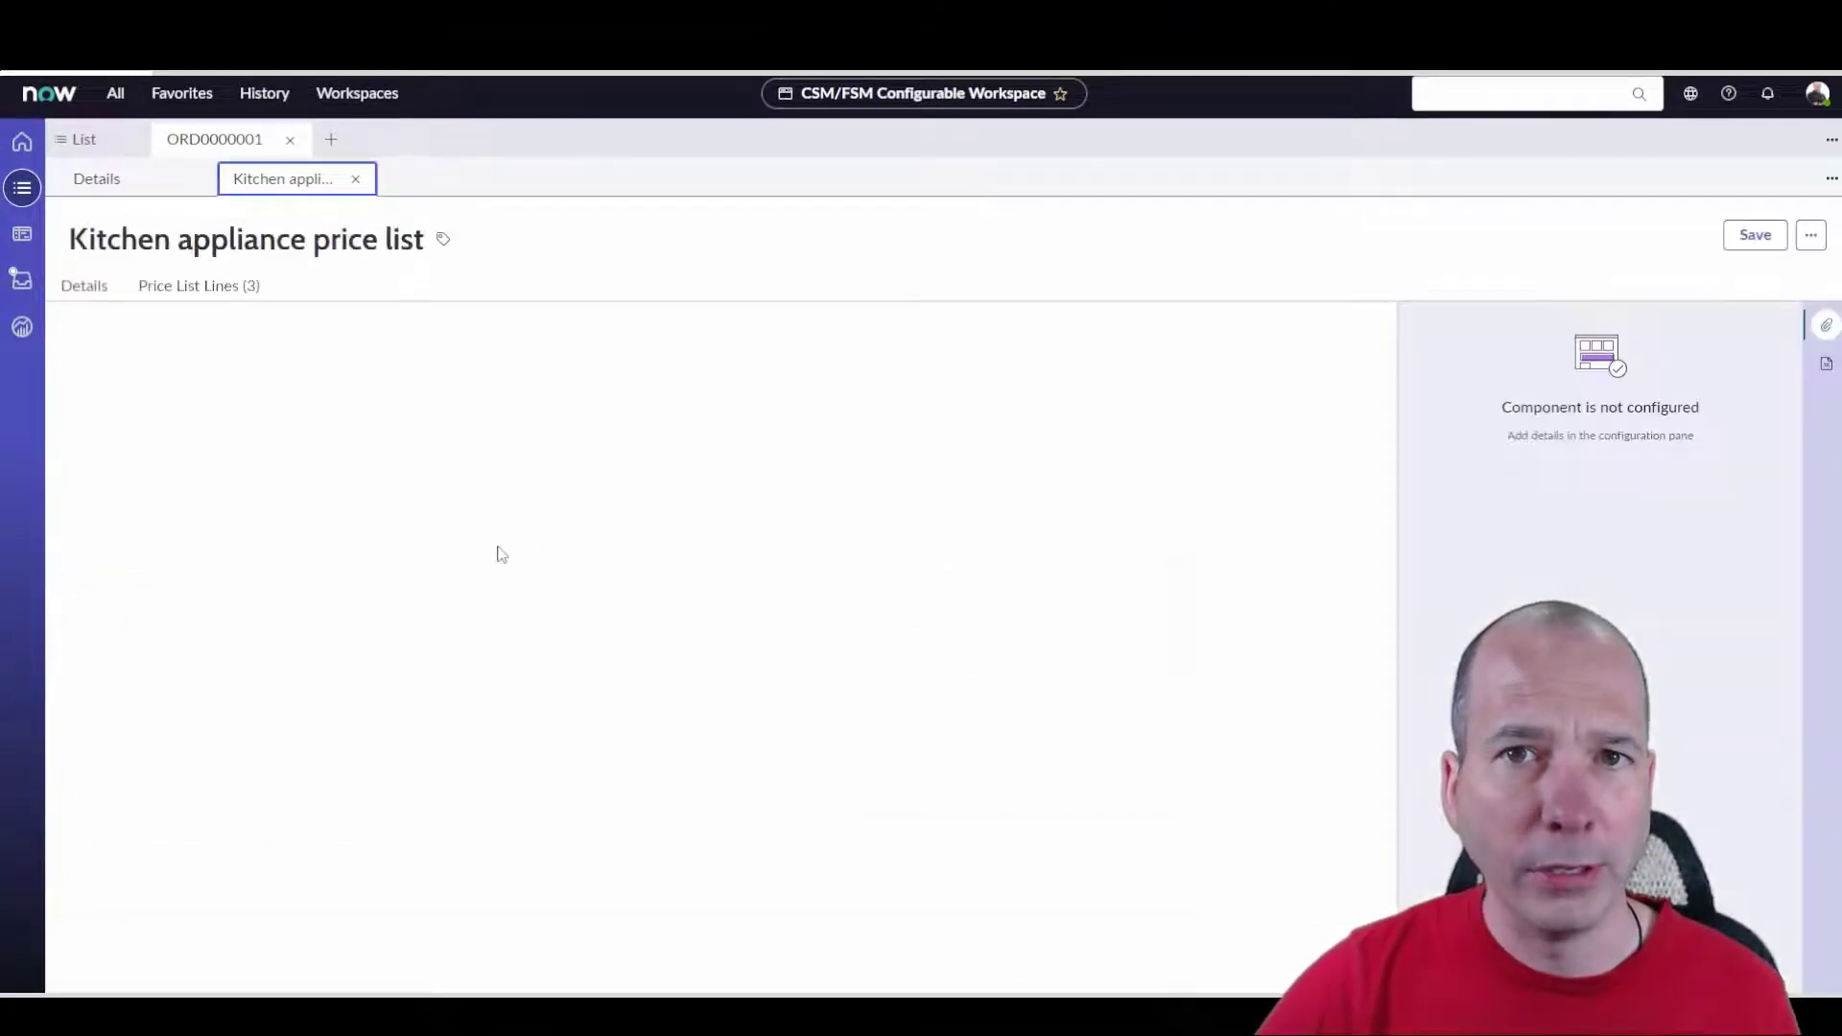
Review the Kitchen appliance price list's details and its price list lines.
{"action": "left_click", "coordinate": [82, 286]}
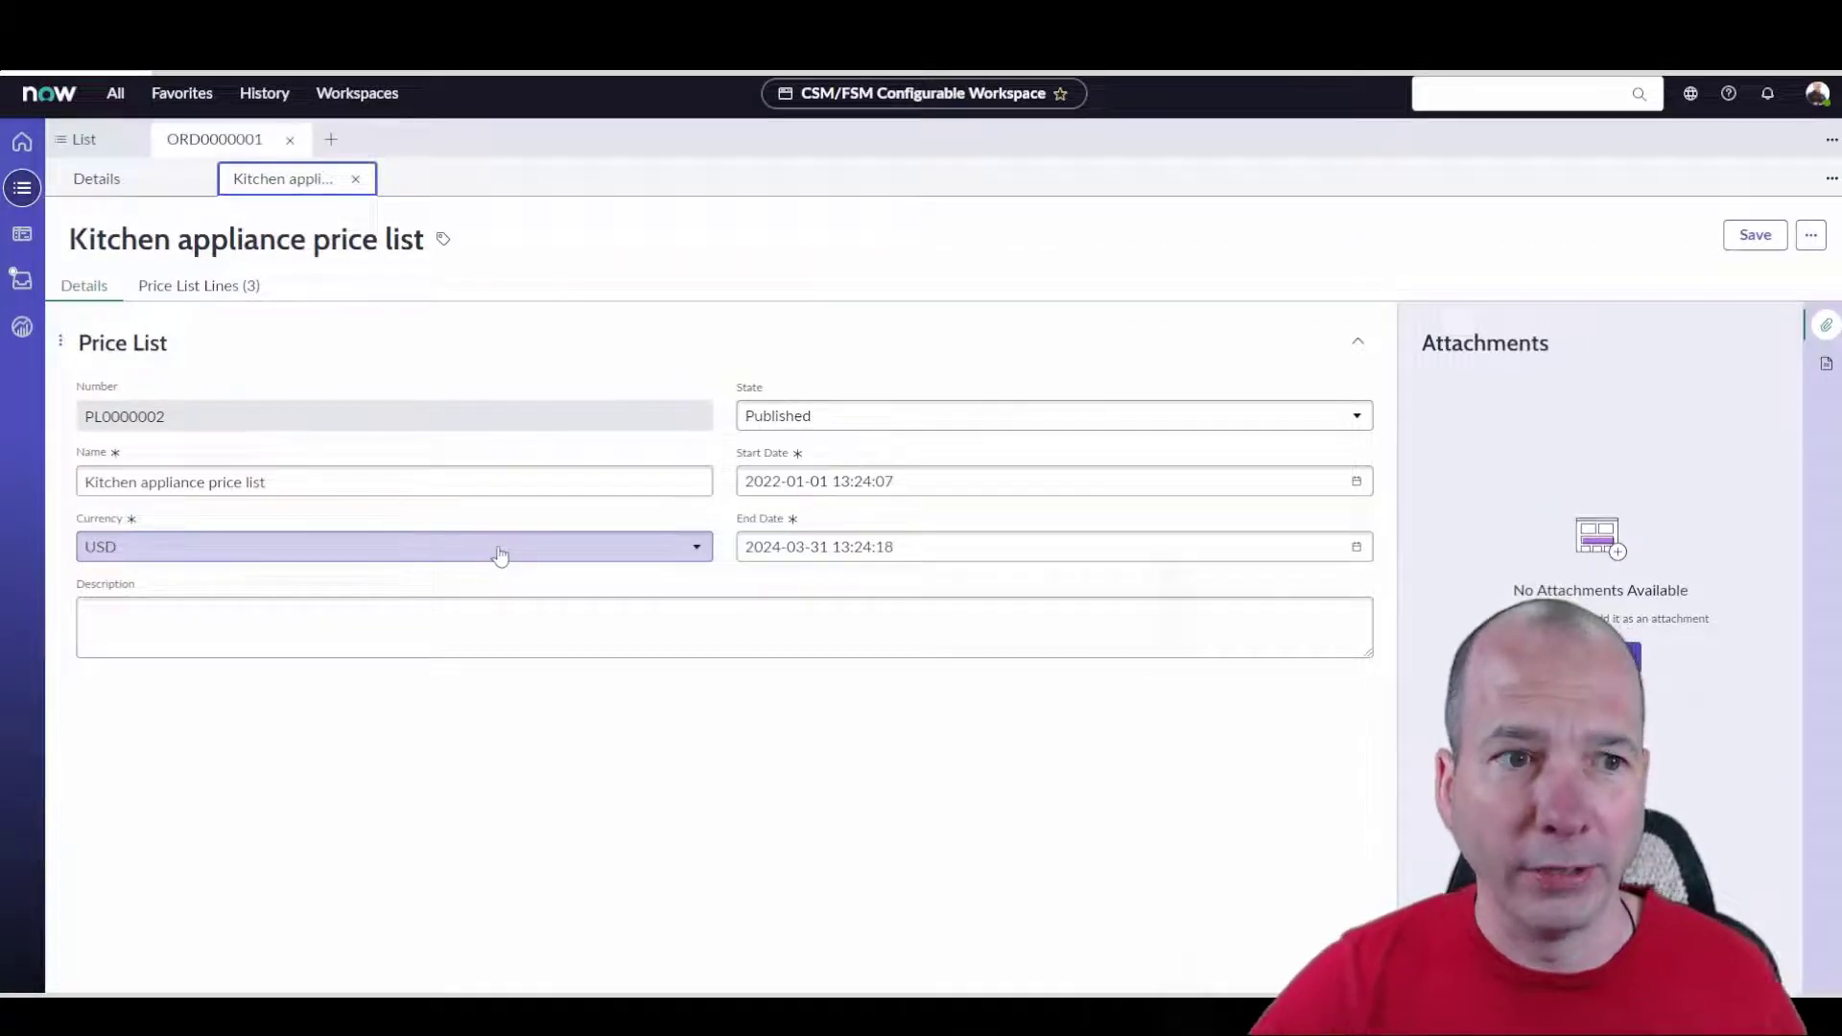
{"action": "left_click", "coordinate": [198, 286]}
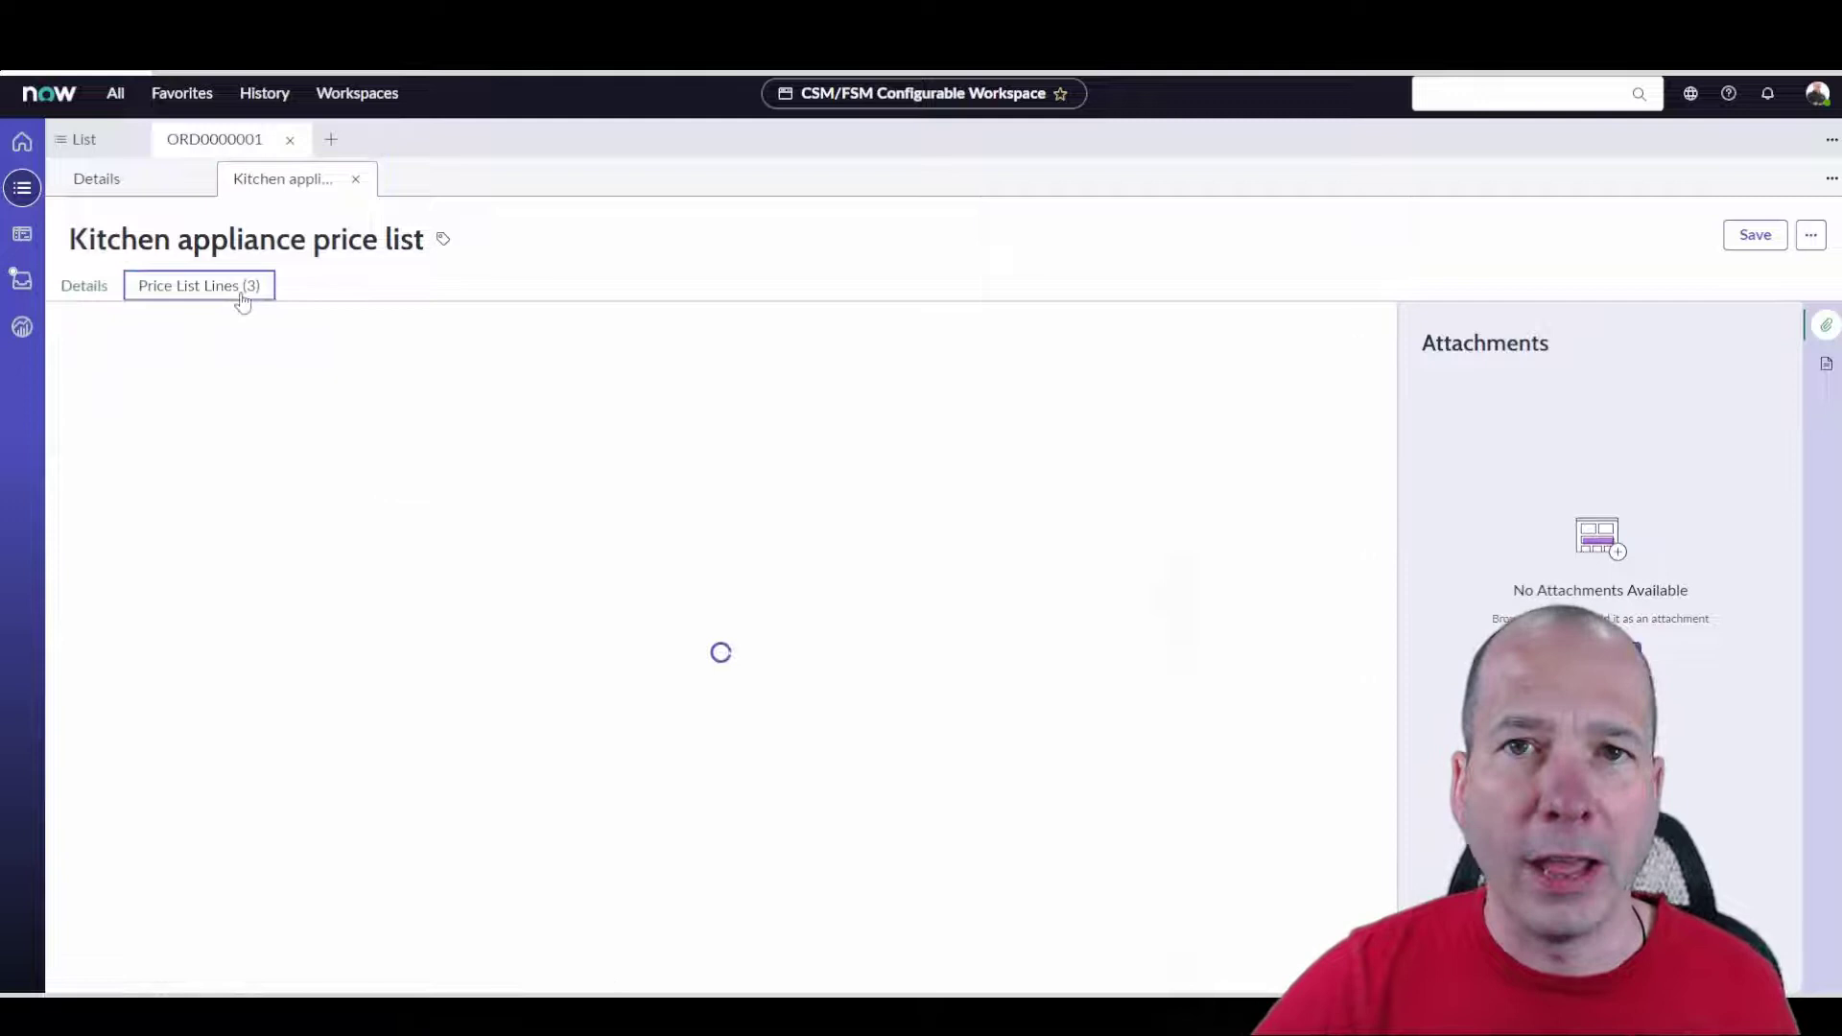
{"action": "left_click", "coordinate": [198, 286]}
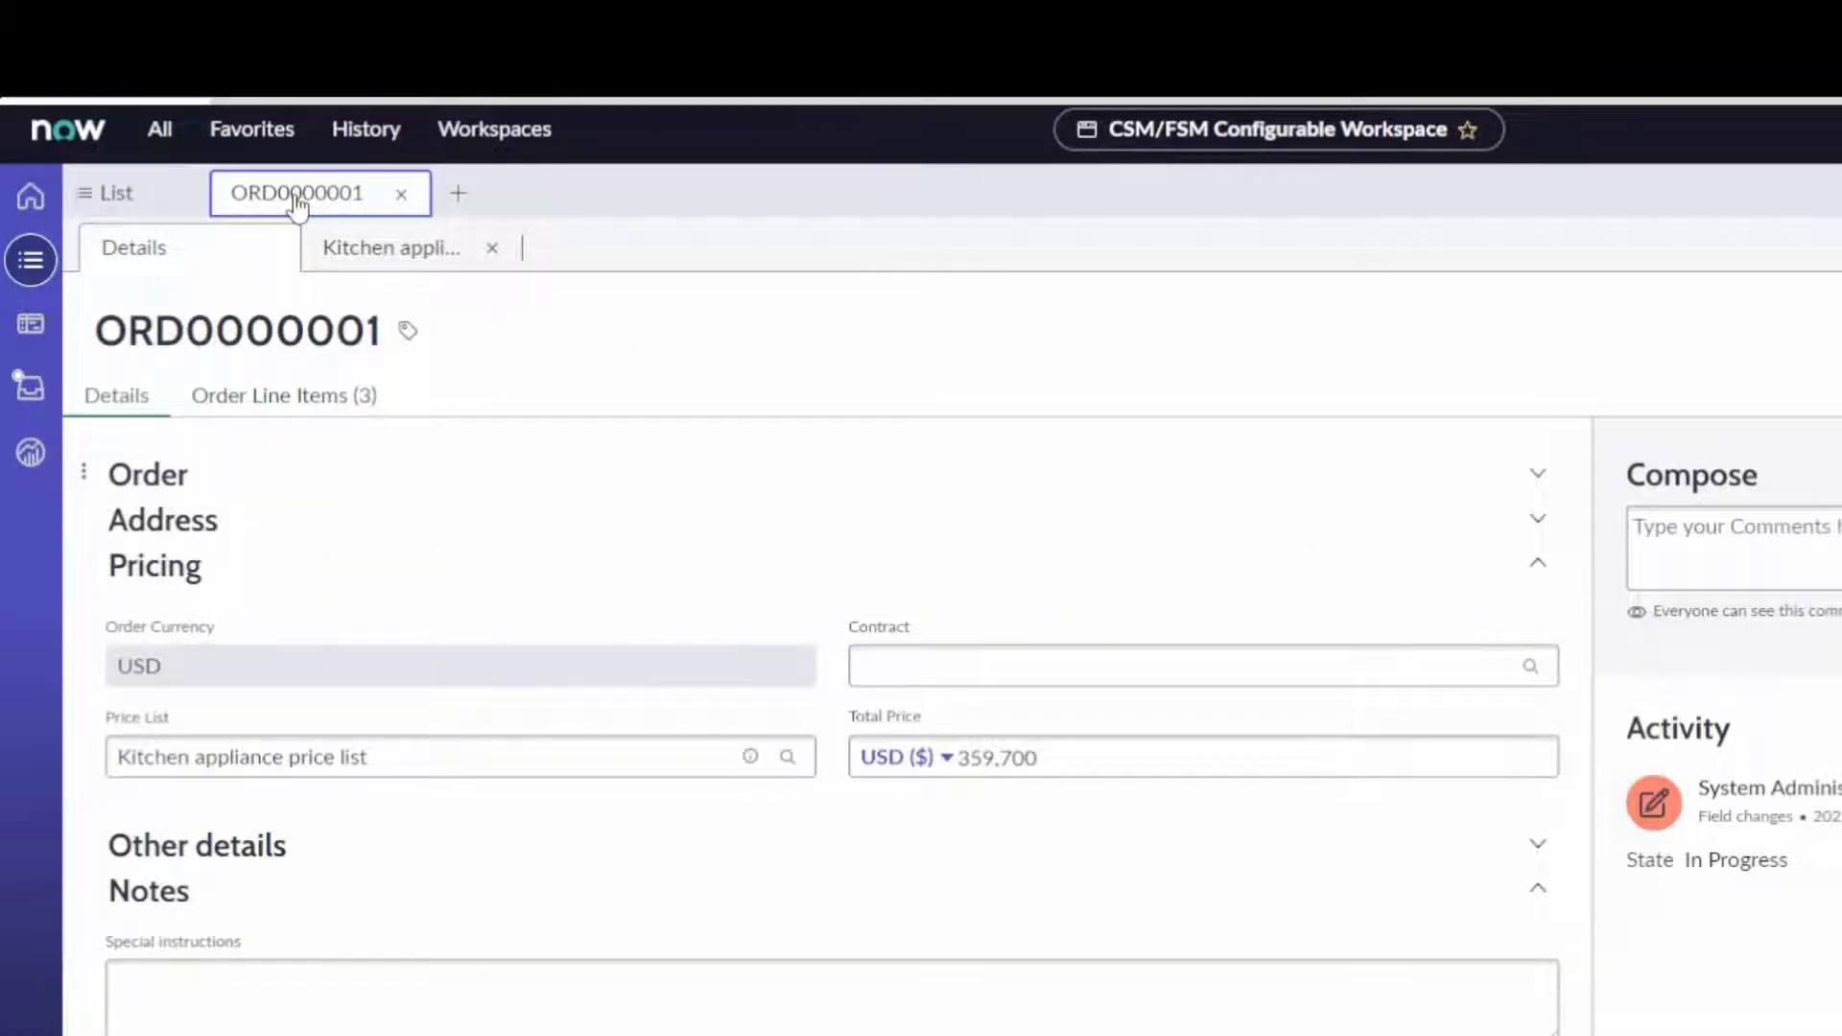
Return to the open orders list and open the Memorial Day Sale price list from the saved lists.
{"action": "left_click", "coordinate": [282, 395]}
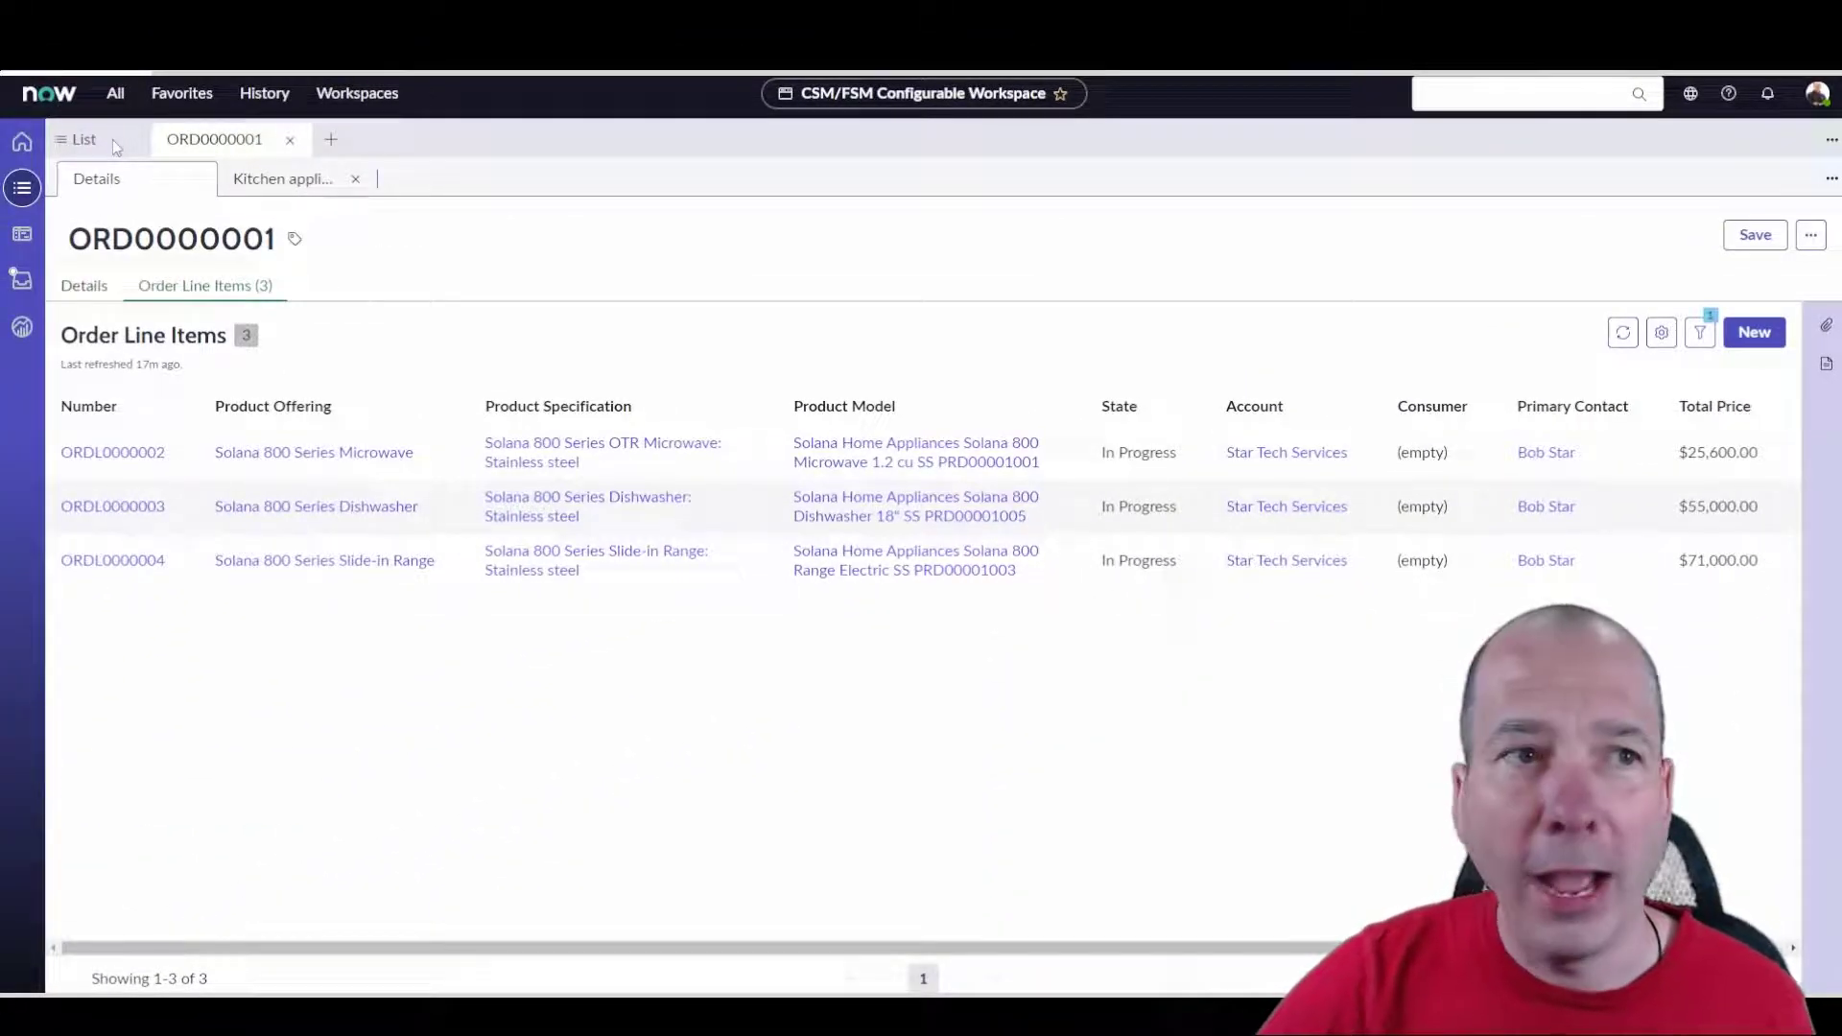
{"action": "left_click", "coordinate": [83, 138]}
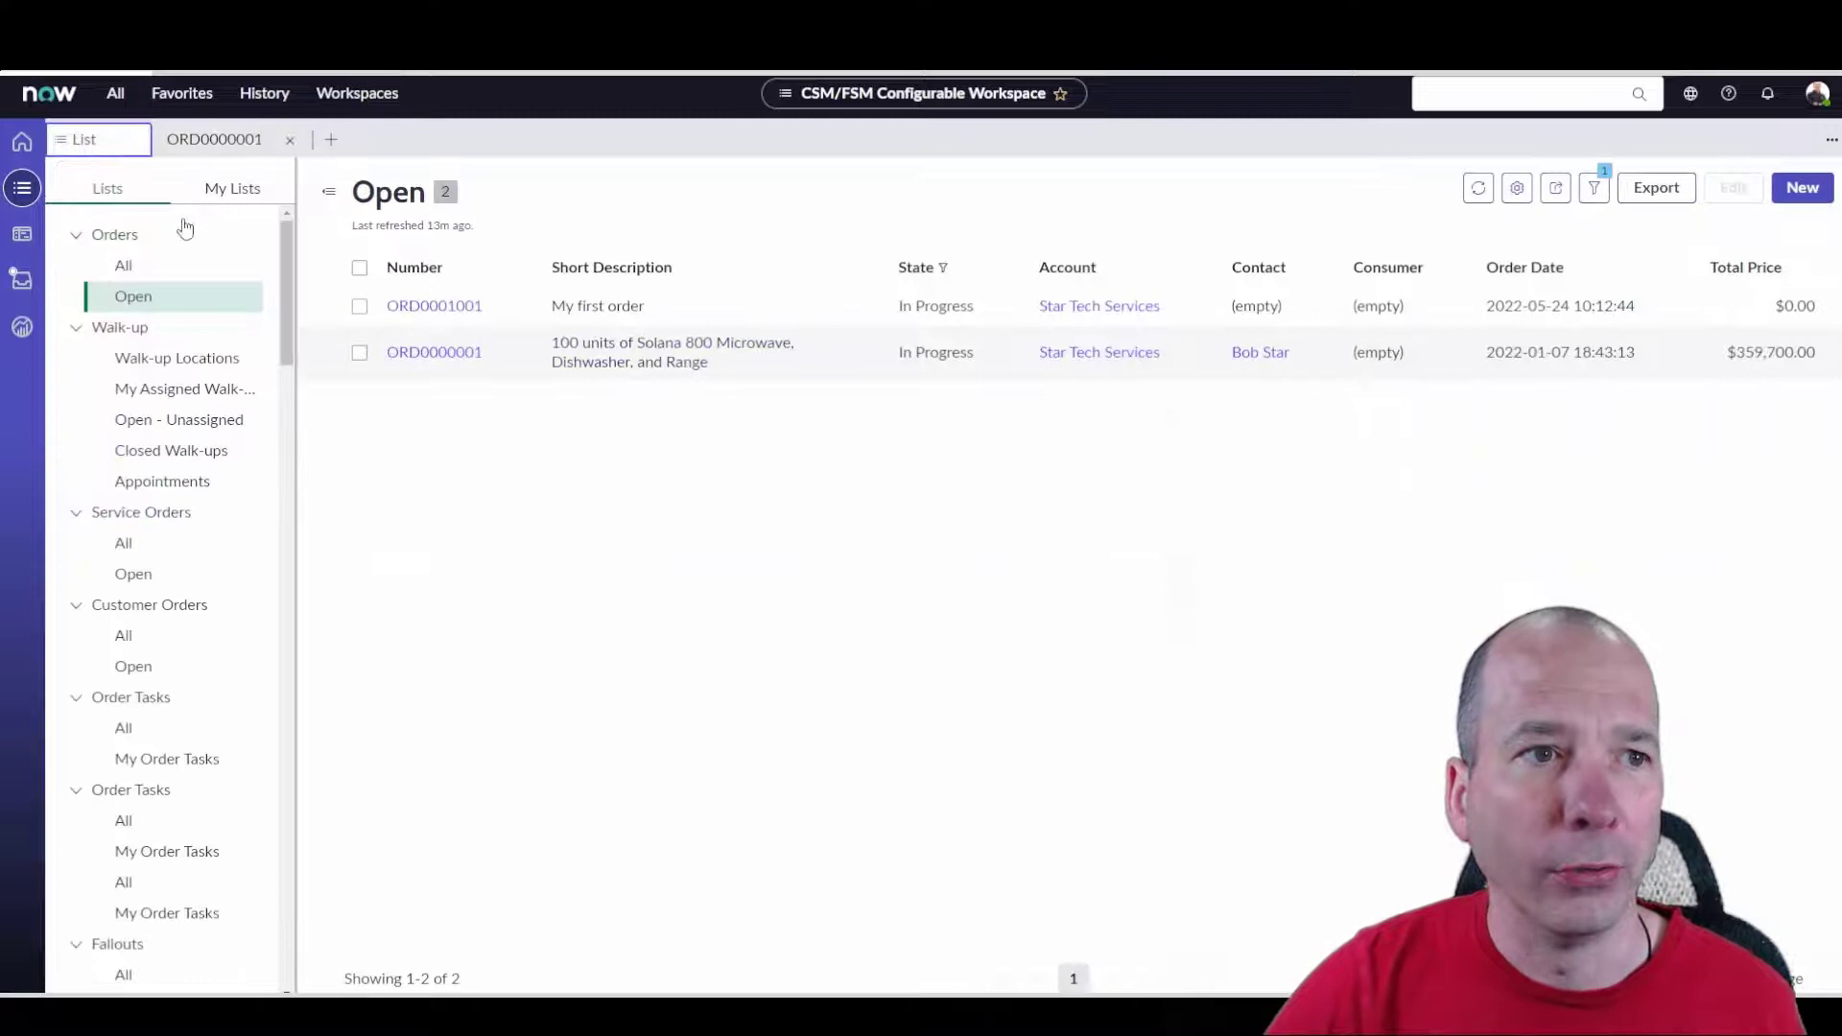
{"action": "left_click", "coordinate": [232, 188]}
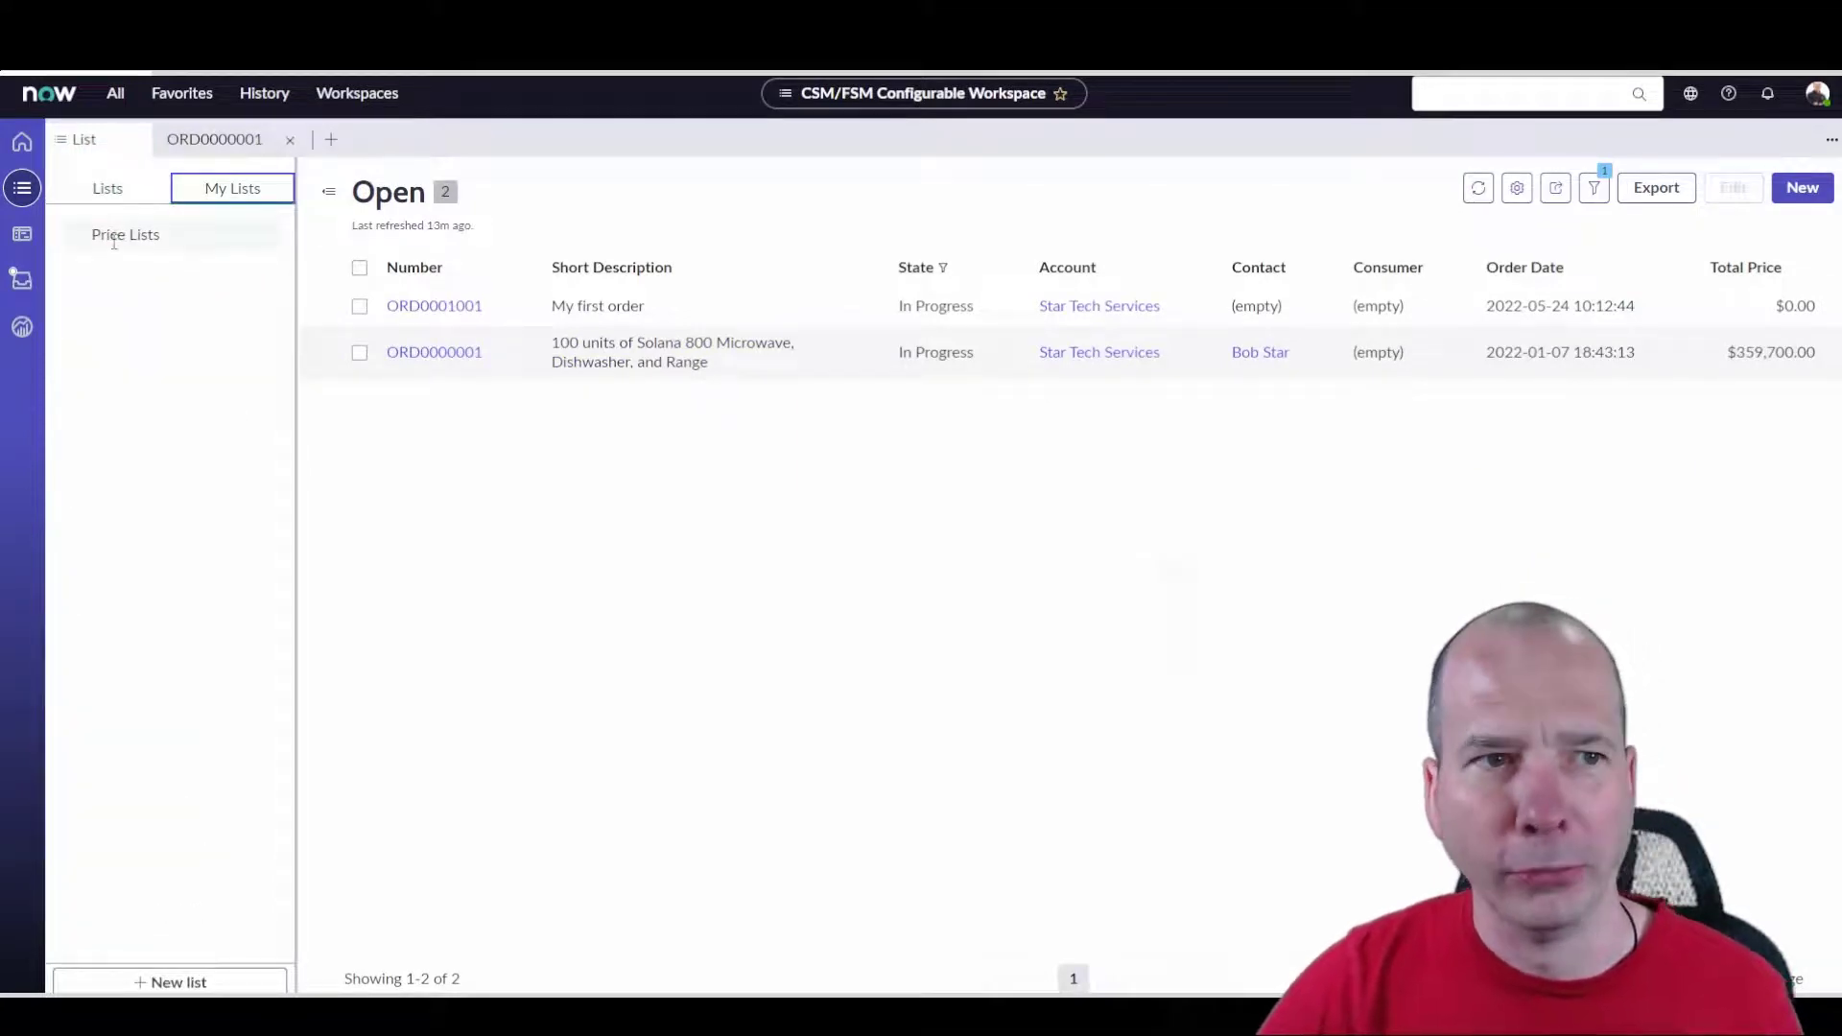
{"action": "left_click", "coordinate": [125, 234]}
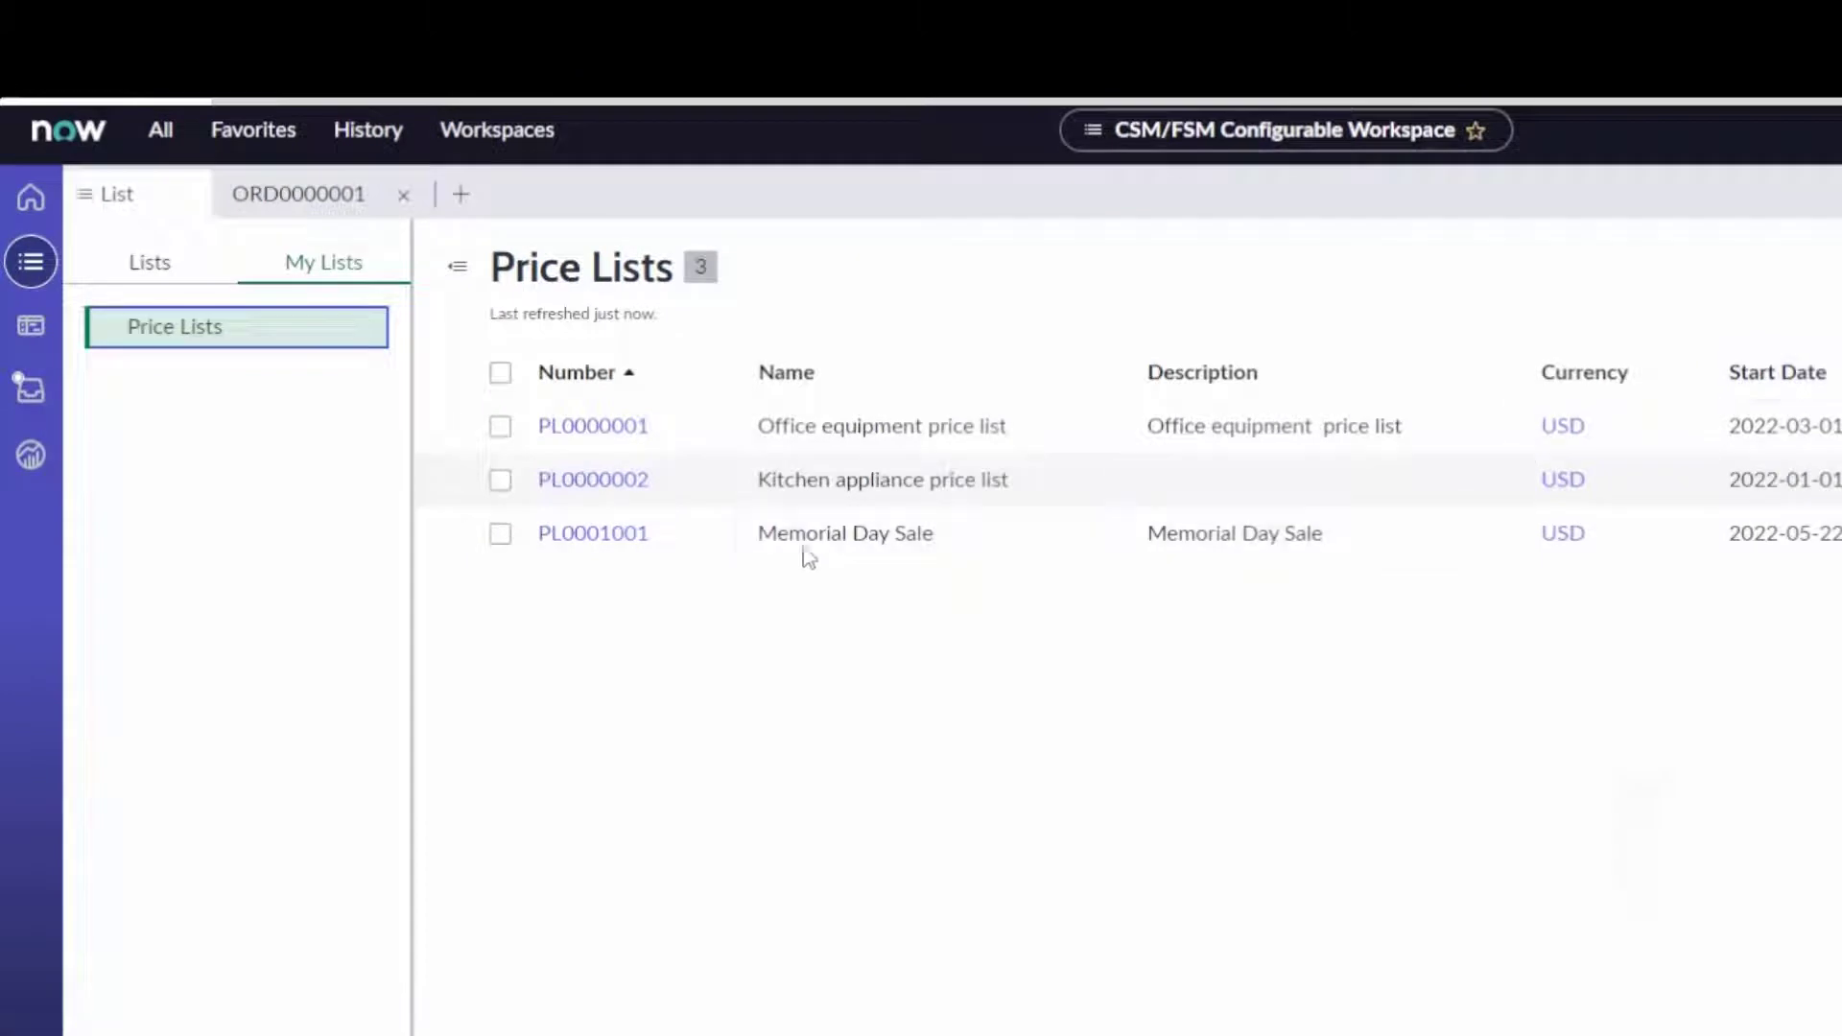
{"action": "left_click", "coordinate": [593, 532]}
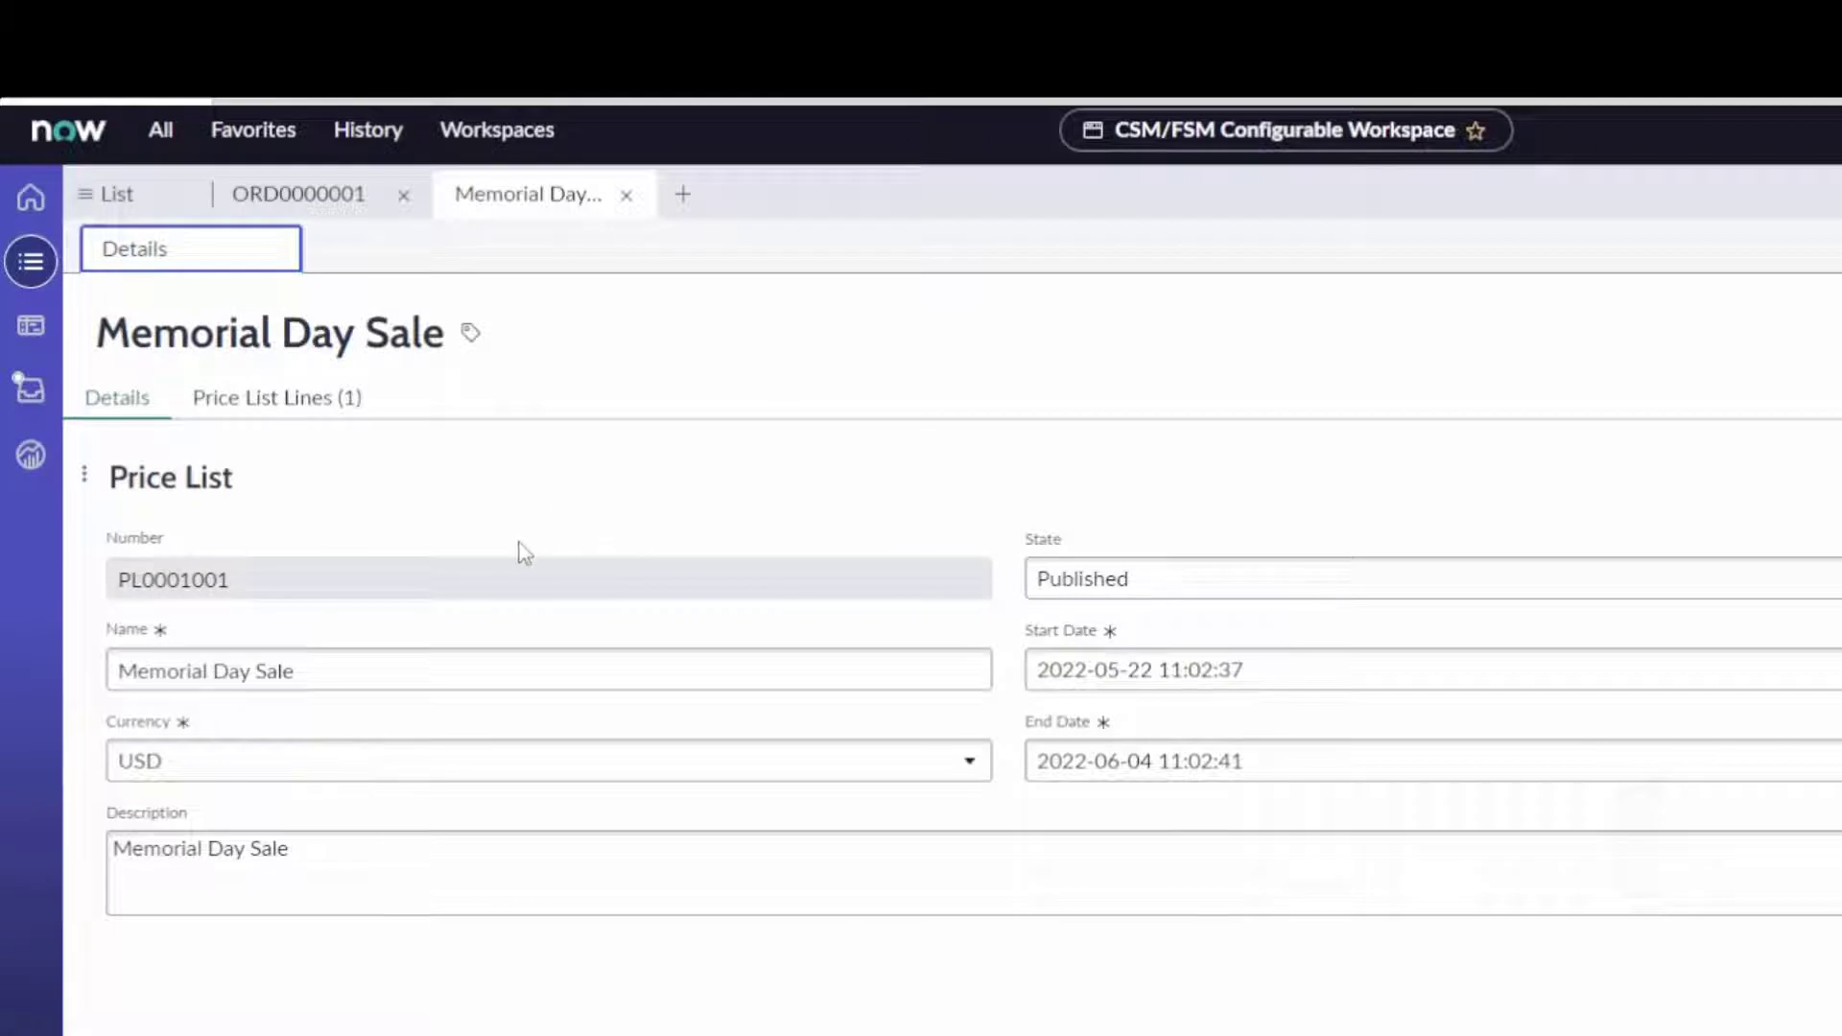
Review the Memorial Day Sale price list lines (Solana 800 Series Microwave at $199.00) and show open orders again.
{"action": "left_click", "coordinate": [276, 397]}
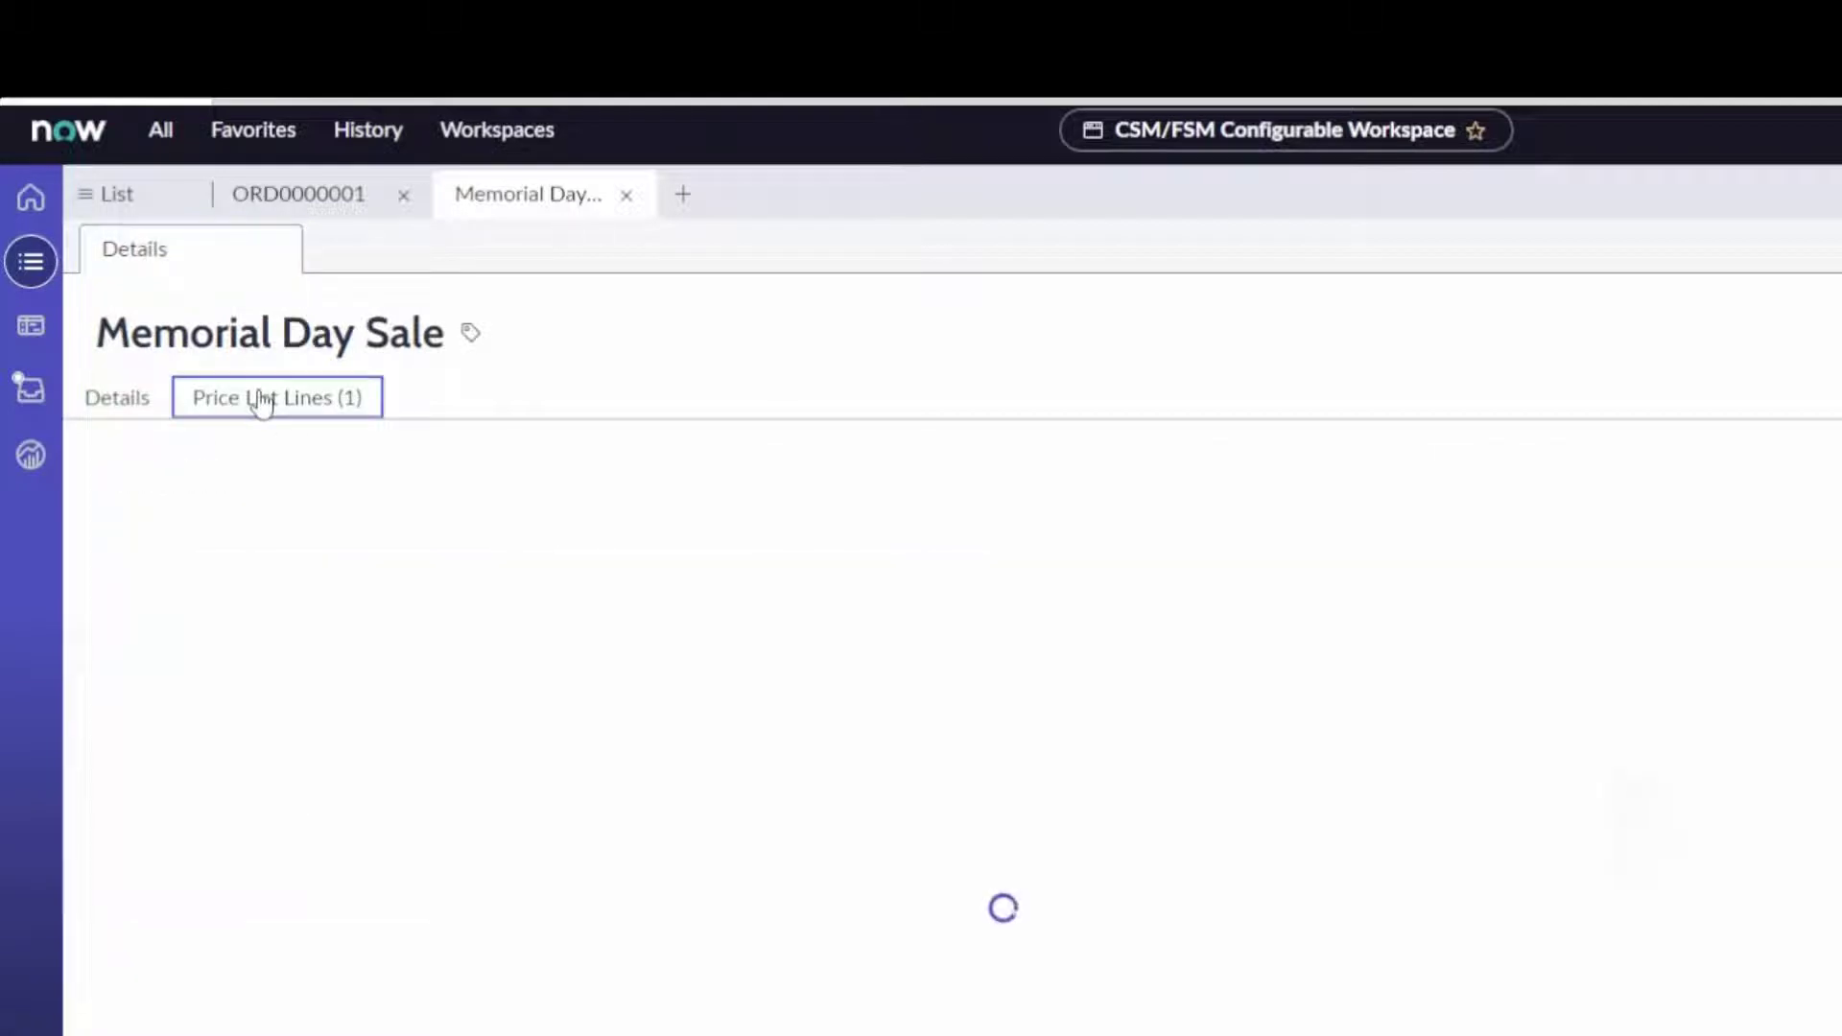
{"action": "left_click", "coordinate": [276, 397]}
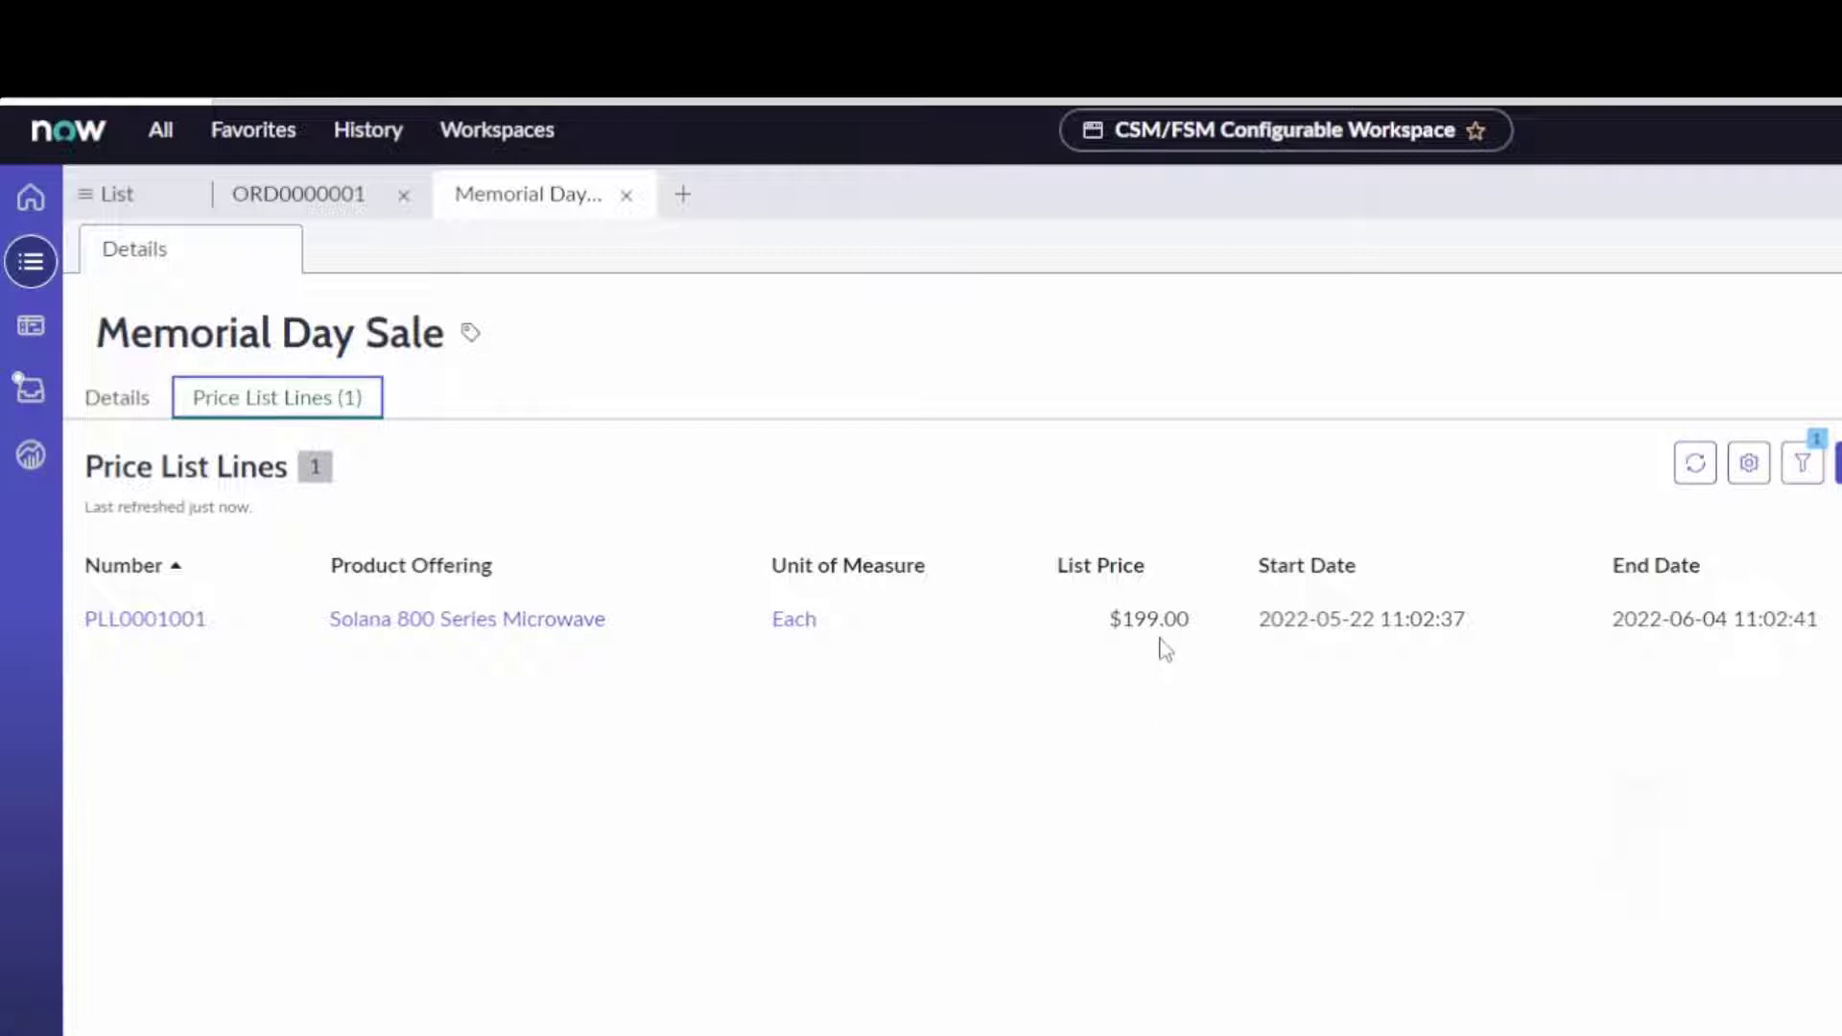
{"action": "mouse_move", "coordinate": [1148, 620]}
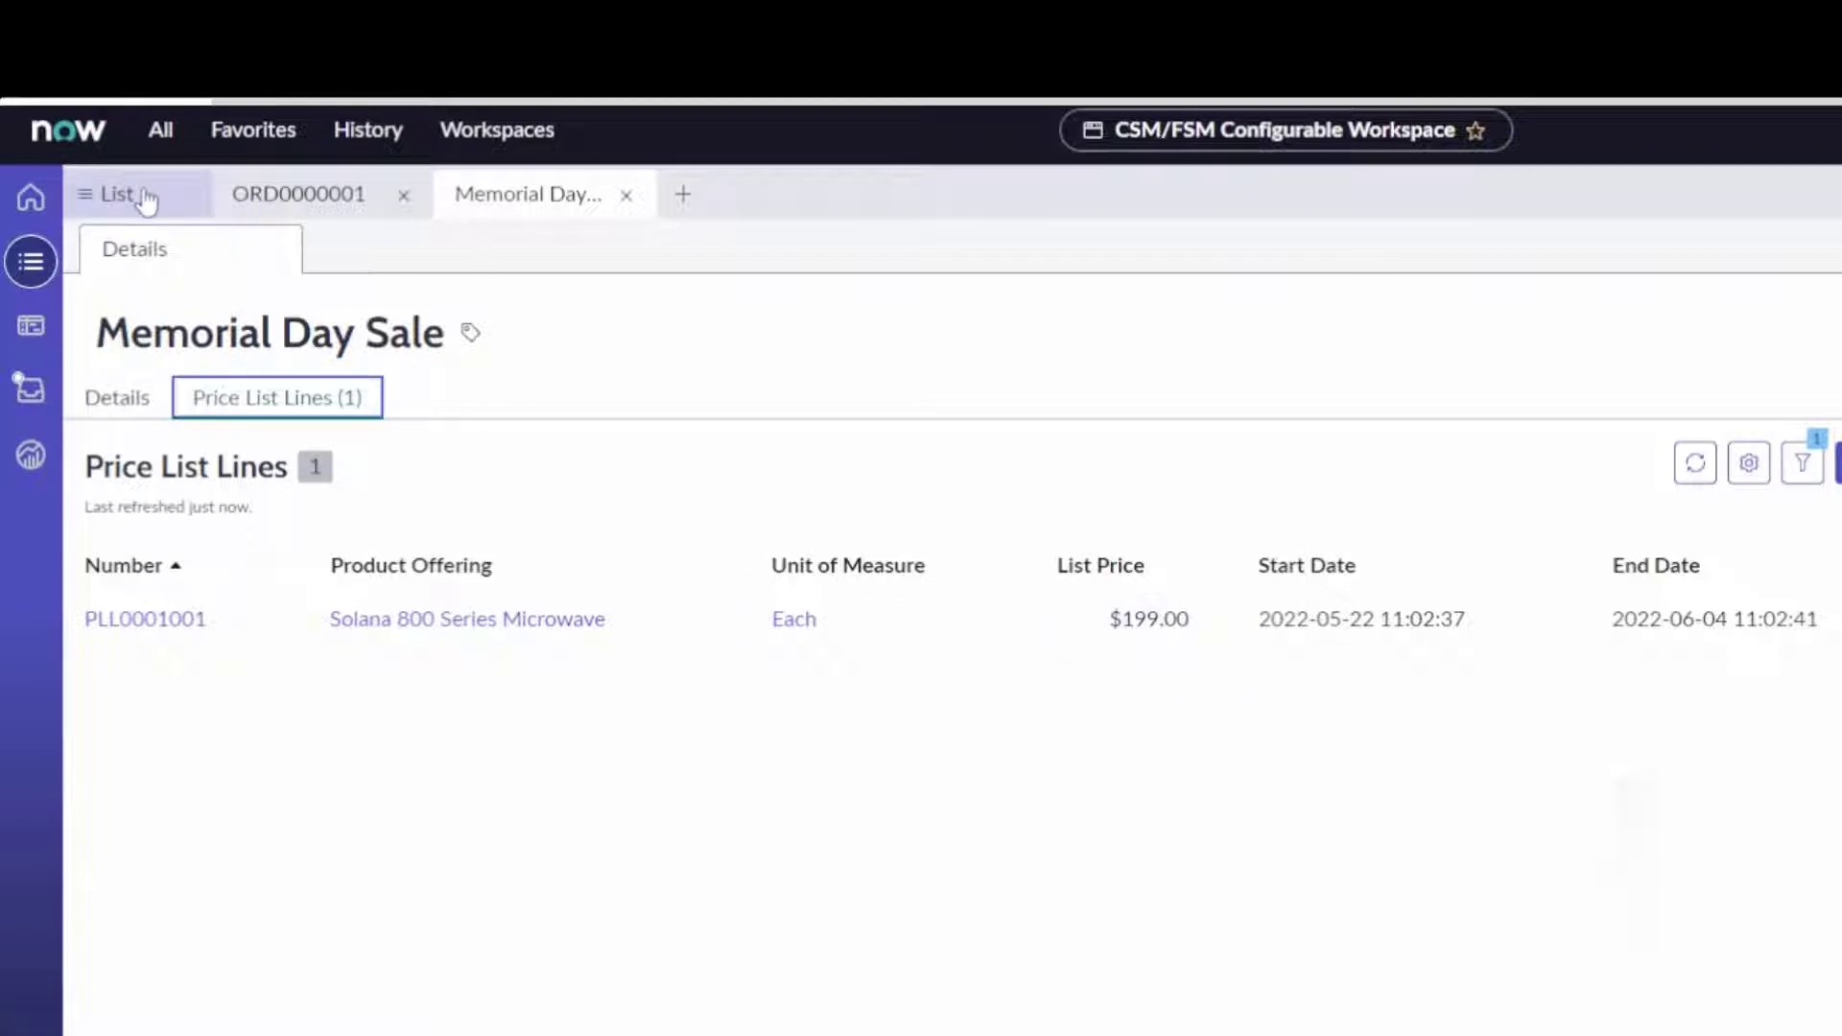
{"action": "left_click", "coordinate": [115, 194]}
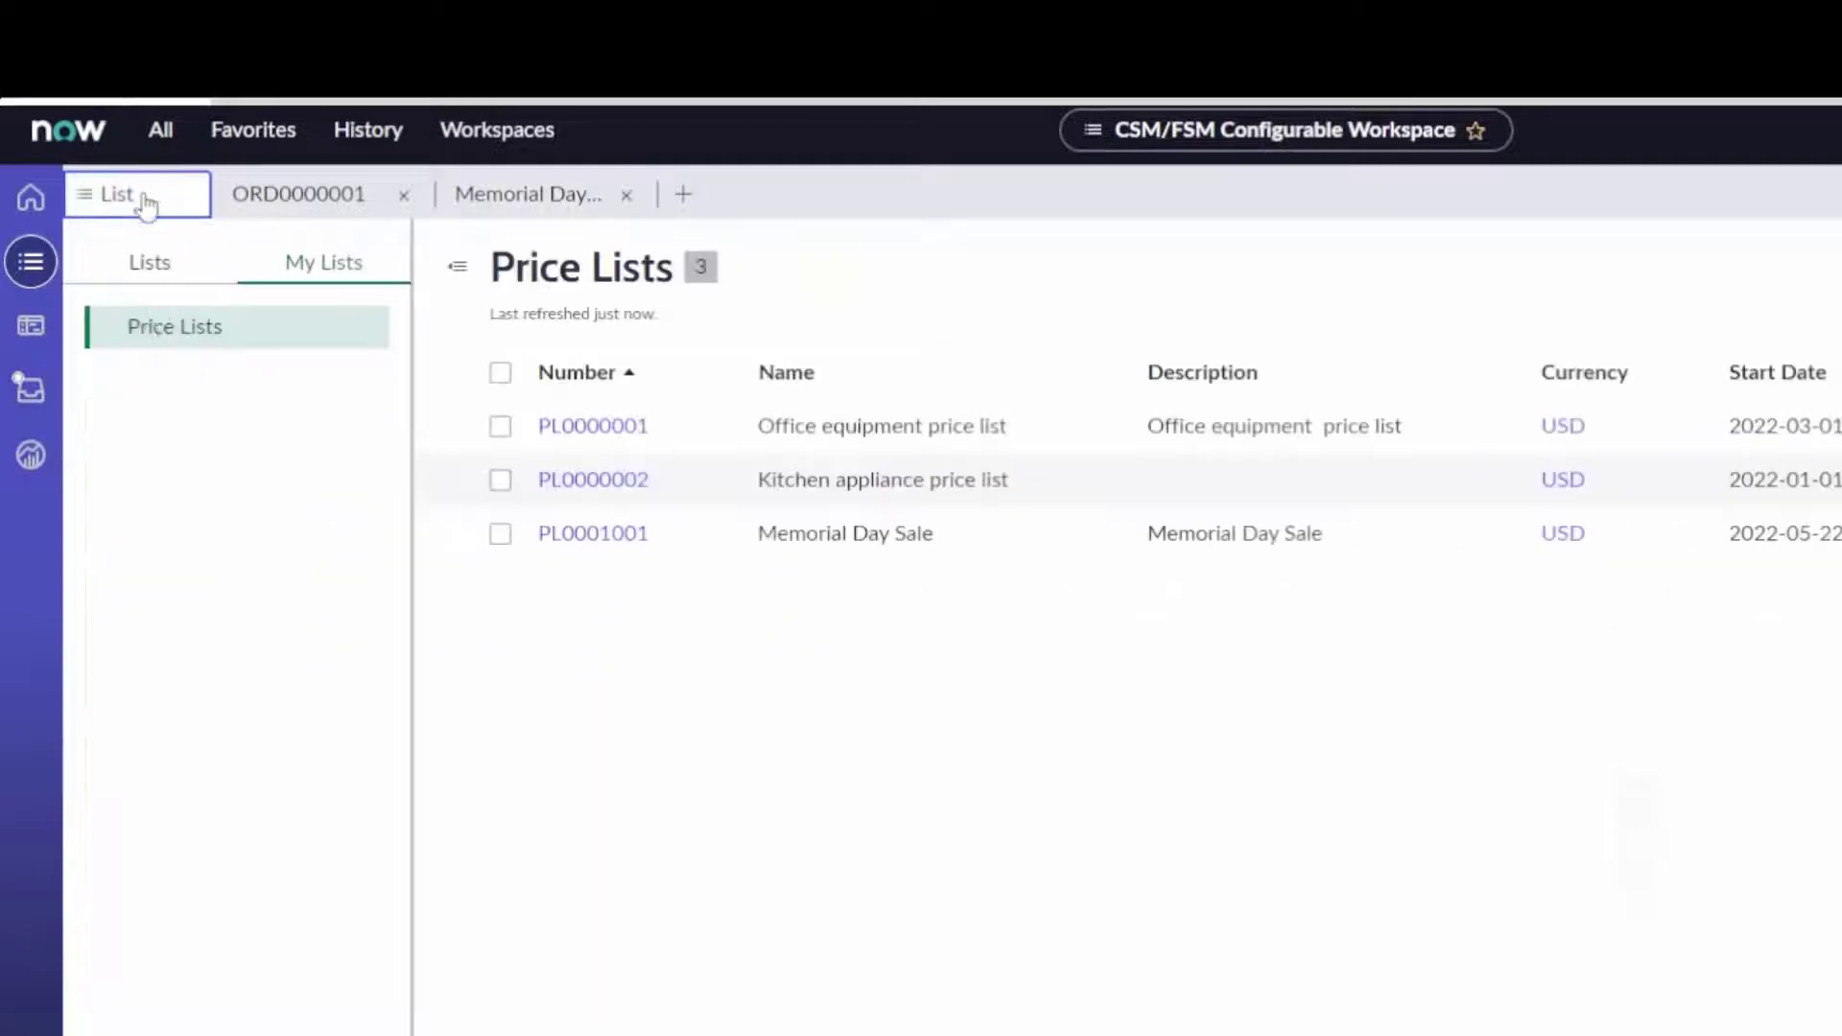
{"action": "left_click", "coordinate": [149, 261]}
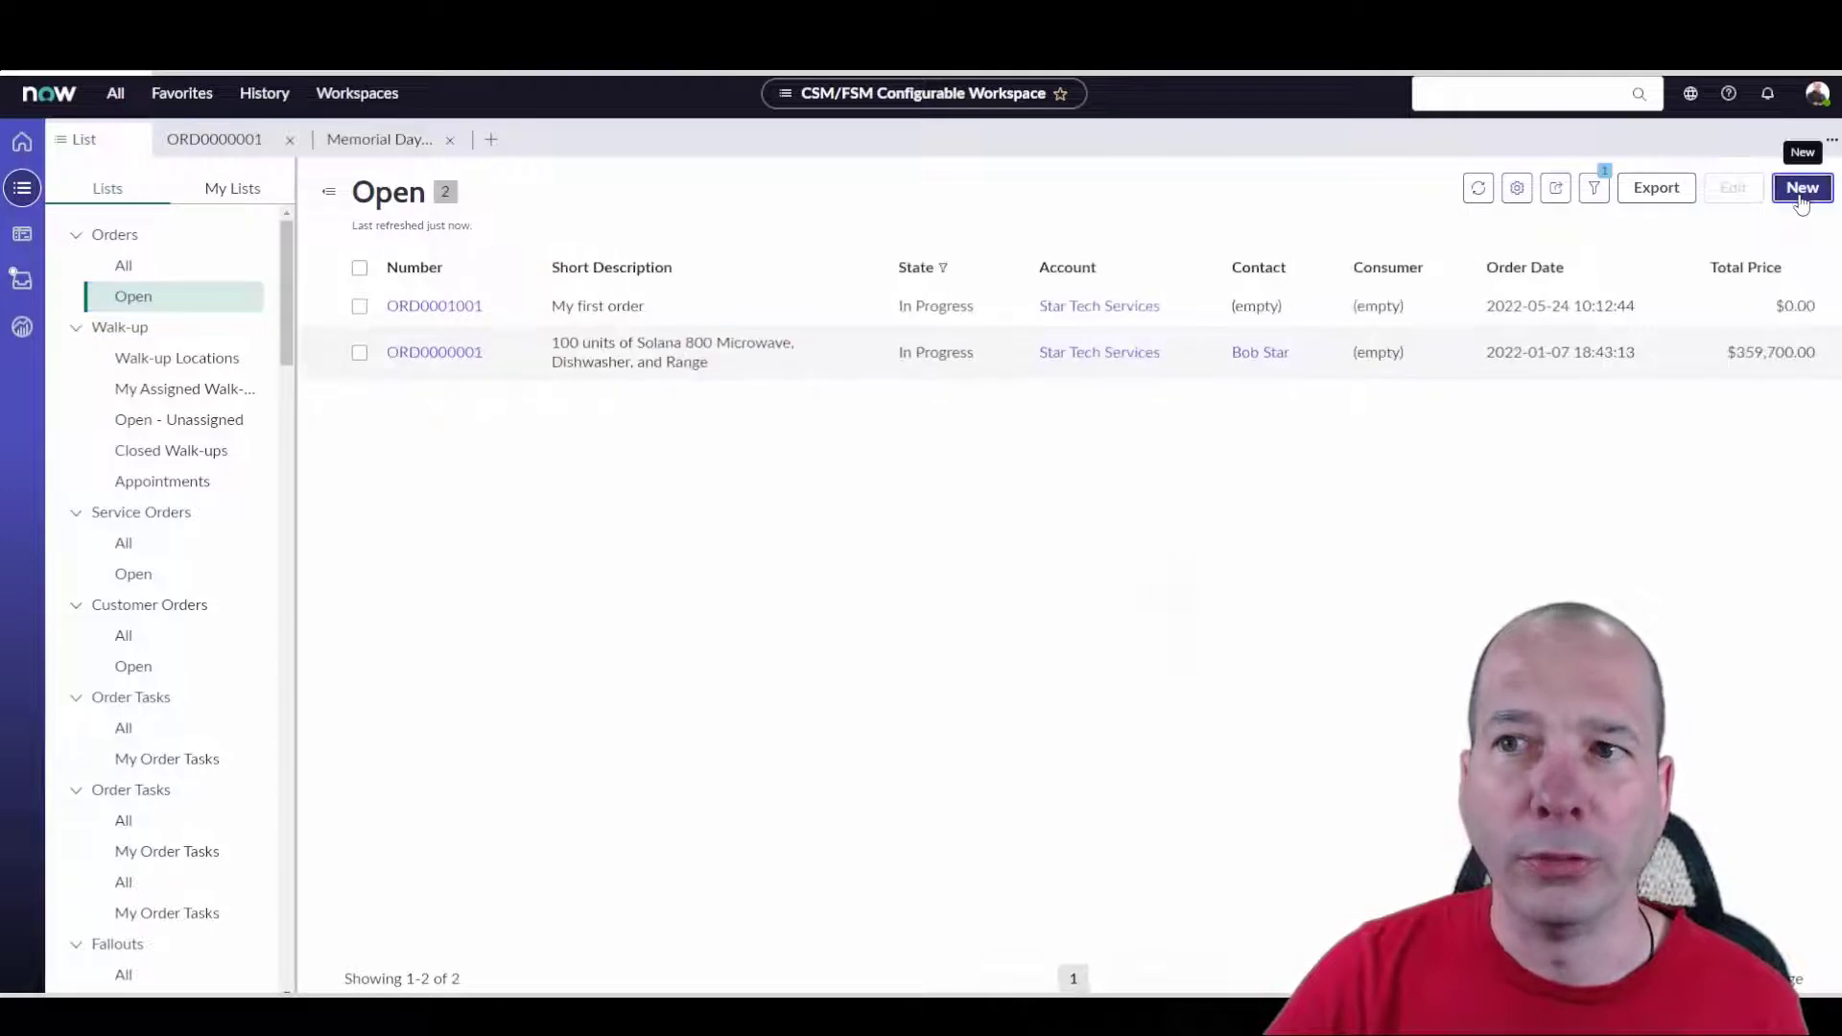
Create new order 'demo order' with price list Memorial Day Sale and account Star Tech Services.
{"action": "left_click", "coordinate": [1802, 186]}
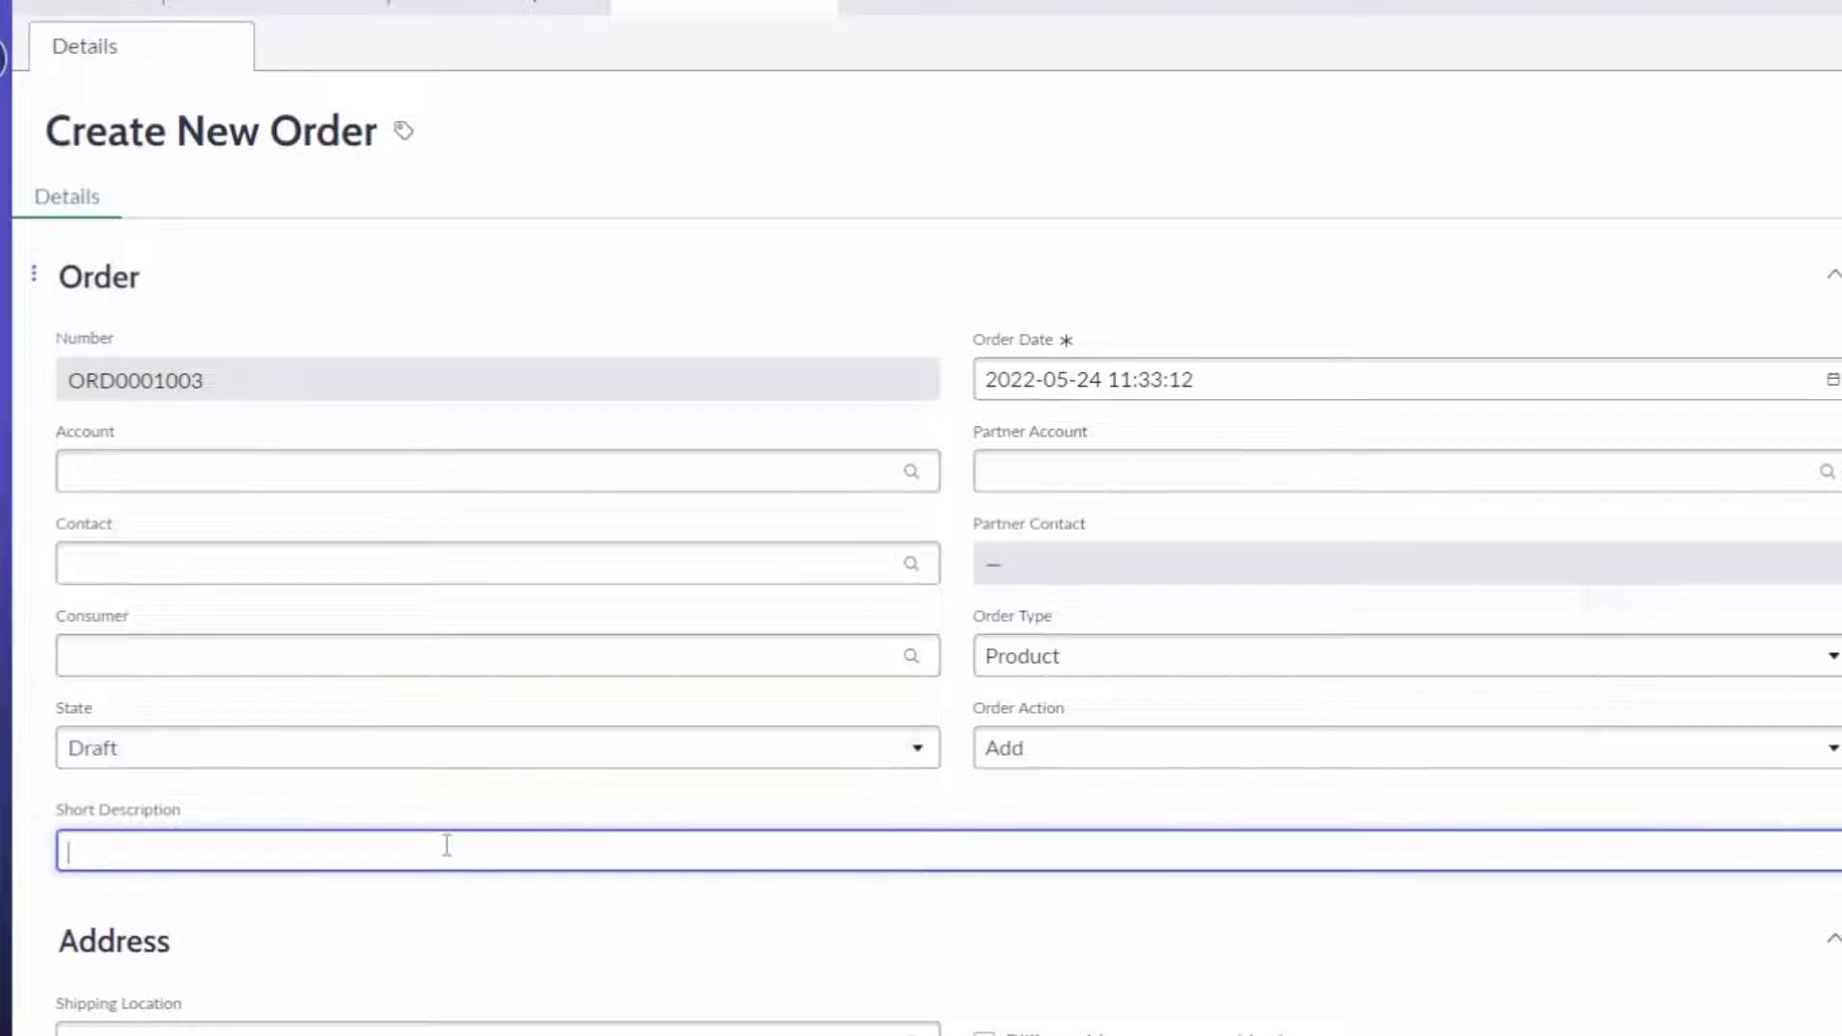
{"action": "type", "text": "demo orde"}
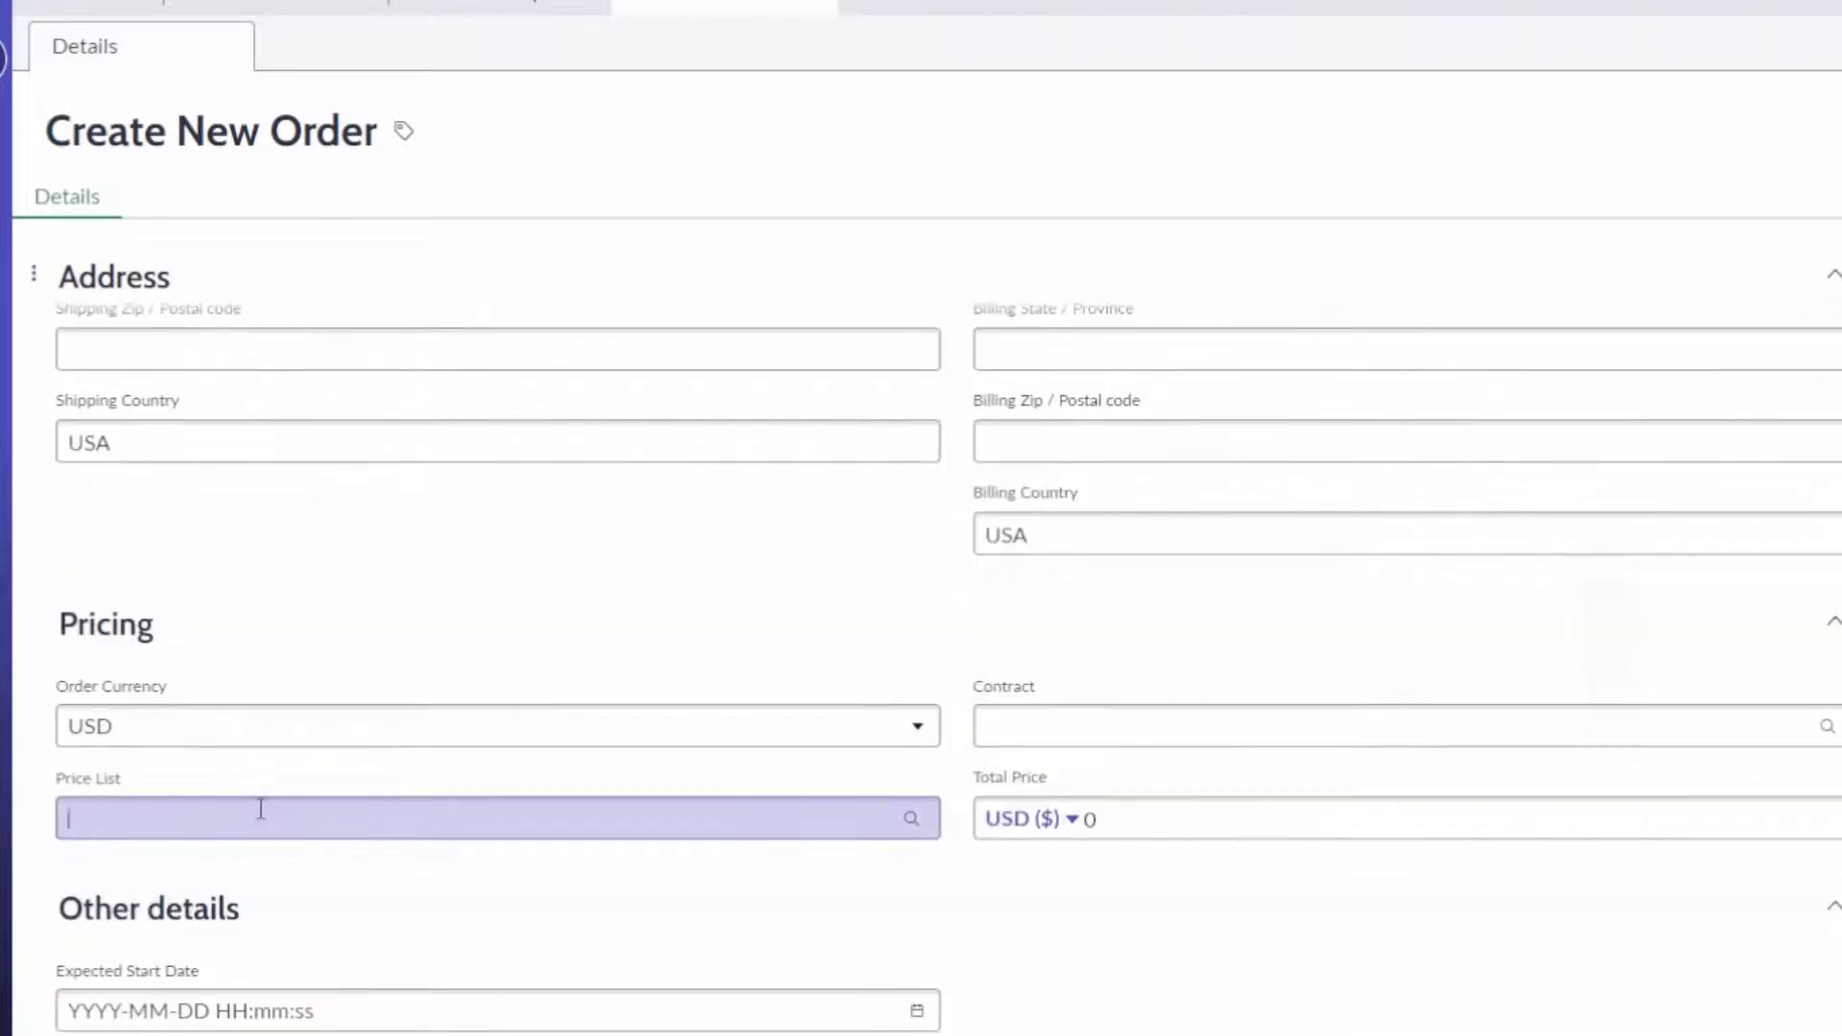
{"action": "type", "text": "memo"}
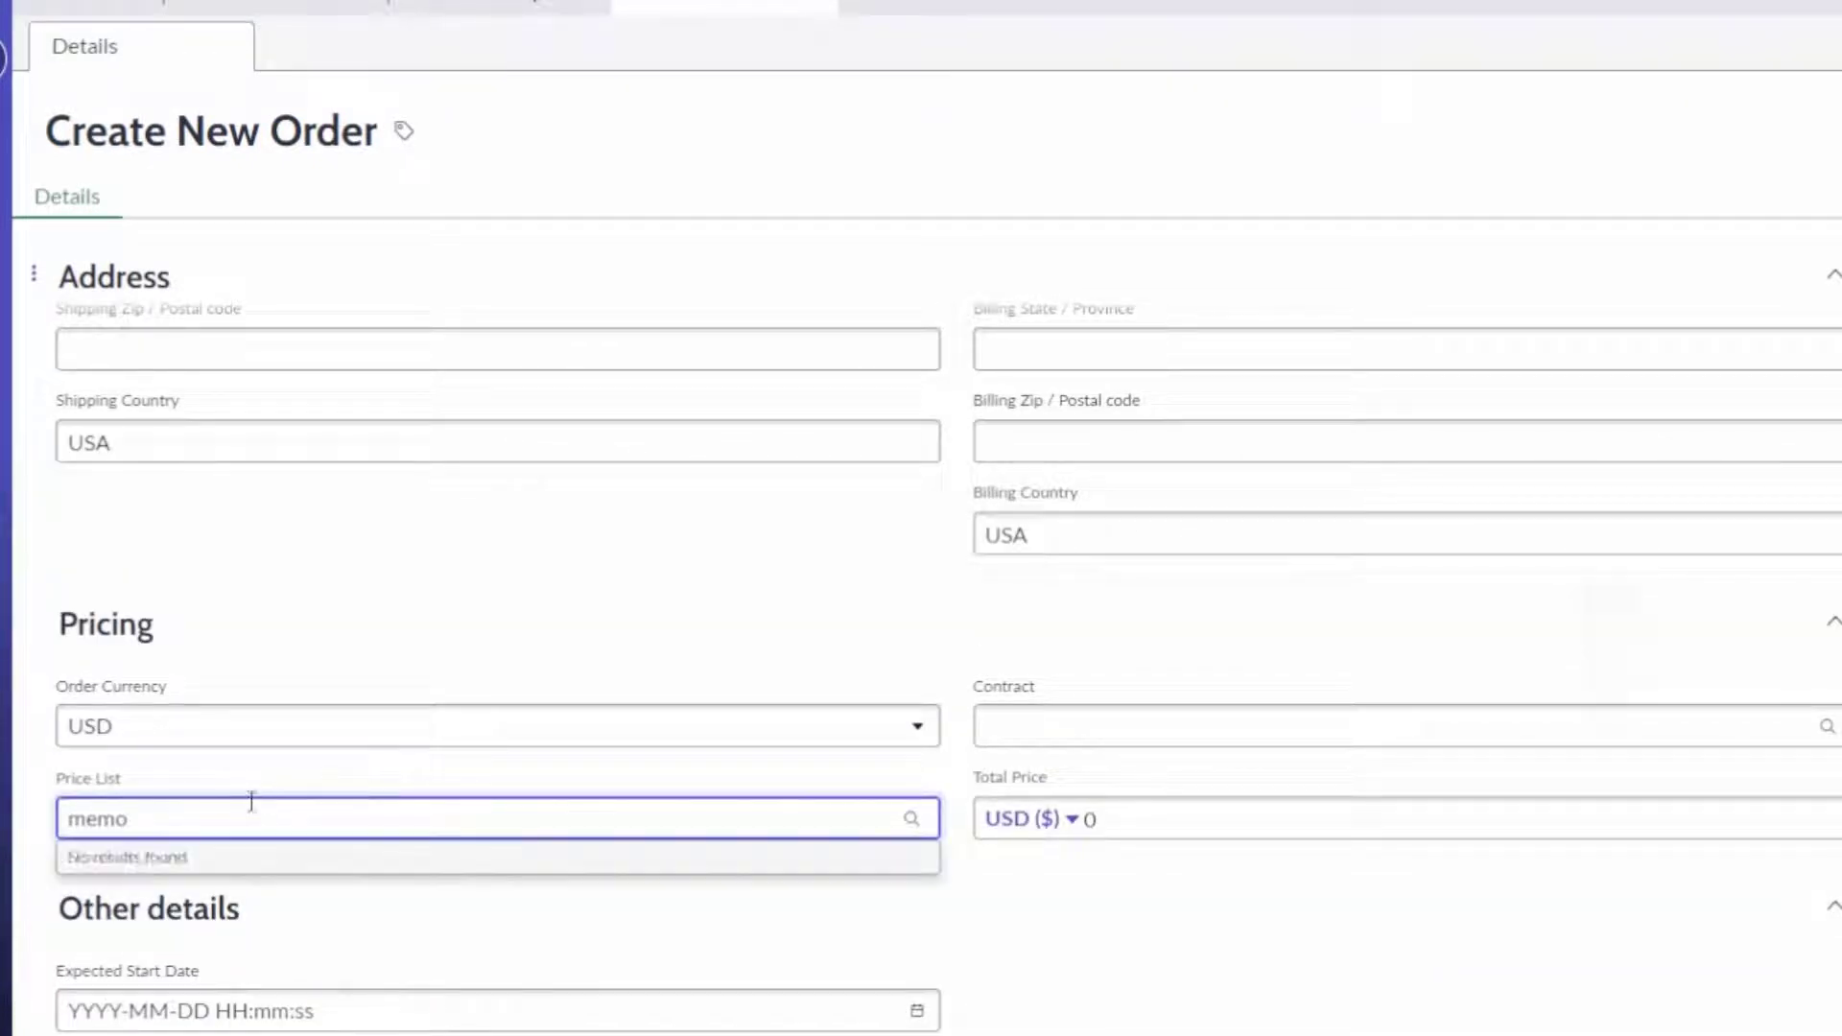
{"action": "type", "text": "Memorial Day Sale"}
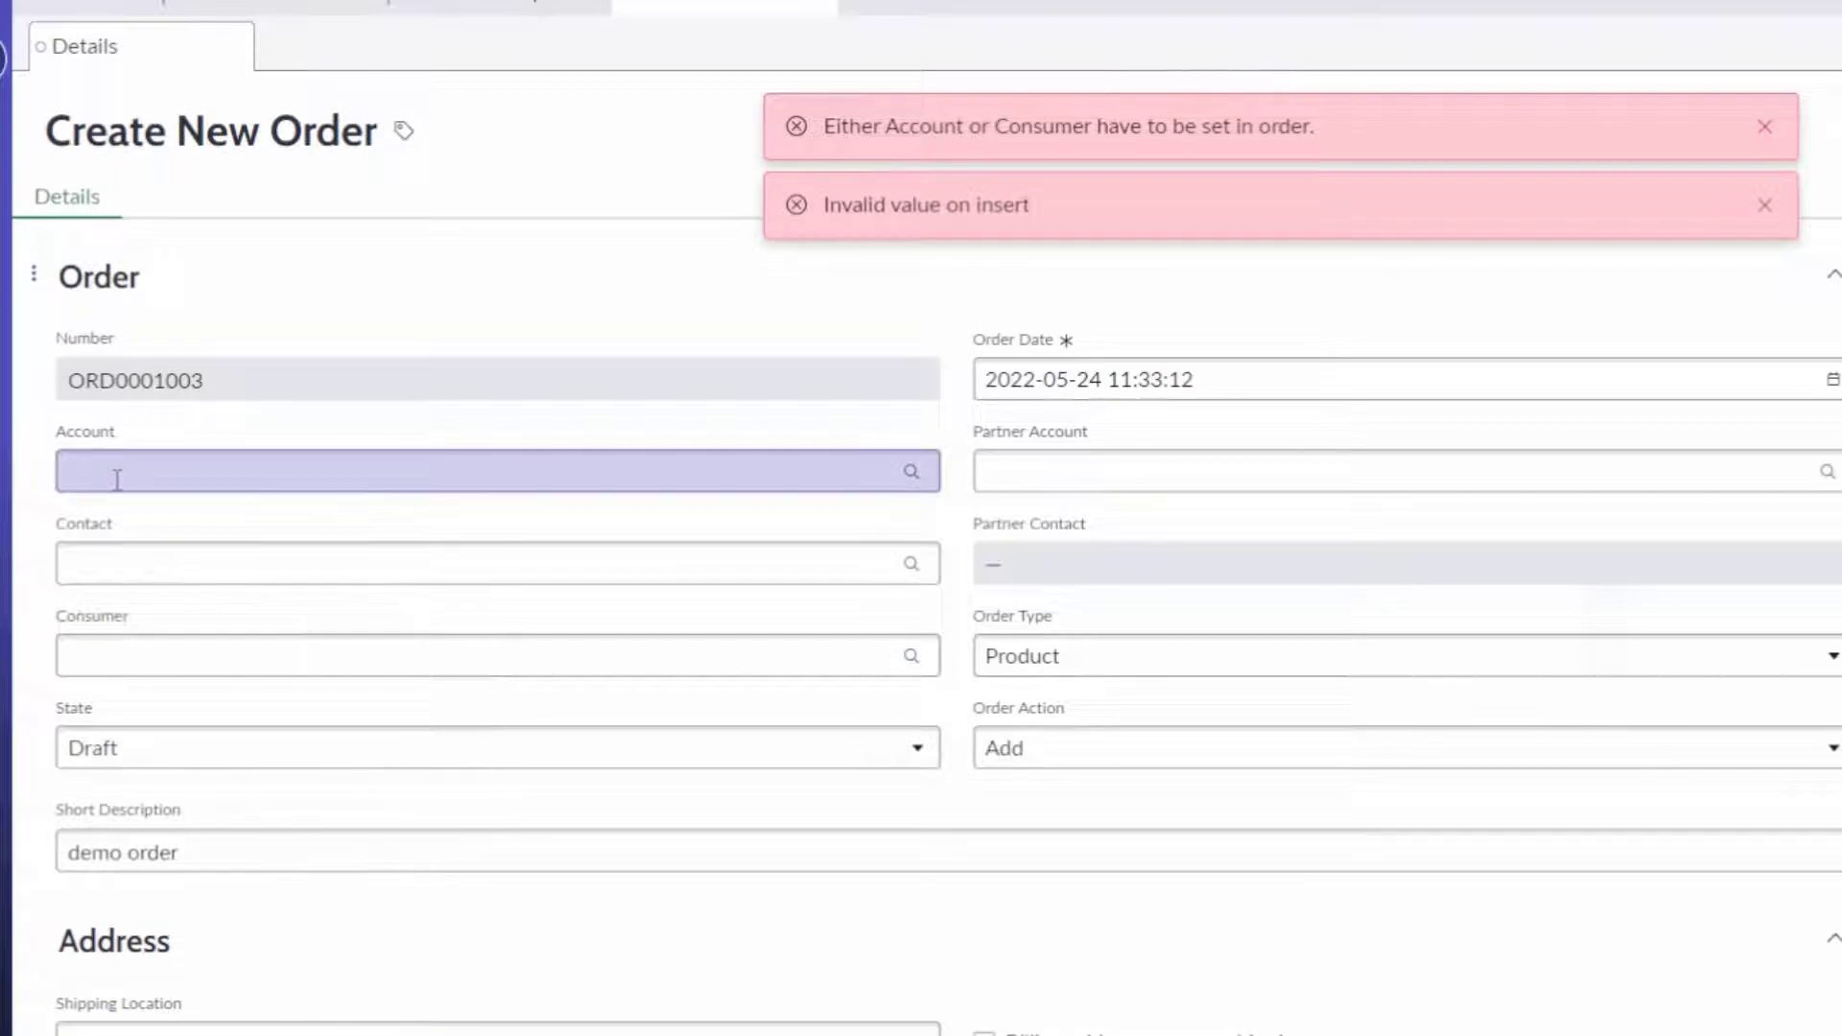
{"action": "type", "text": "star"}
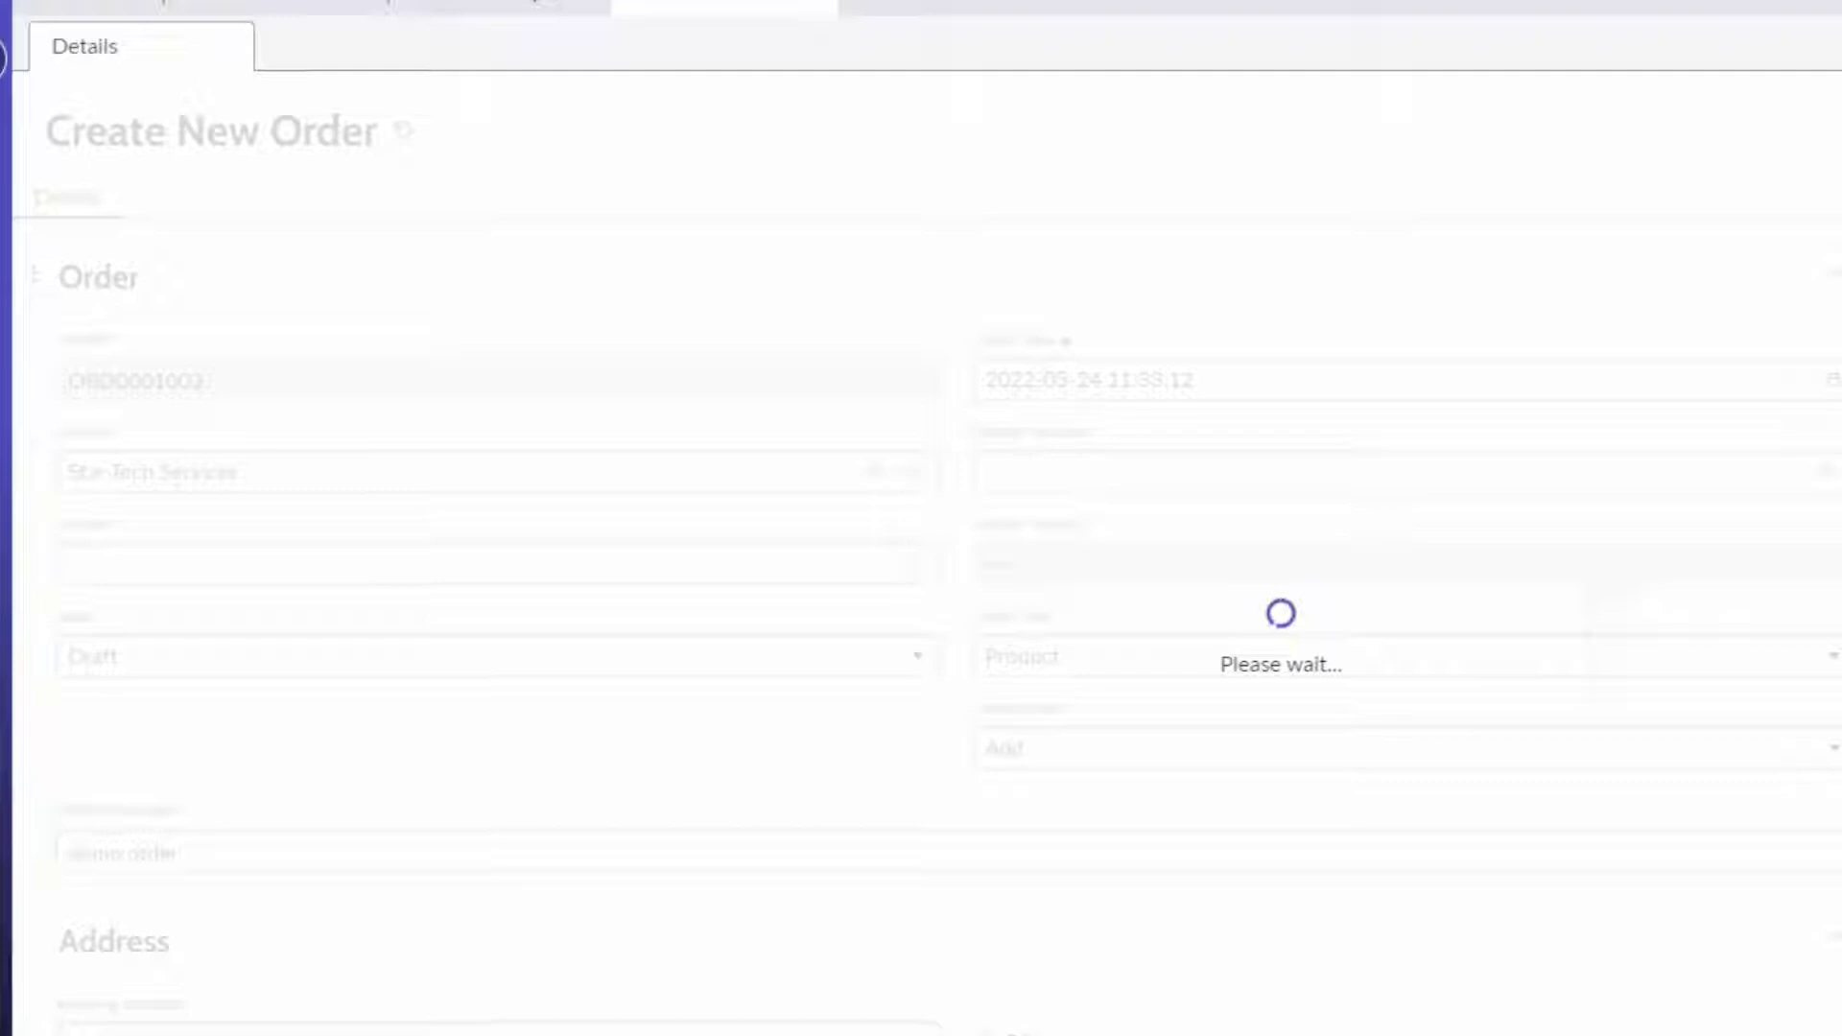
{"action": "mouse_move", "coordinate": [386, 294]}
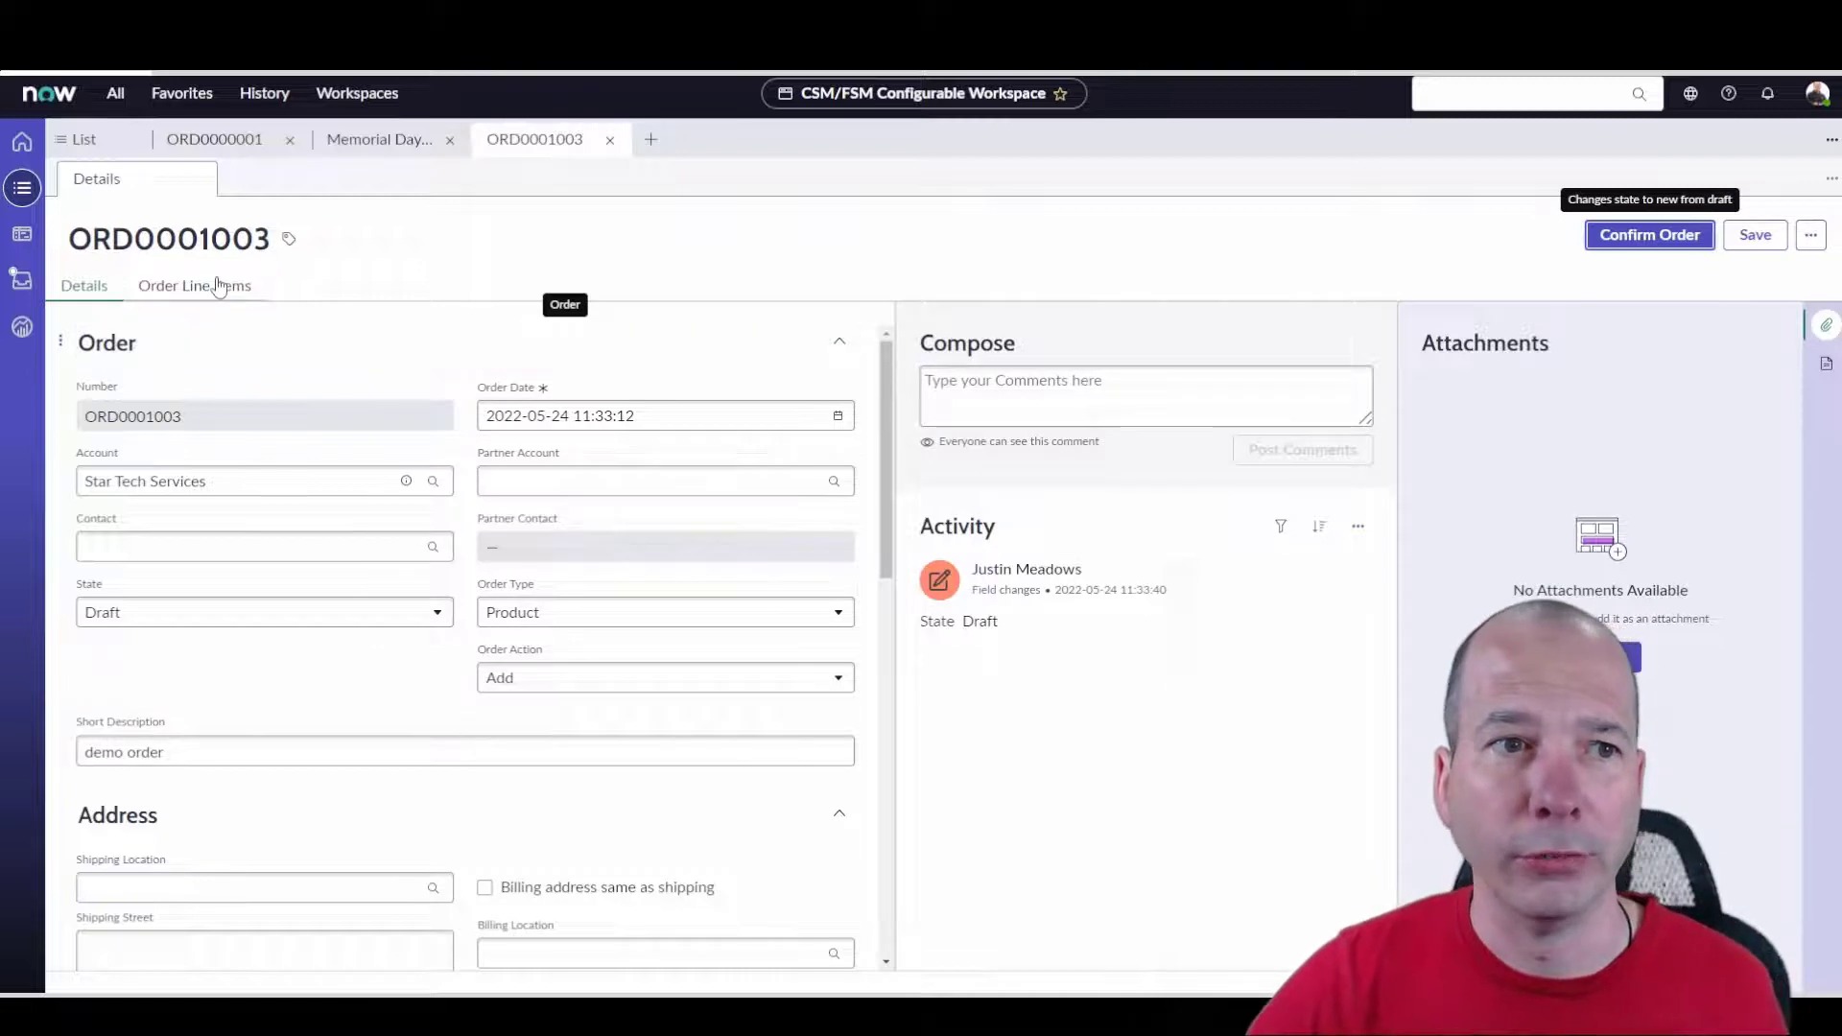
Add a line item for 10 Solana 800 Series Microwaves with unit of measure Each.
{"action": "left_click", "coordinate": [194, 286]}
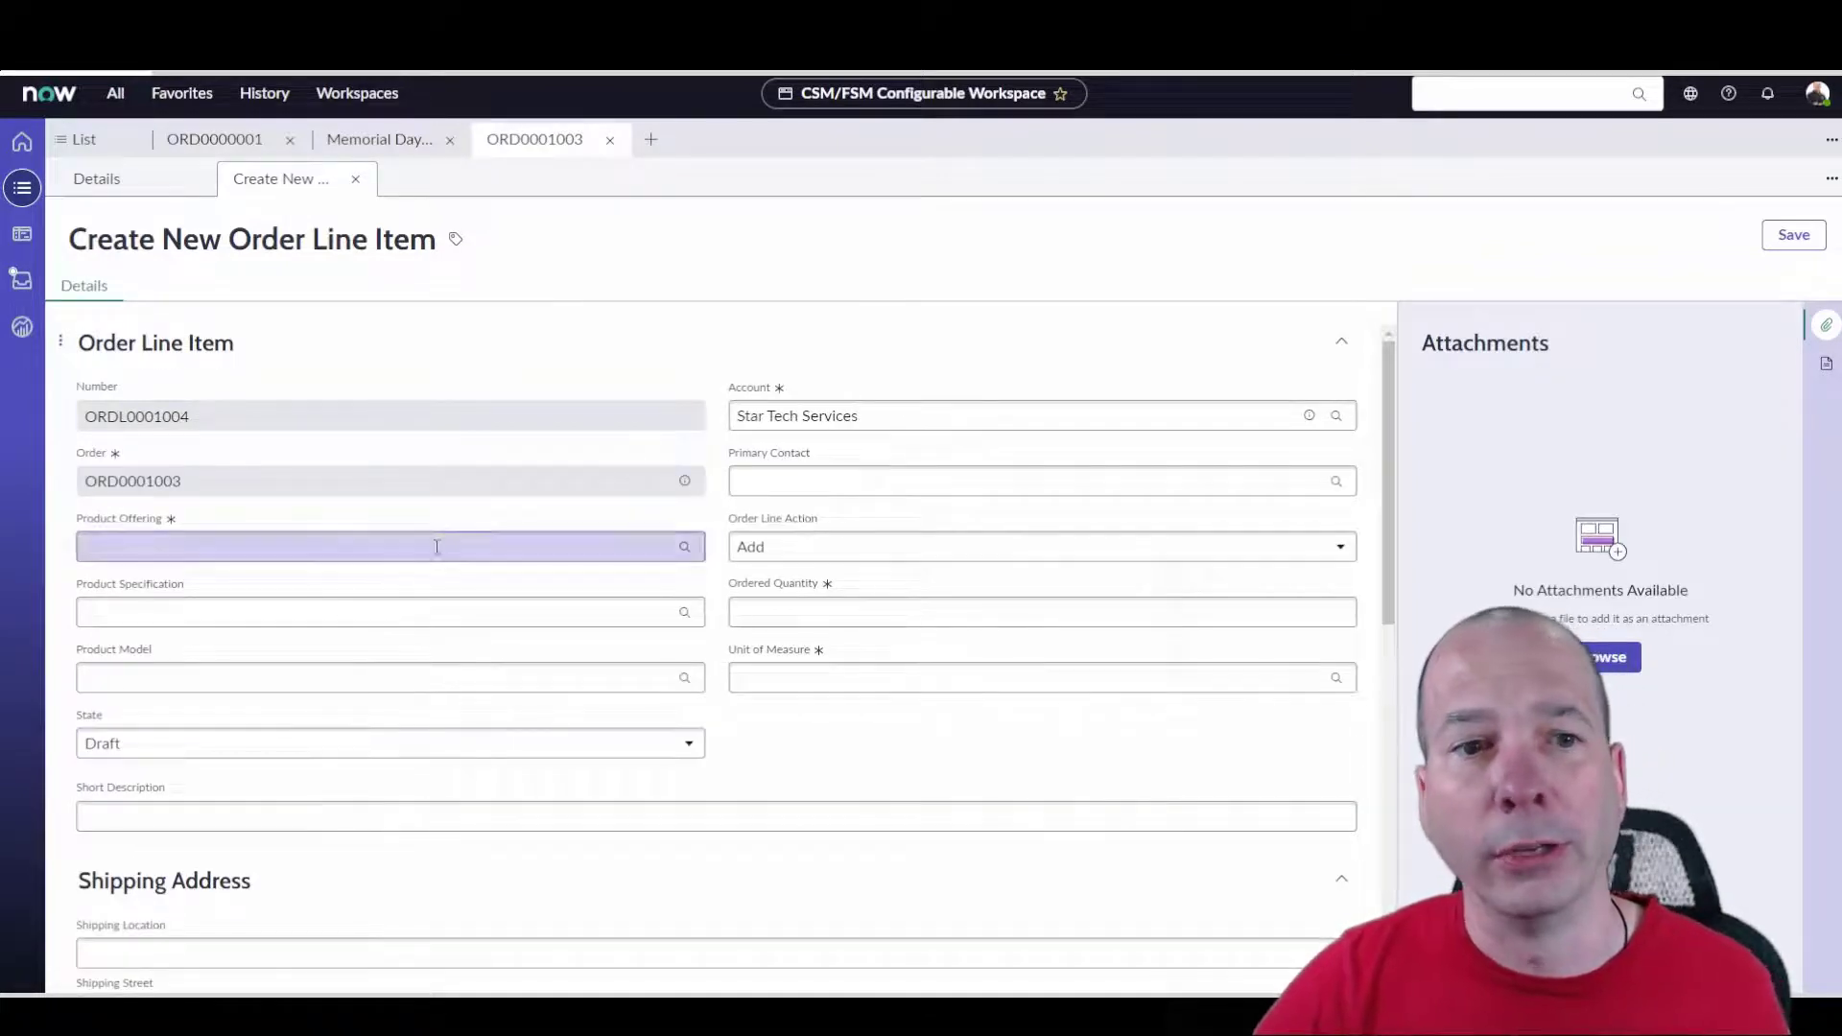
{"action": "left_click", "coordinate": [389, 547]}
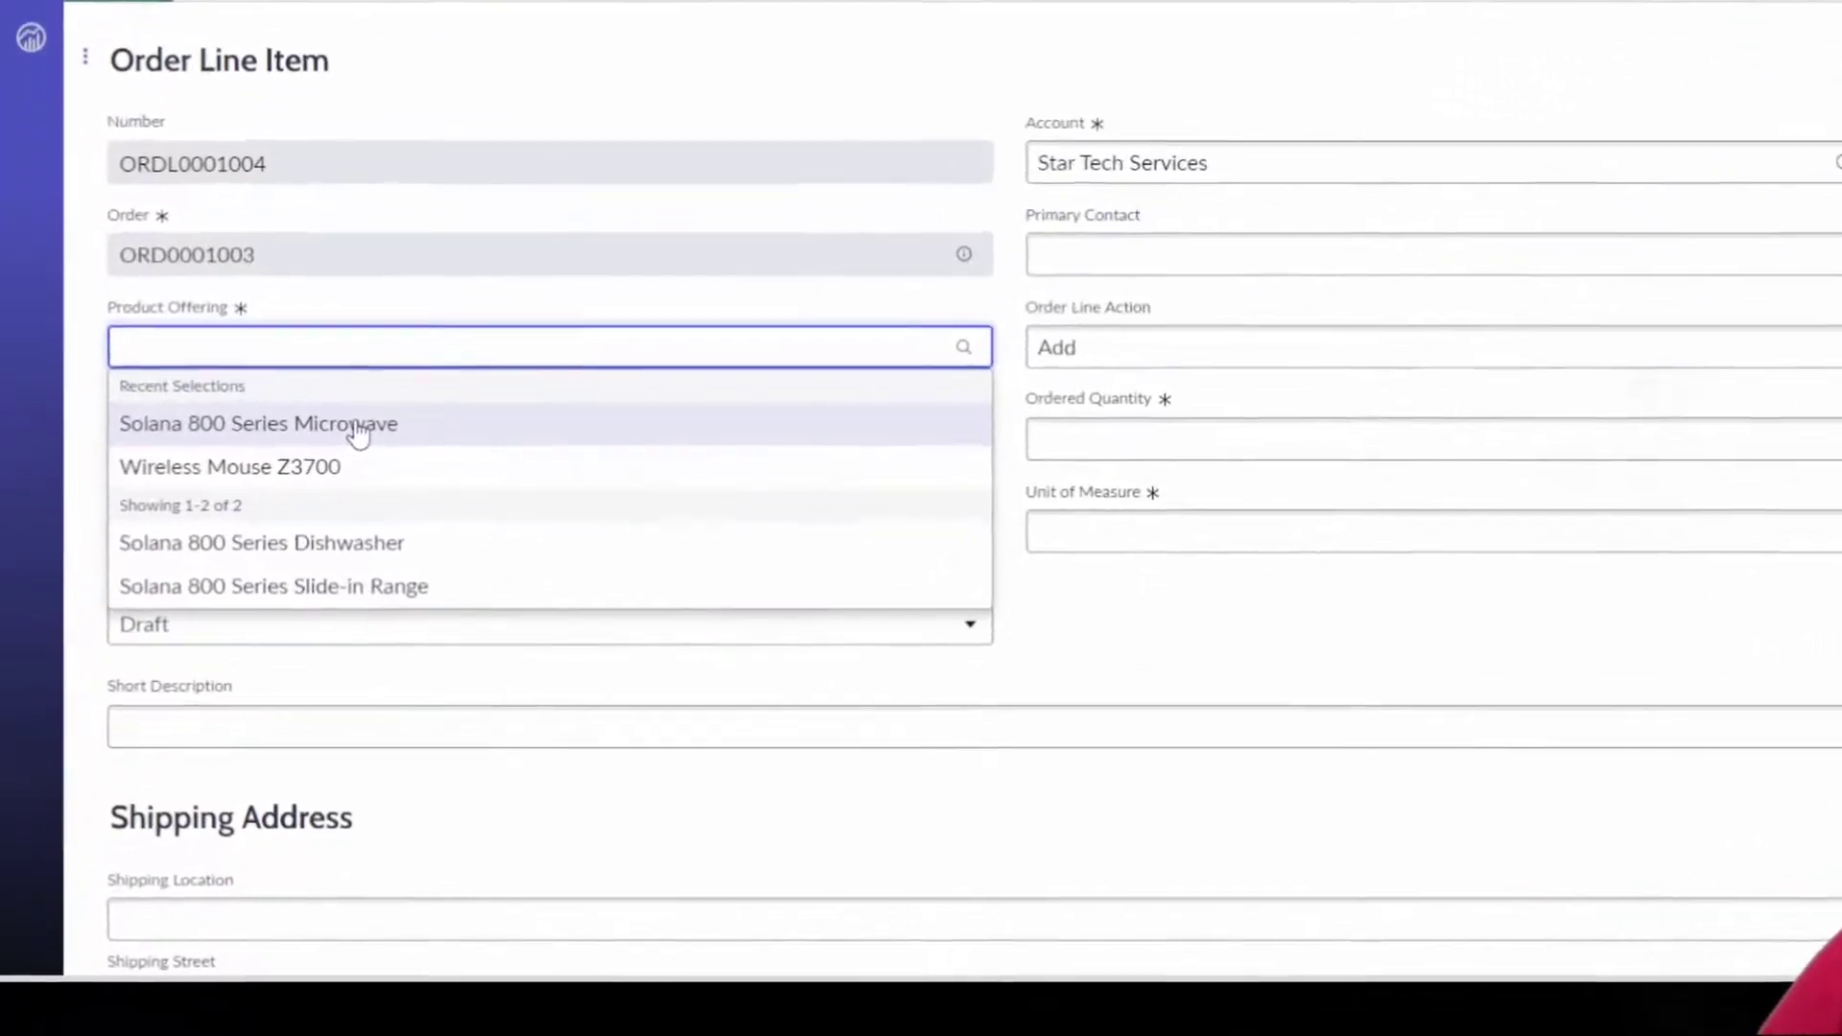
{"action": "left_click", "coordinate": [255, 422]}
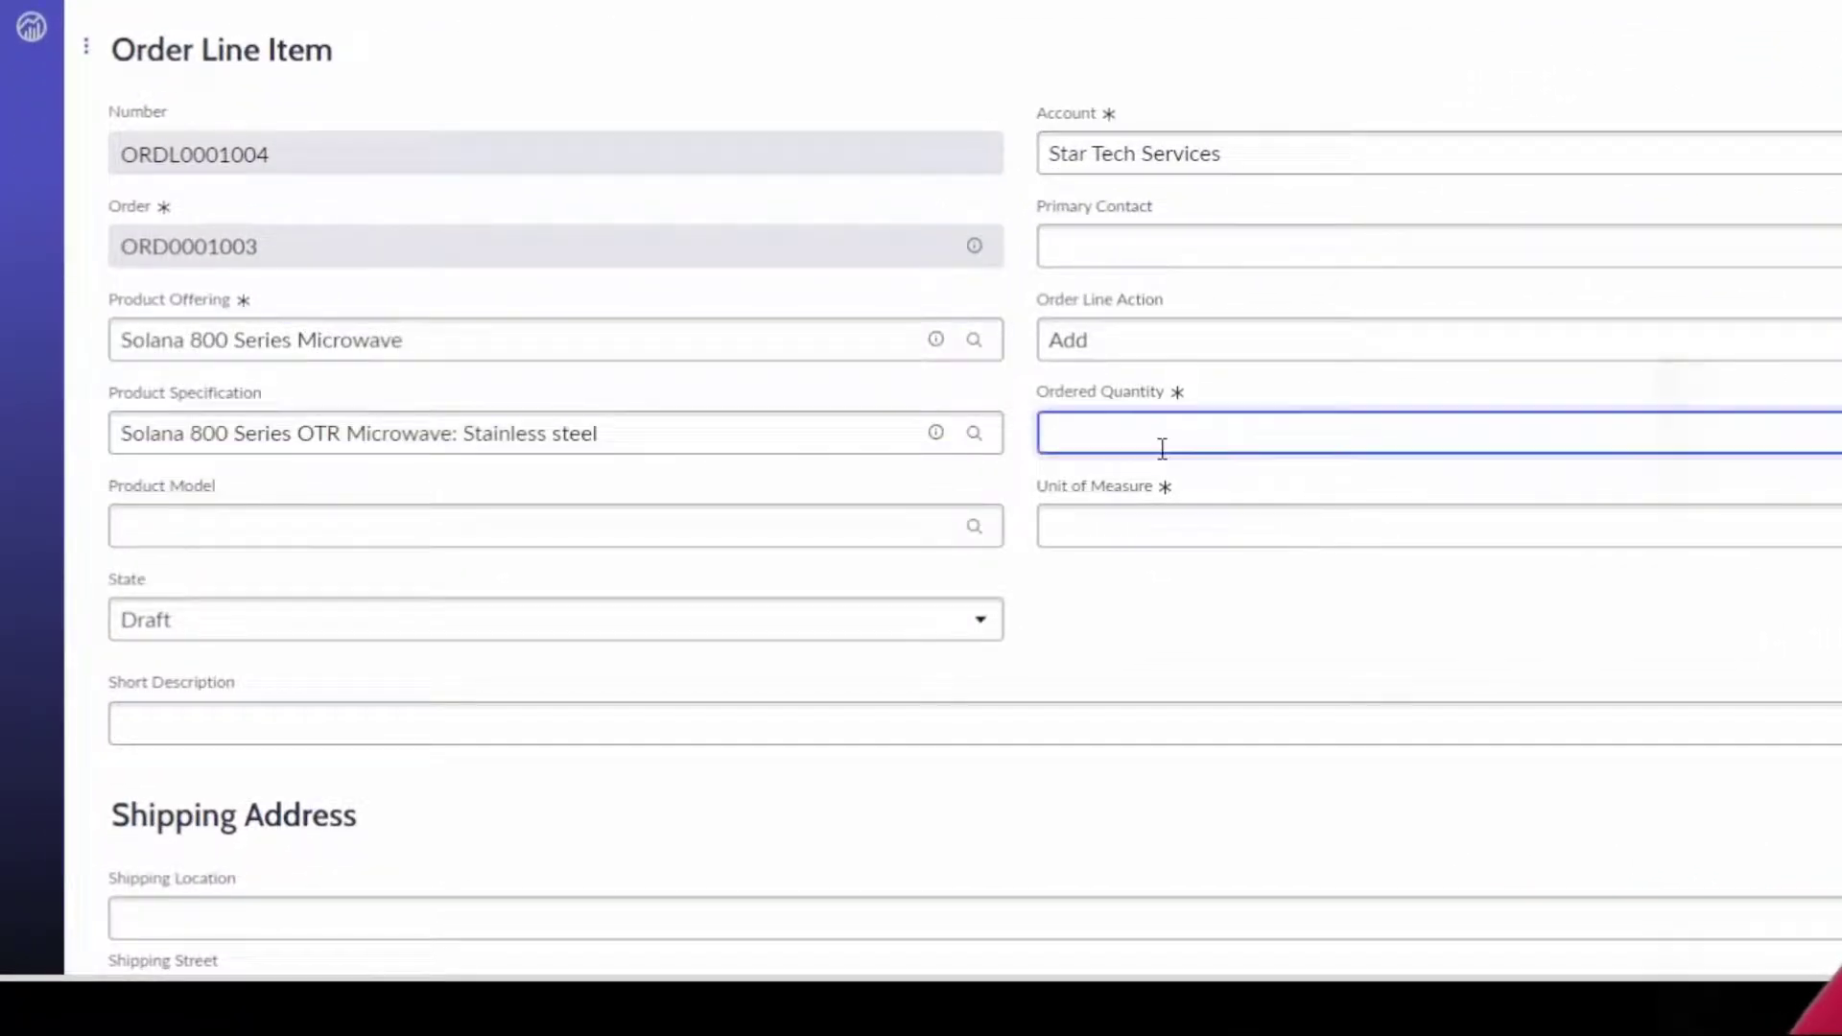
{"action": "type", "text": "10"}
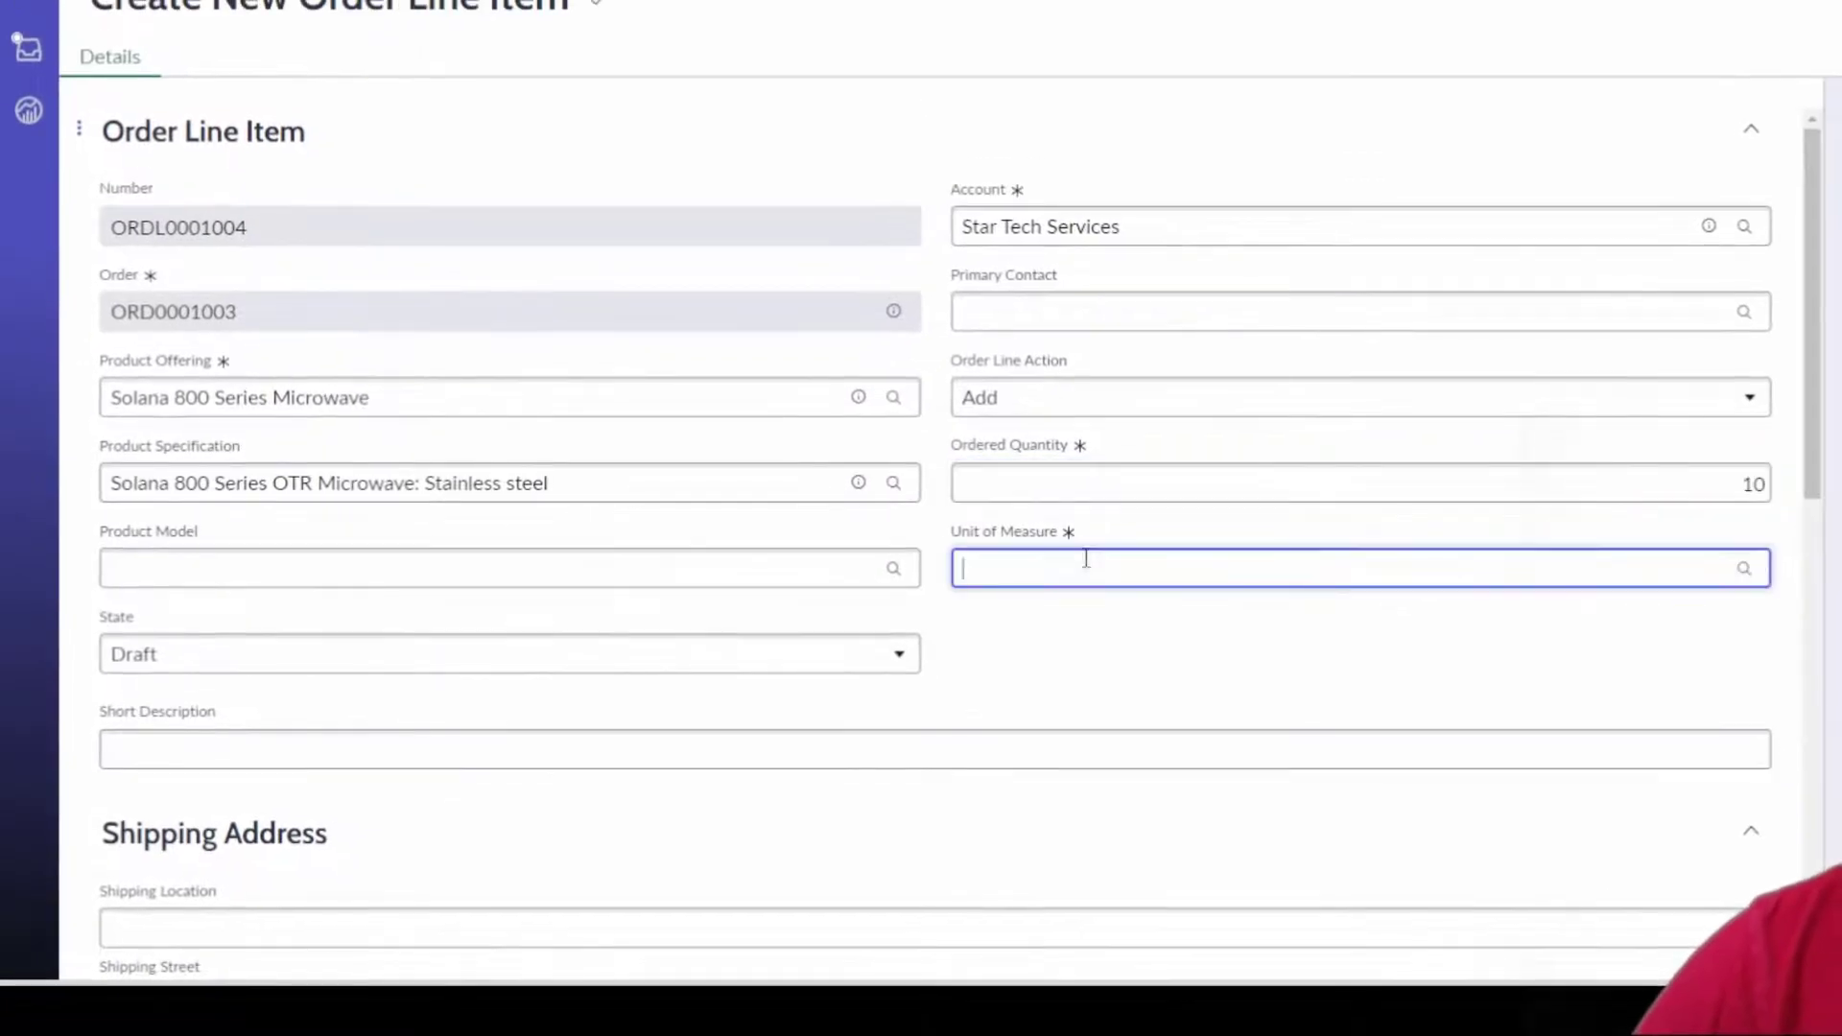
{"action": "left_click", "coordinate": [1351, 568]}
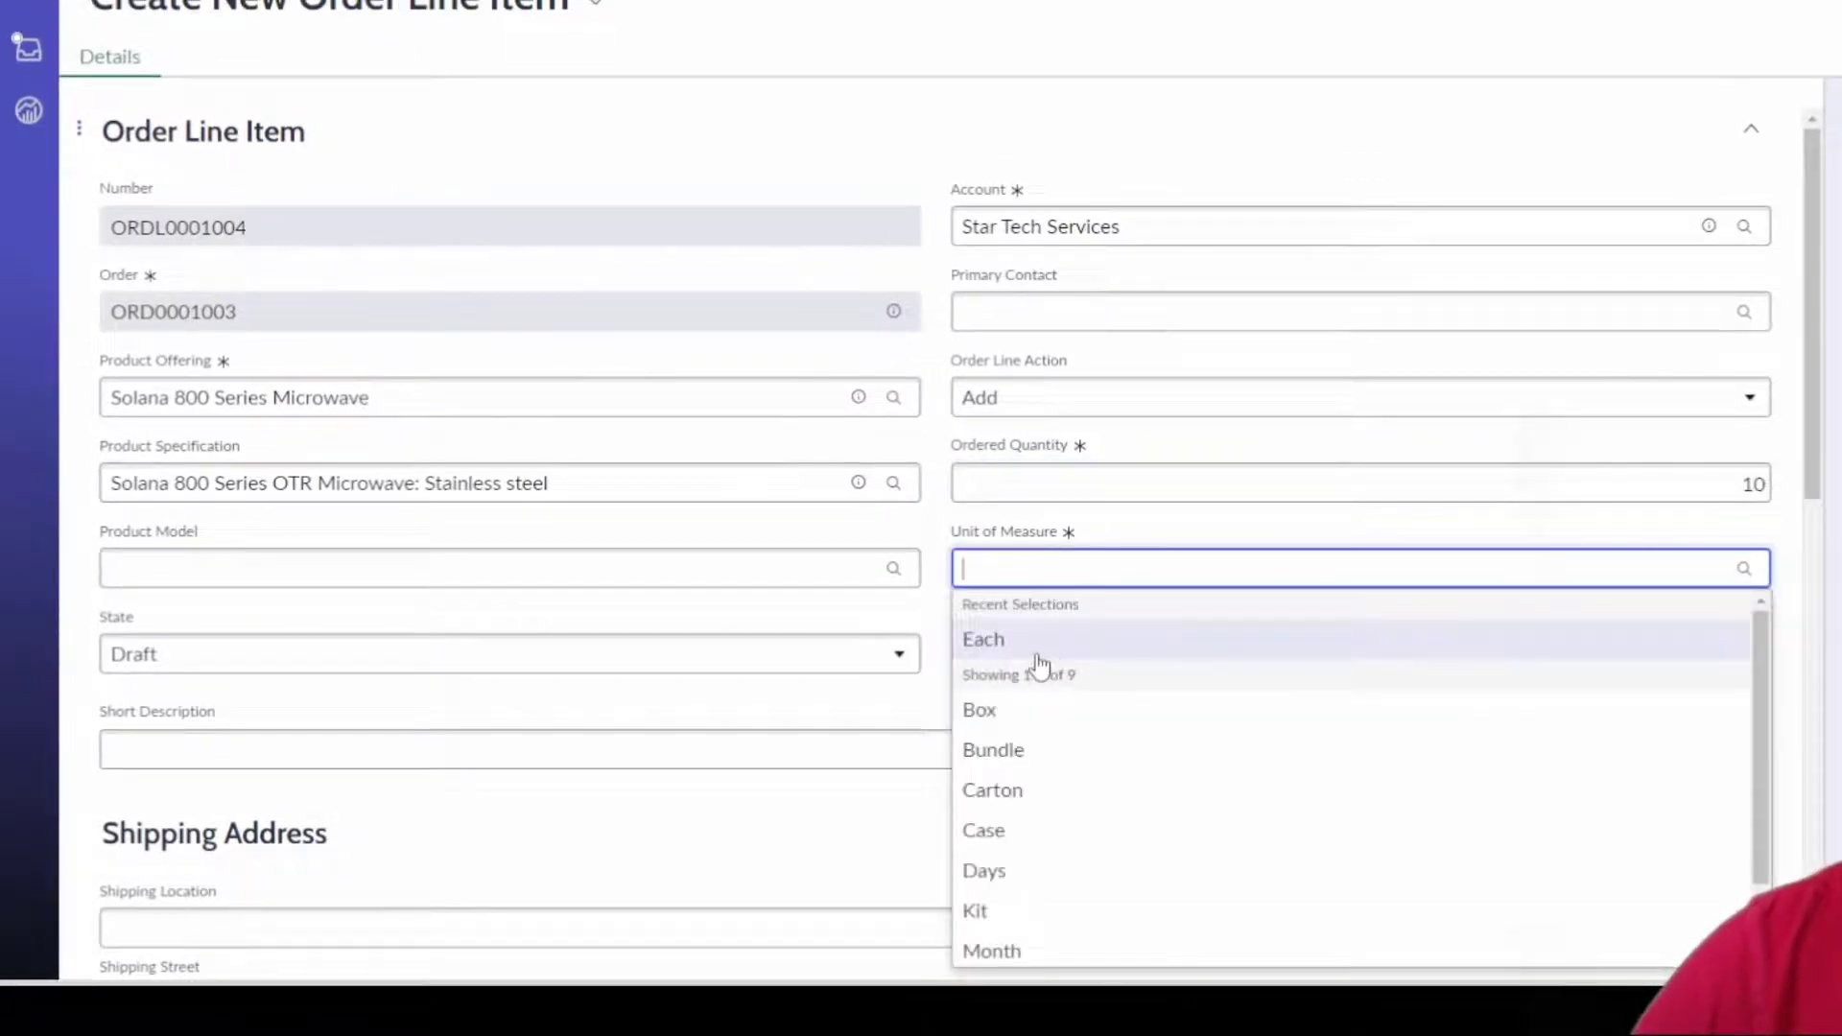
{"action": "left_click", "coordinate": [983, 637]}
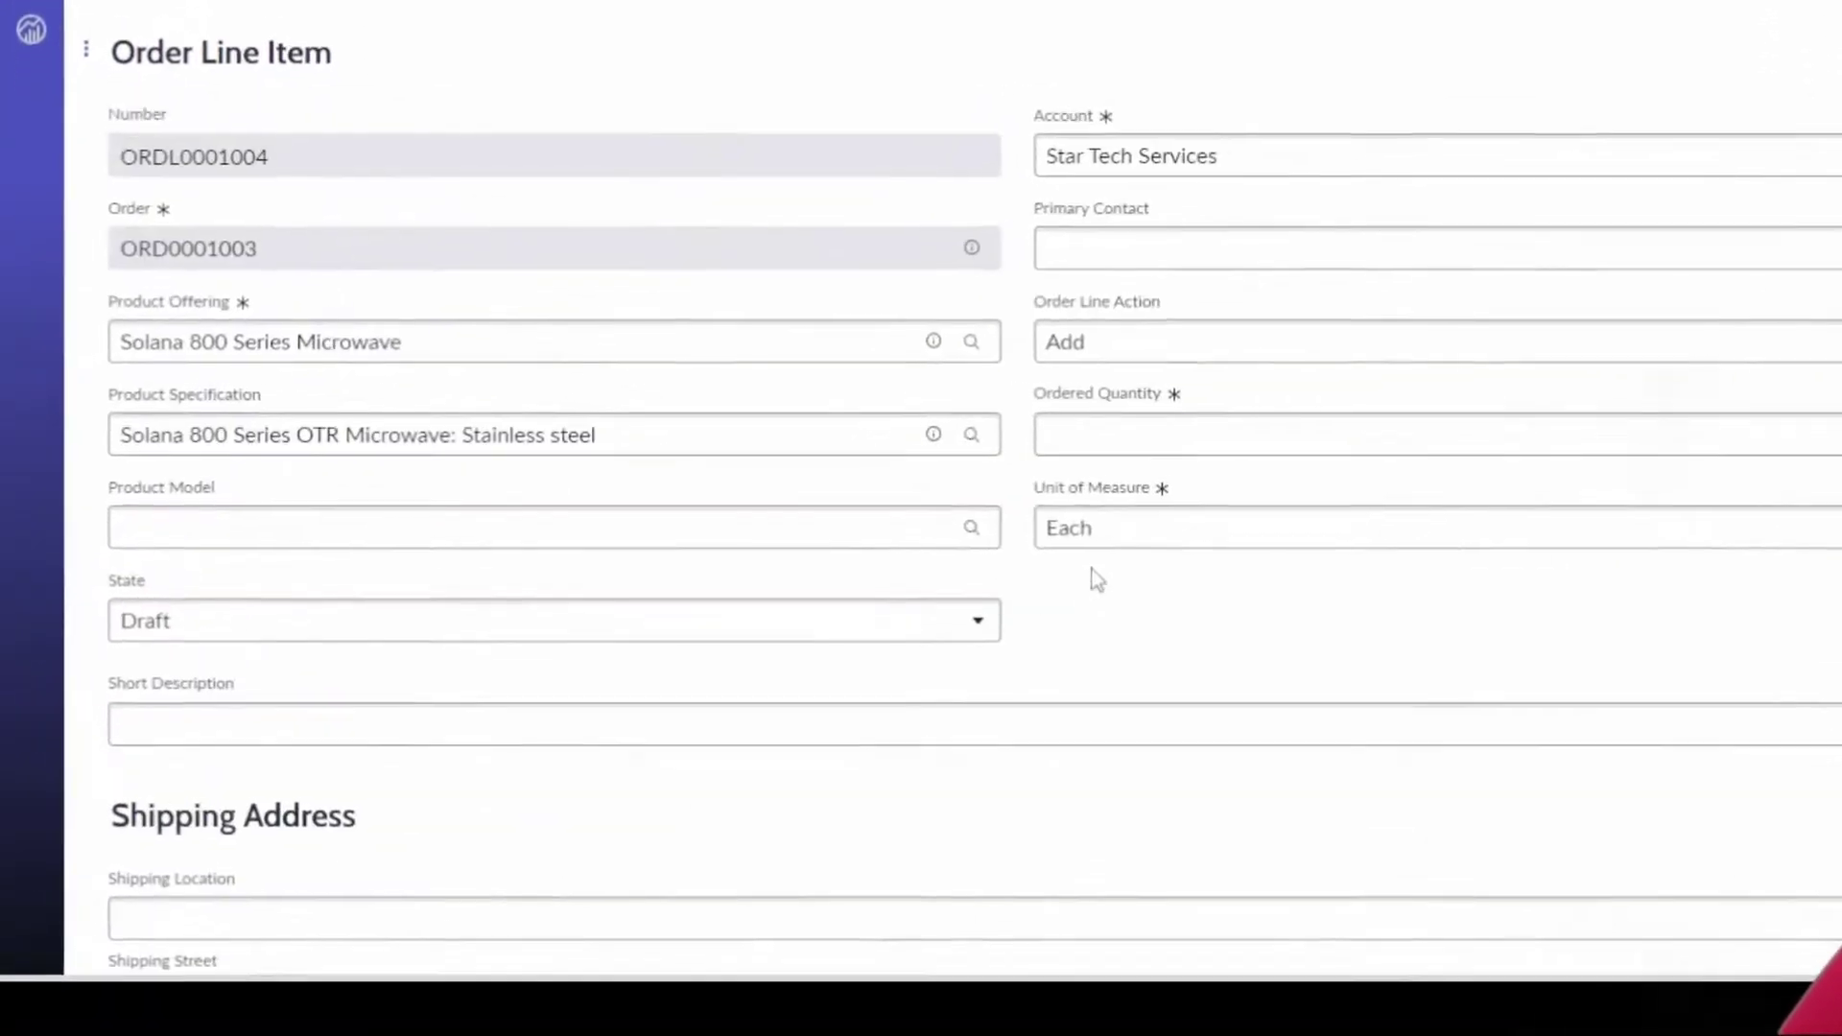
Save the new line item ORDL0001004 on ORD0001003.
{"action": "scroll", "scroll_direction": "down", "scroll_amount": 3}
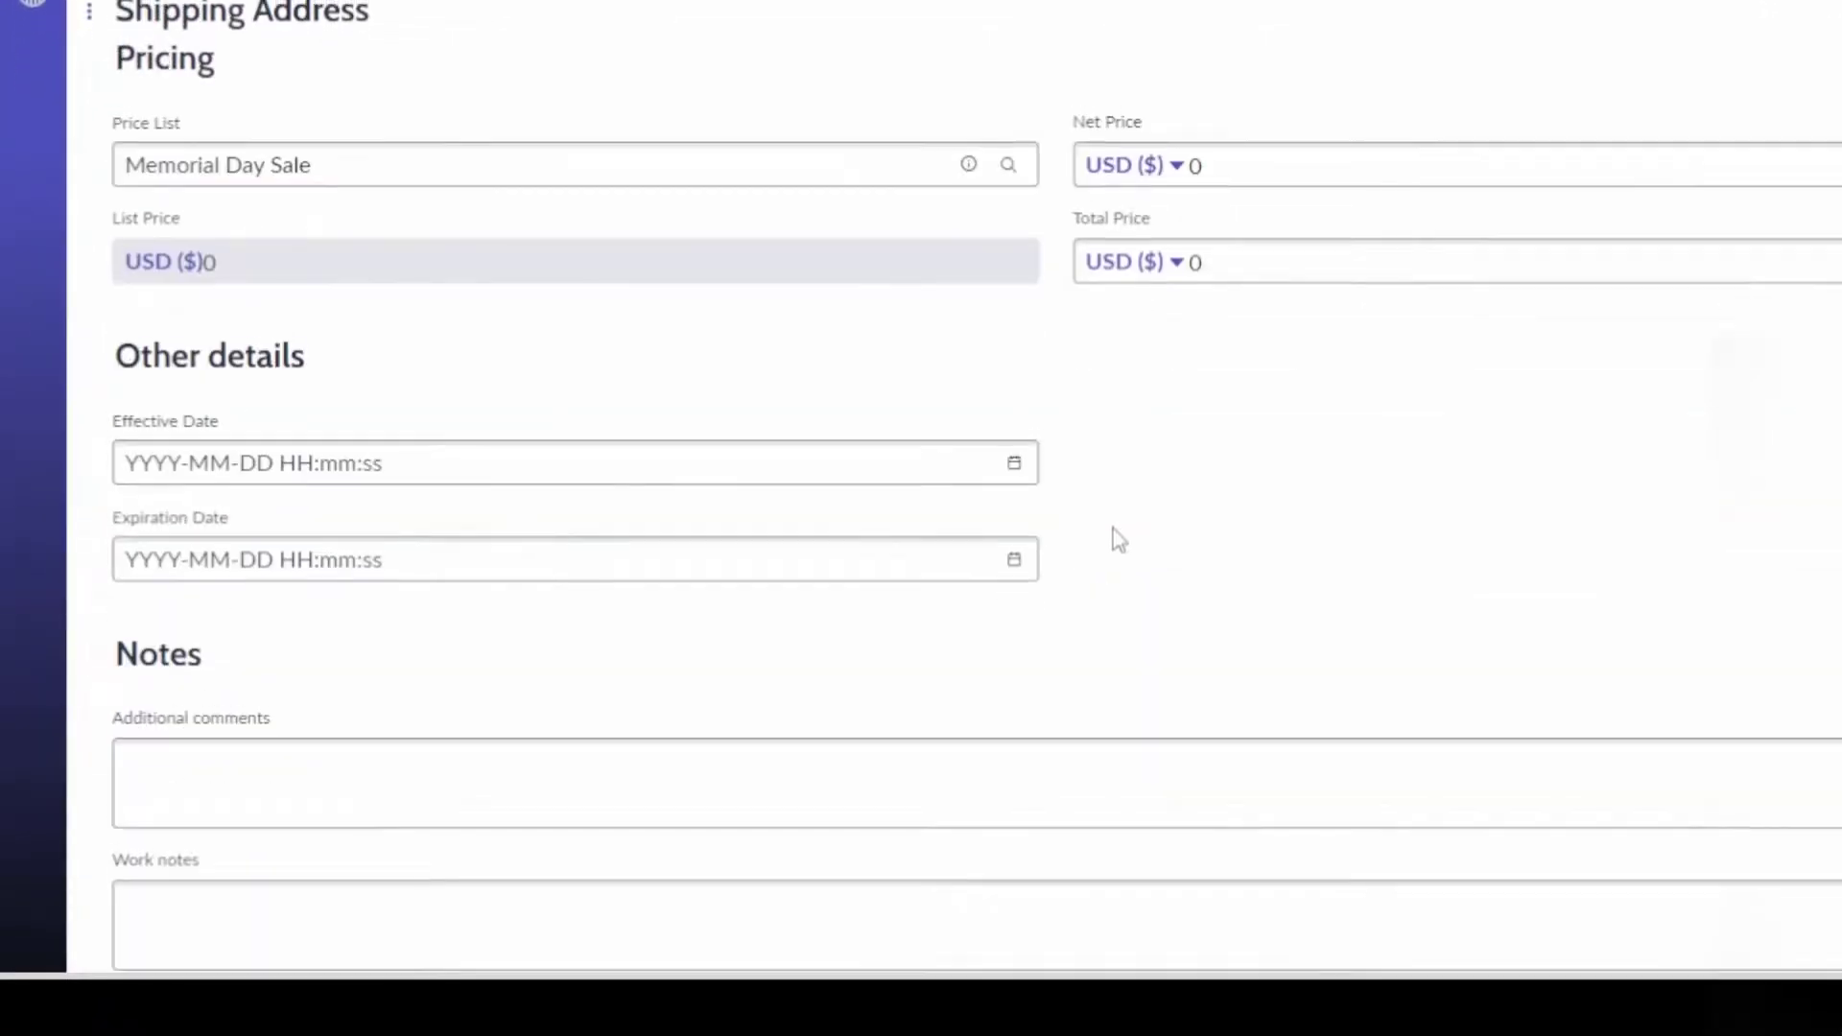
{"action": "scroll", "scroll_direction": "up", "scroll_amount": 3}
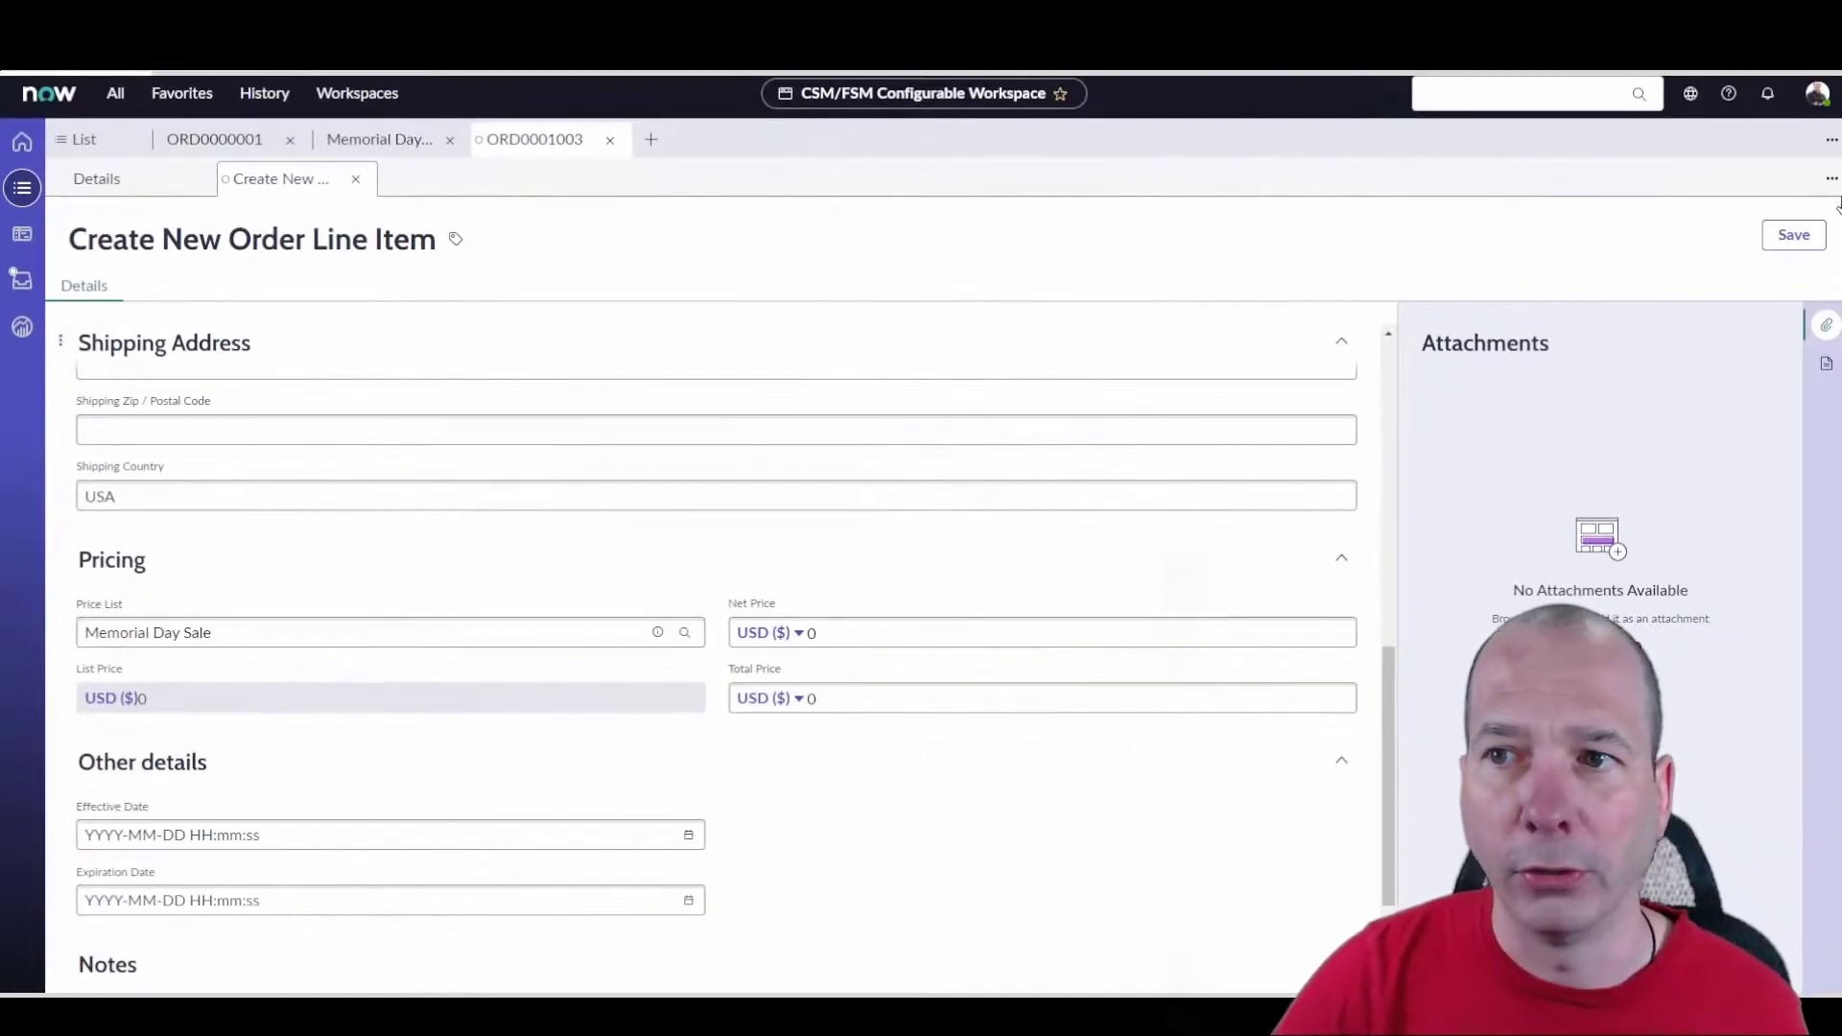
{"action": "mouse_move", "coordinate": [1792, 234]}
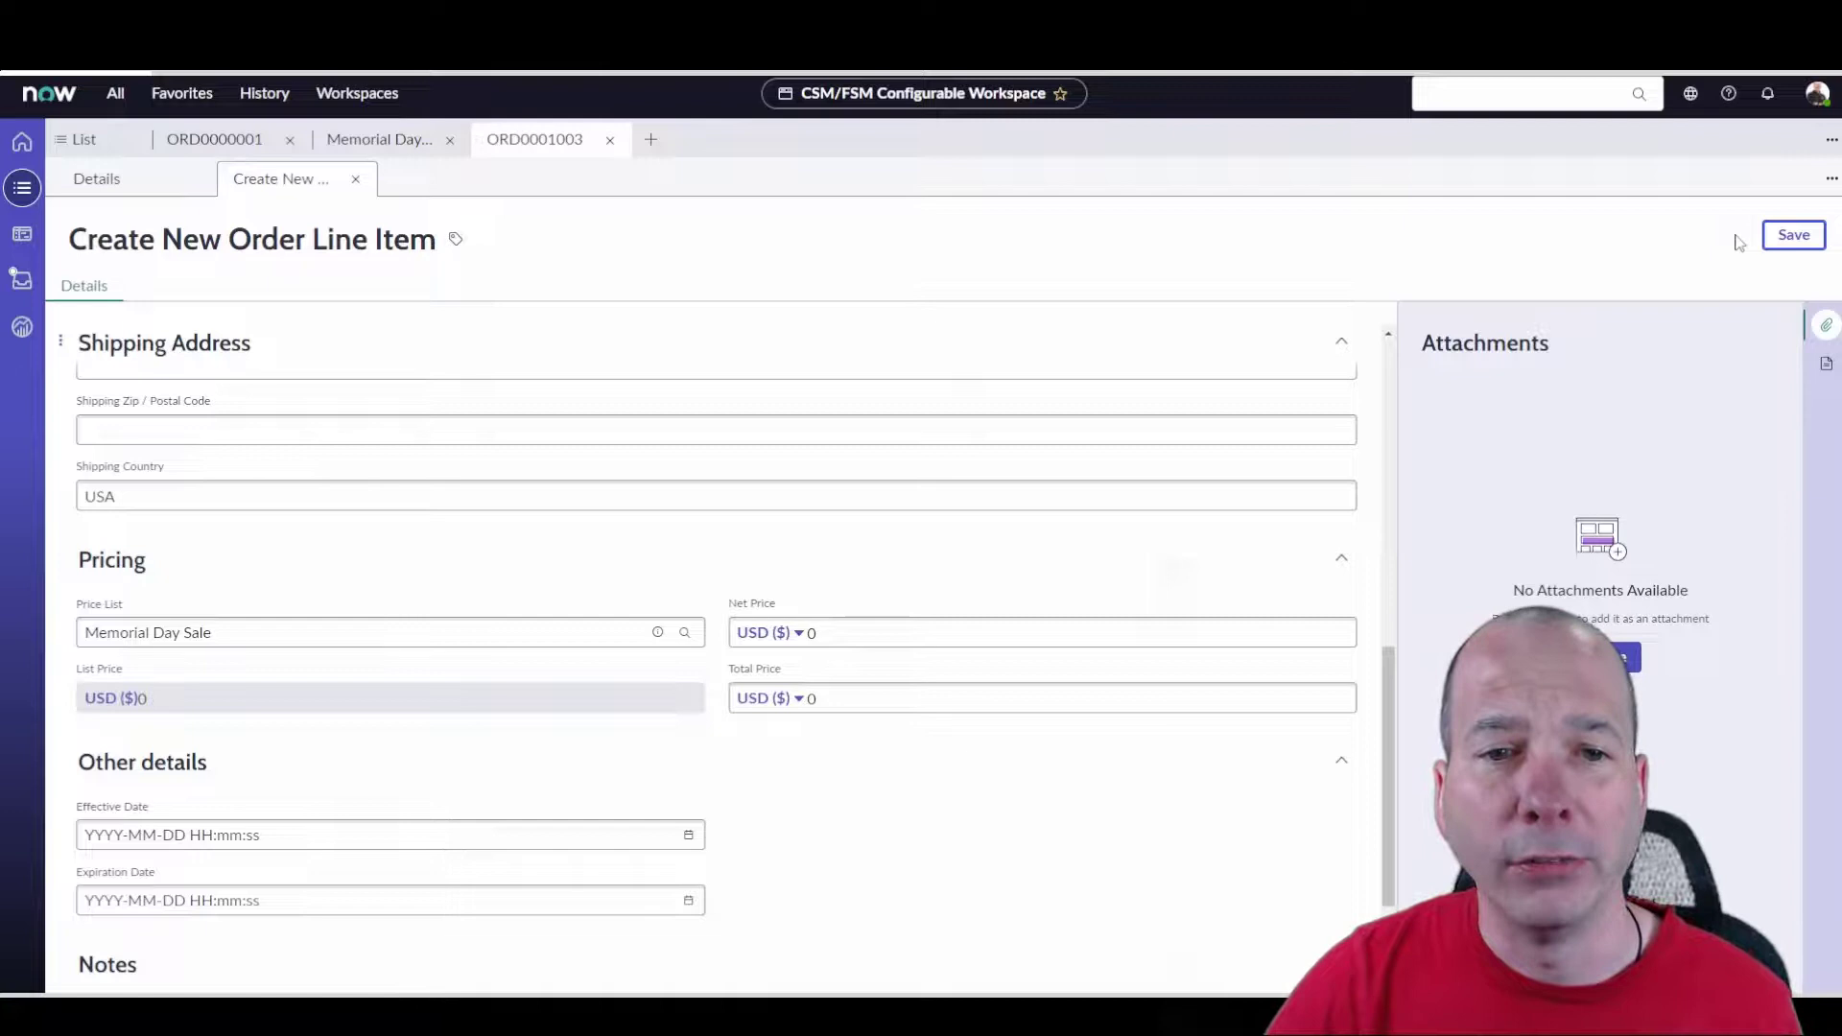
{"action": "left_click", "coordinate": [1792, 234]}
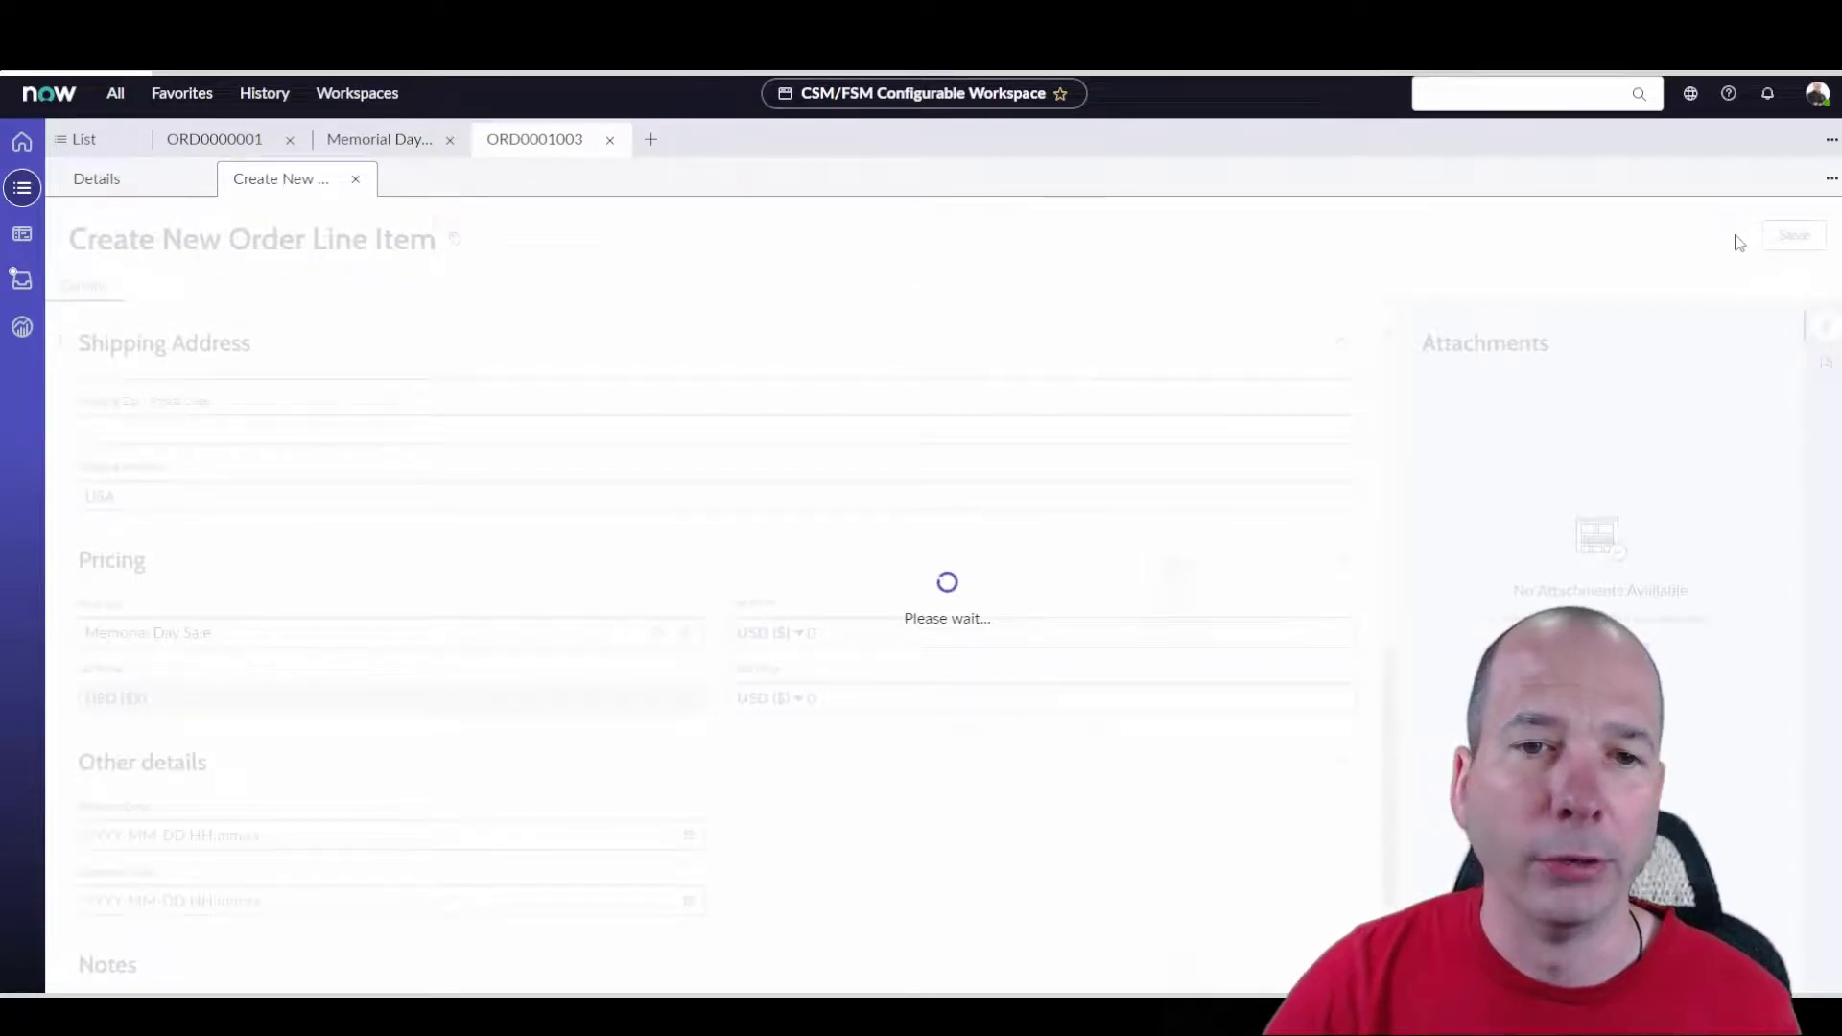
{"action": "mouse_move", "coordinate": [1695, 242]}
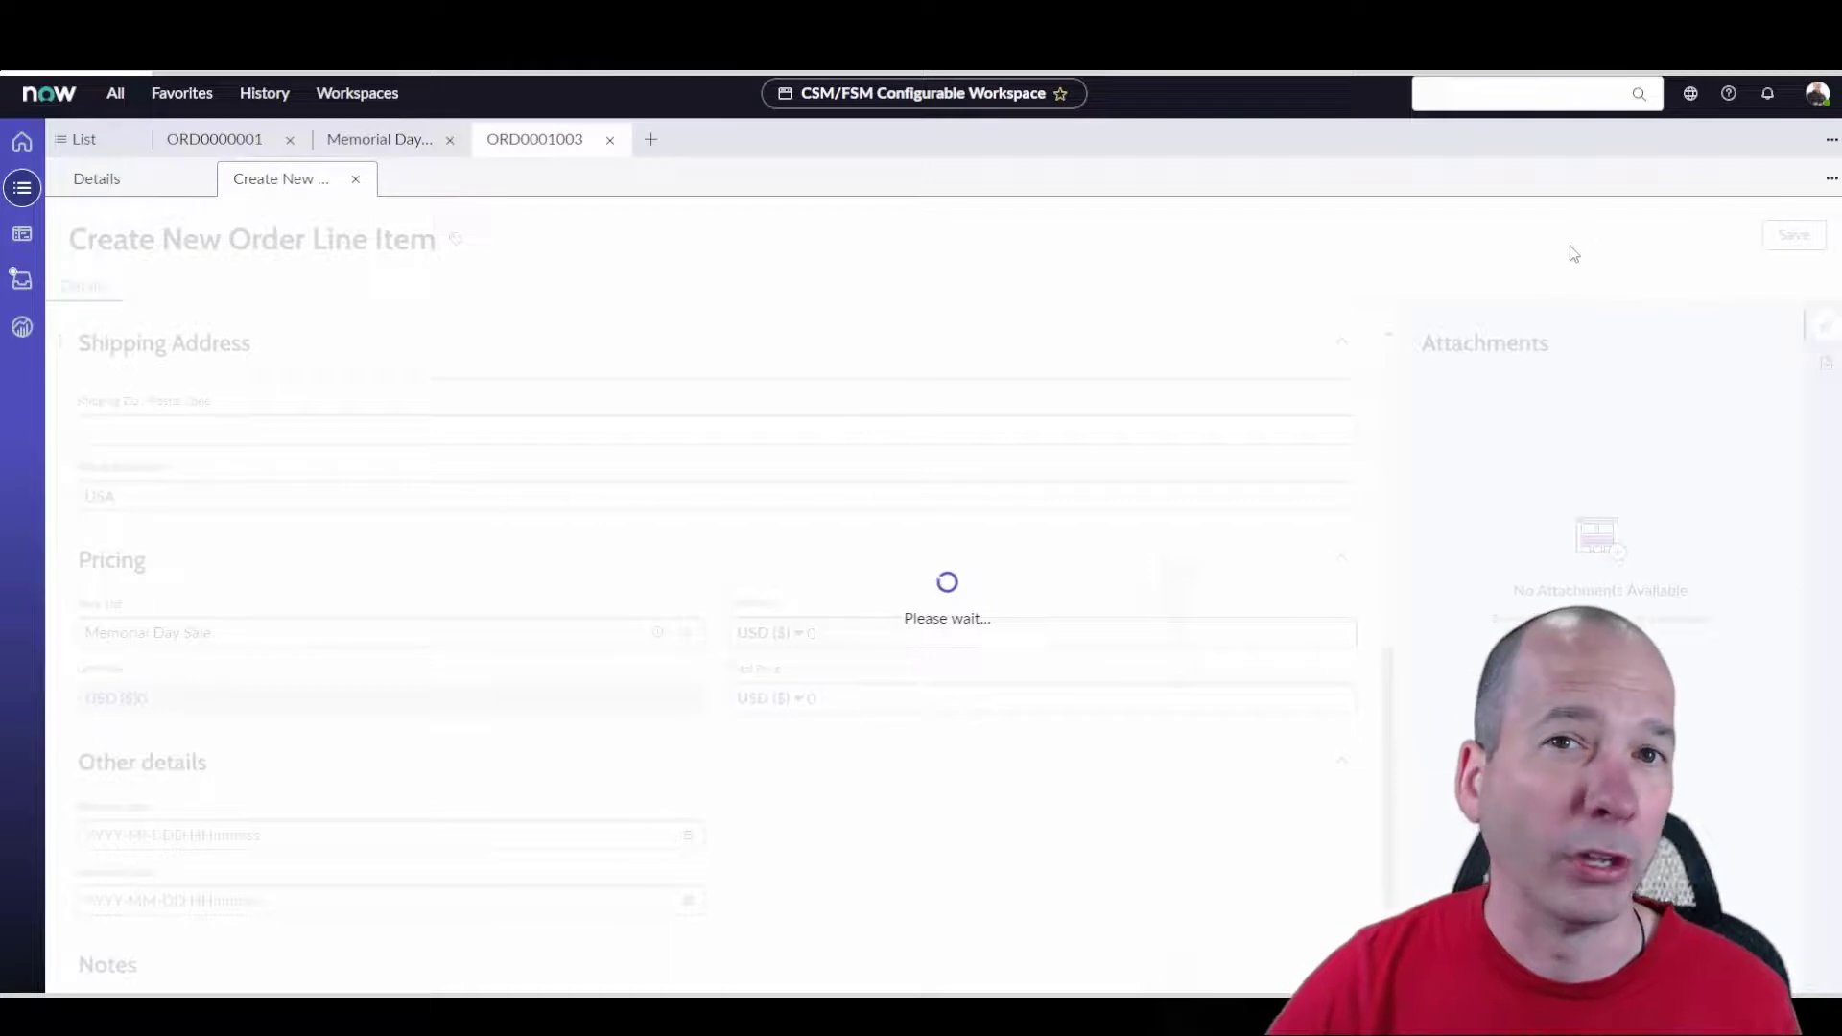
{"action": "left_click", "coordinate": [1793, 234]}
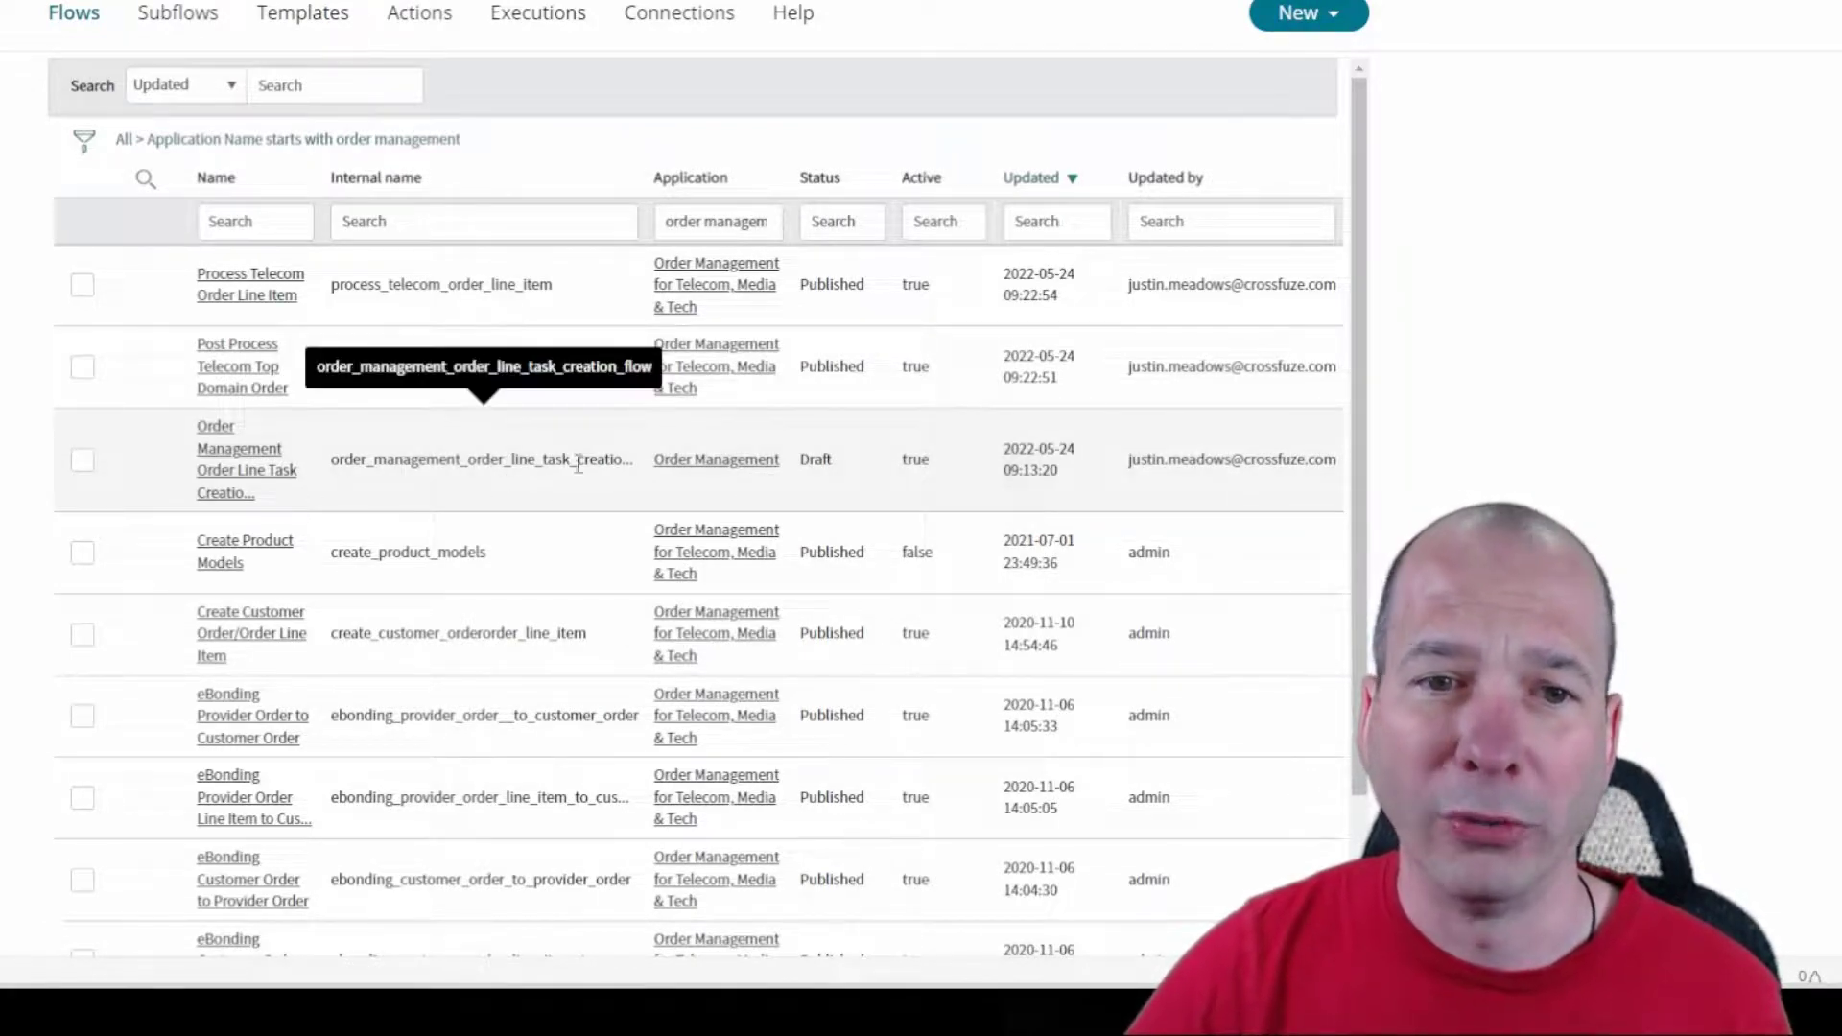
{"action": "mouse_move", "coordinate": [691, 481]}
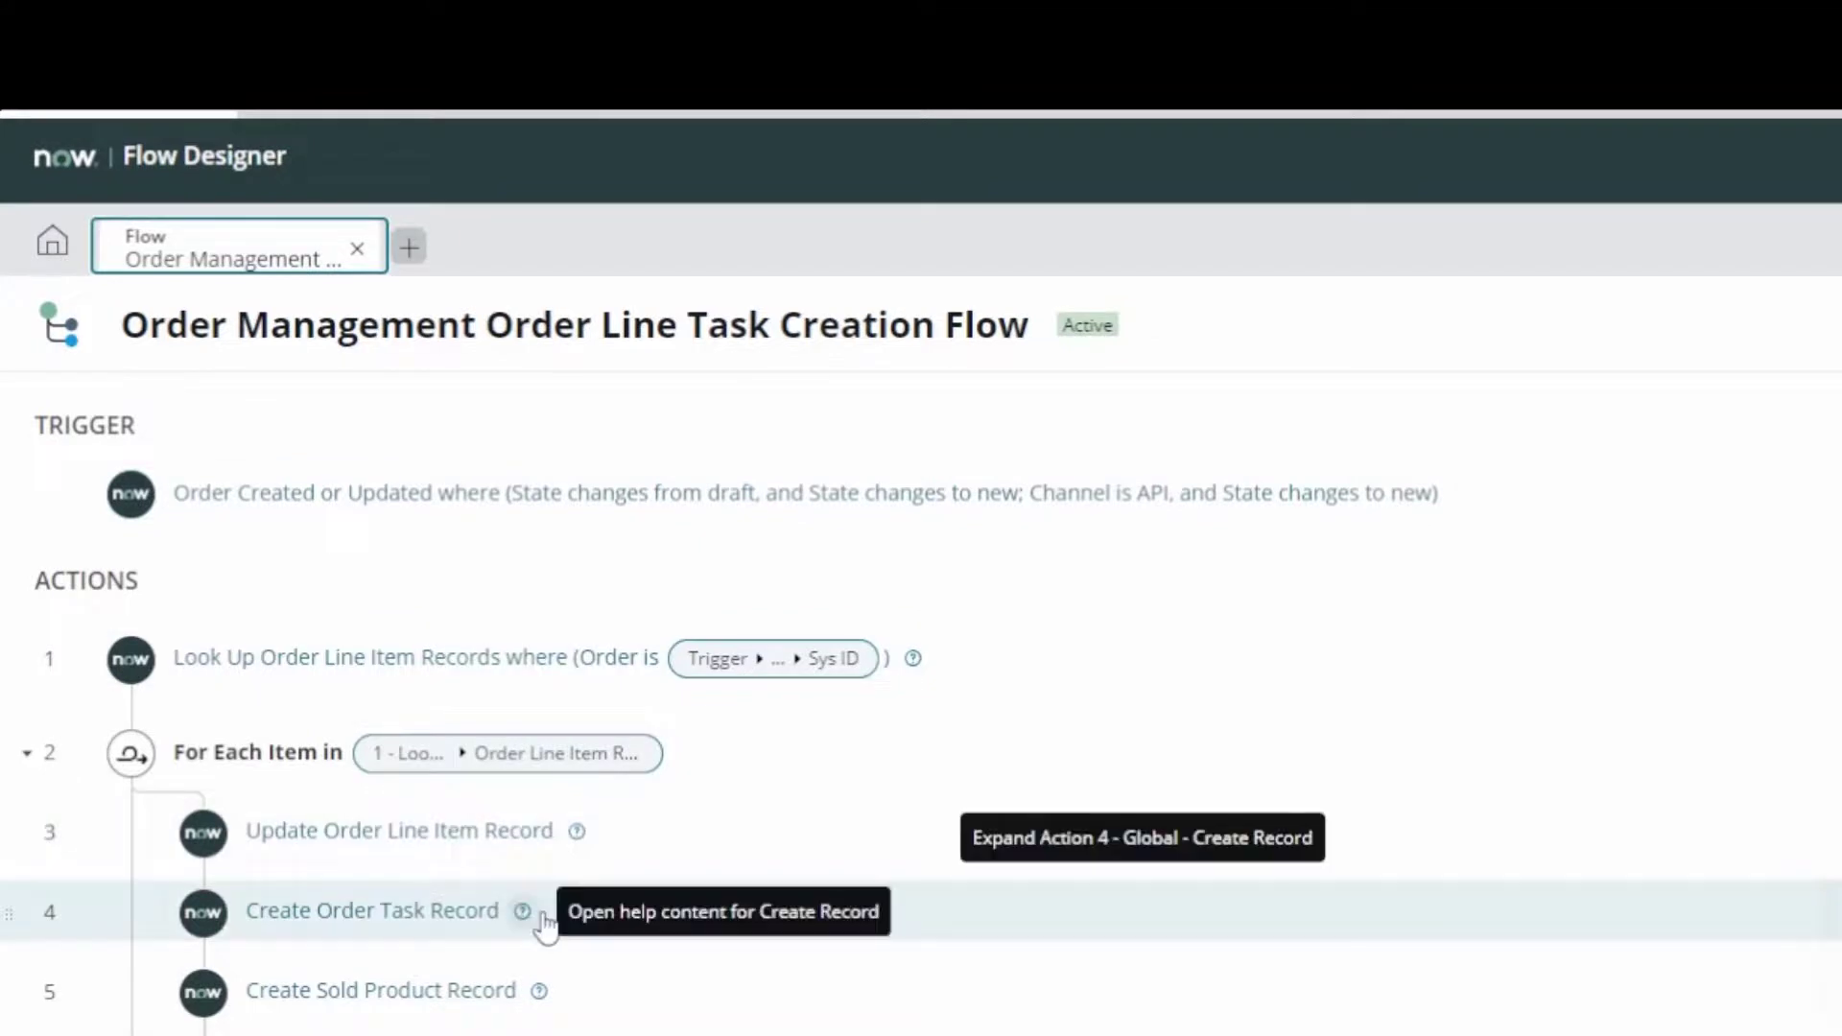
{"action": "mouse_move", "coordinate": [582, 933]}
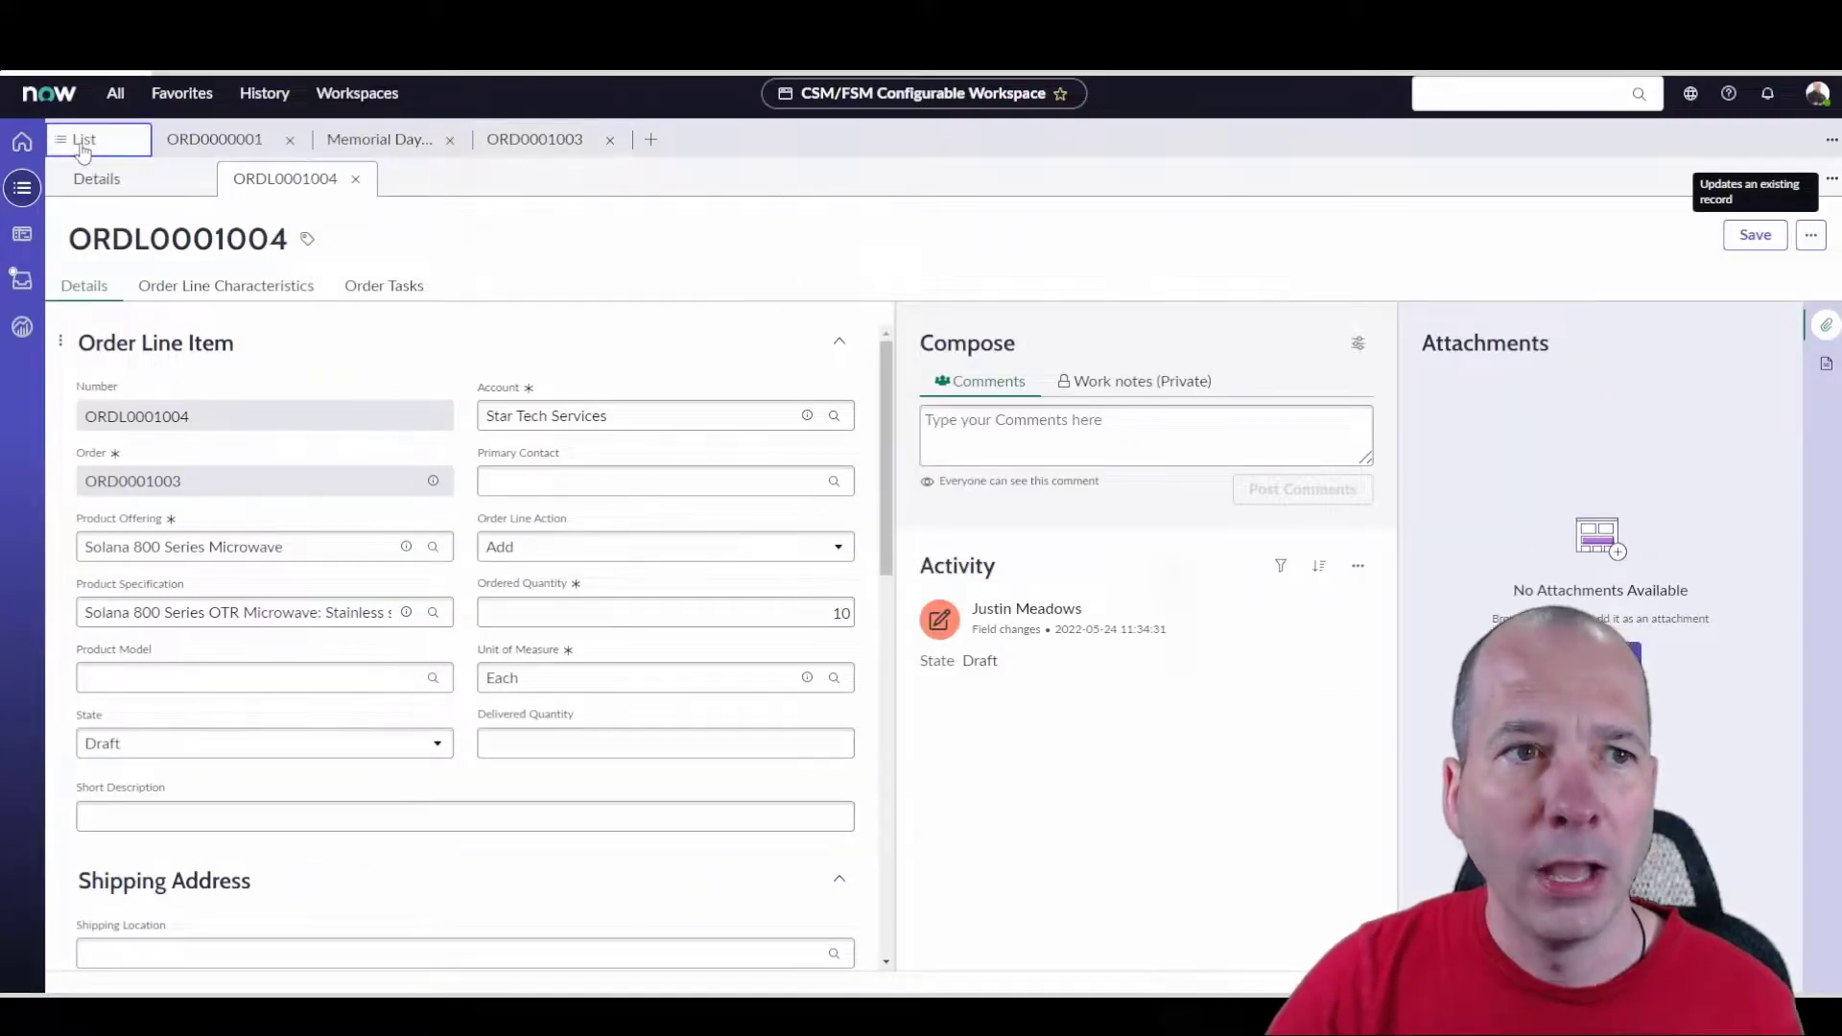
Return from line item ORDL0001004 to the Orders > Open list.
{"action": "left_click", "coordinate": [81, 138]}
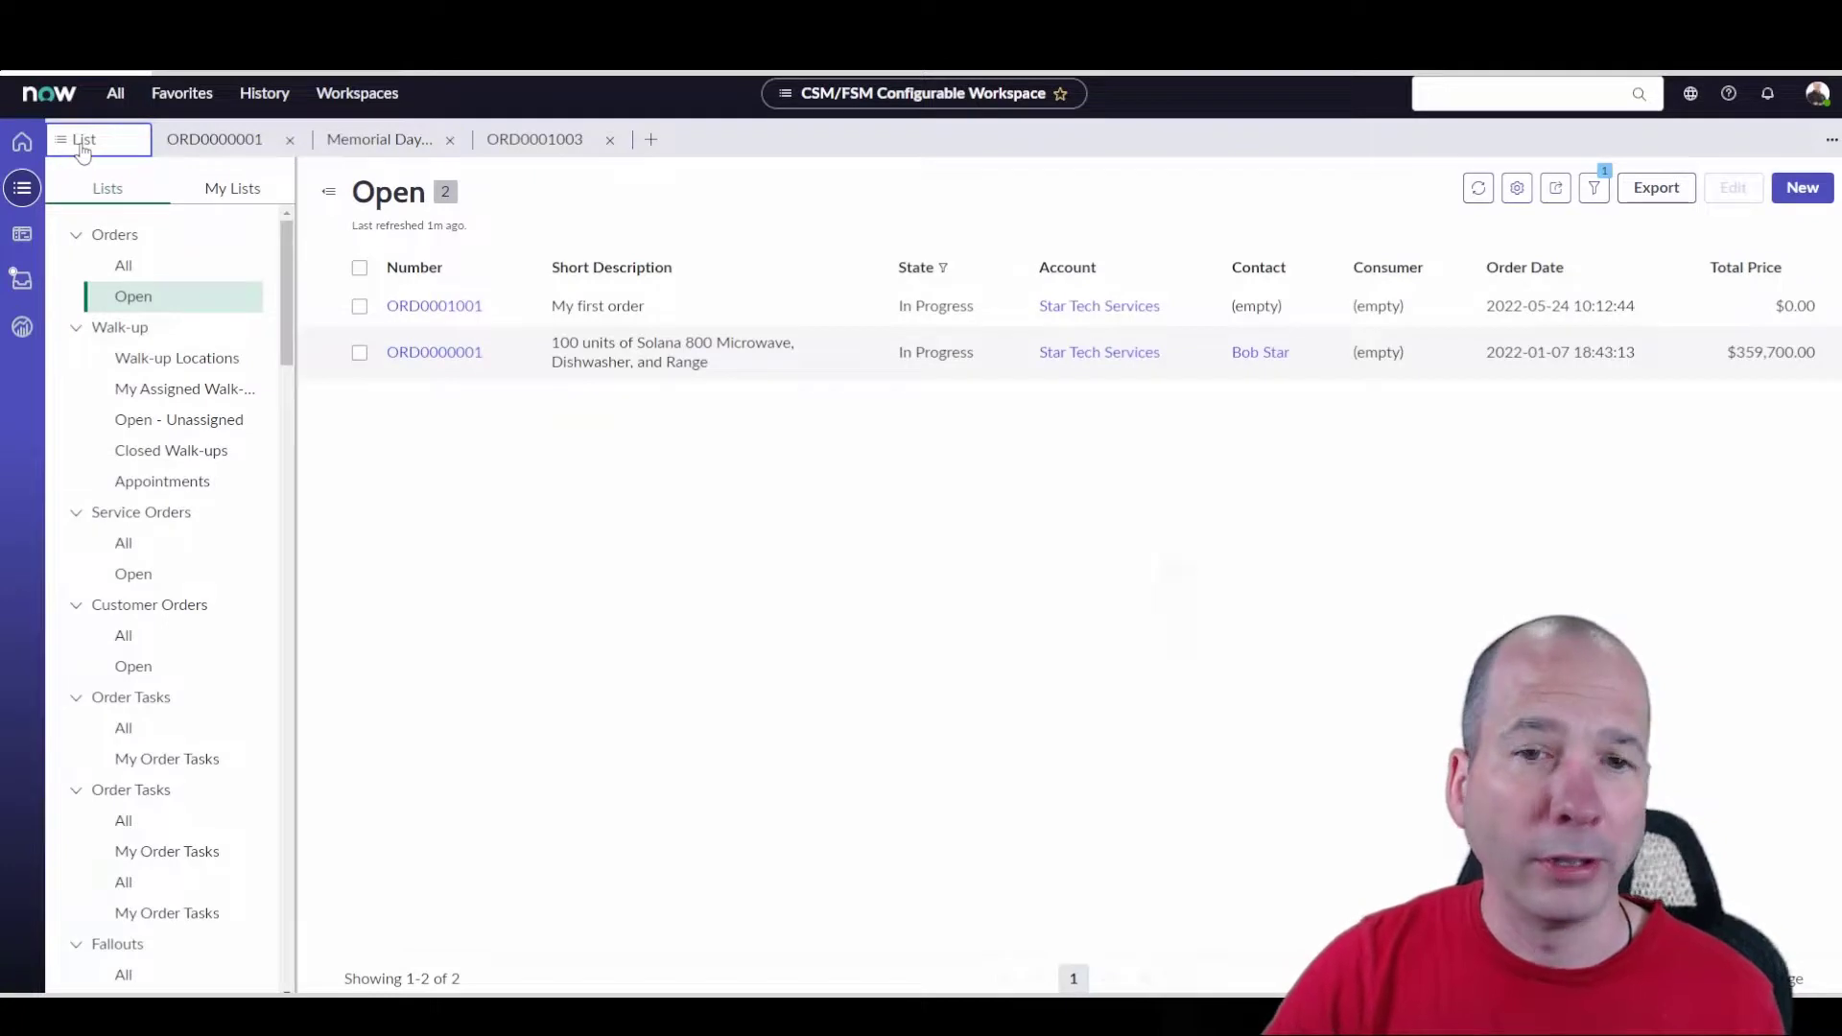